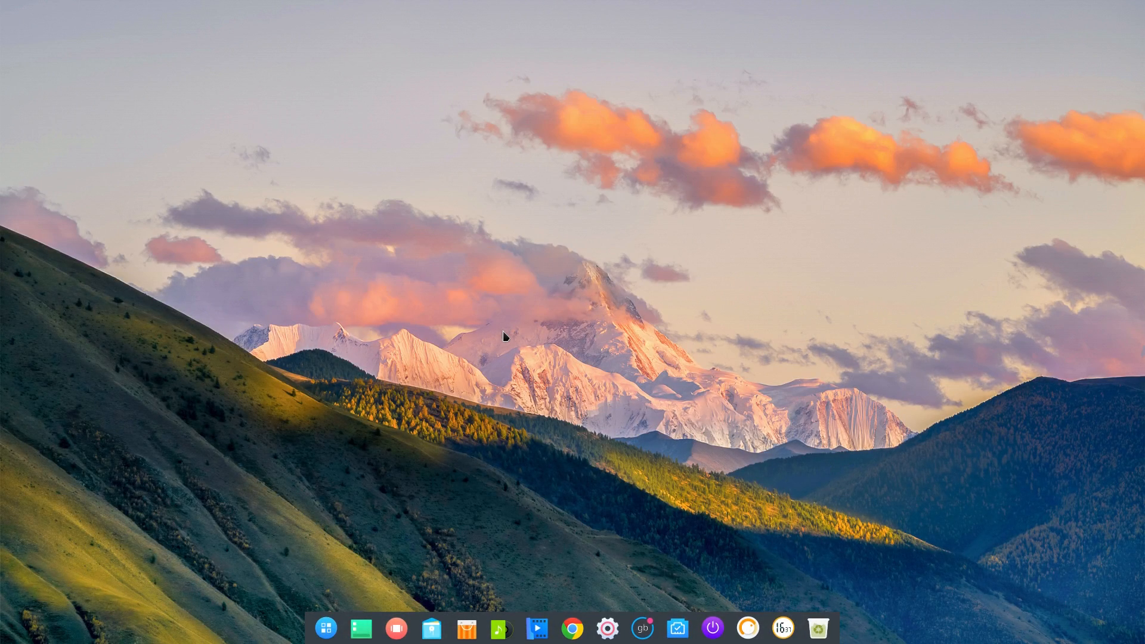
{"action": "mouse_move", "coordinate": [695, 276]}
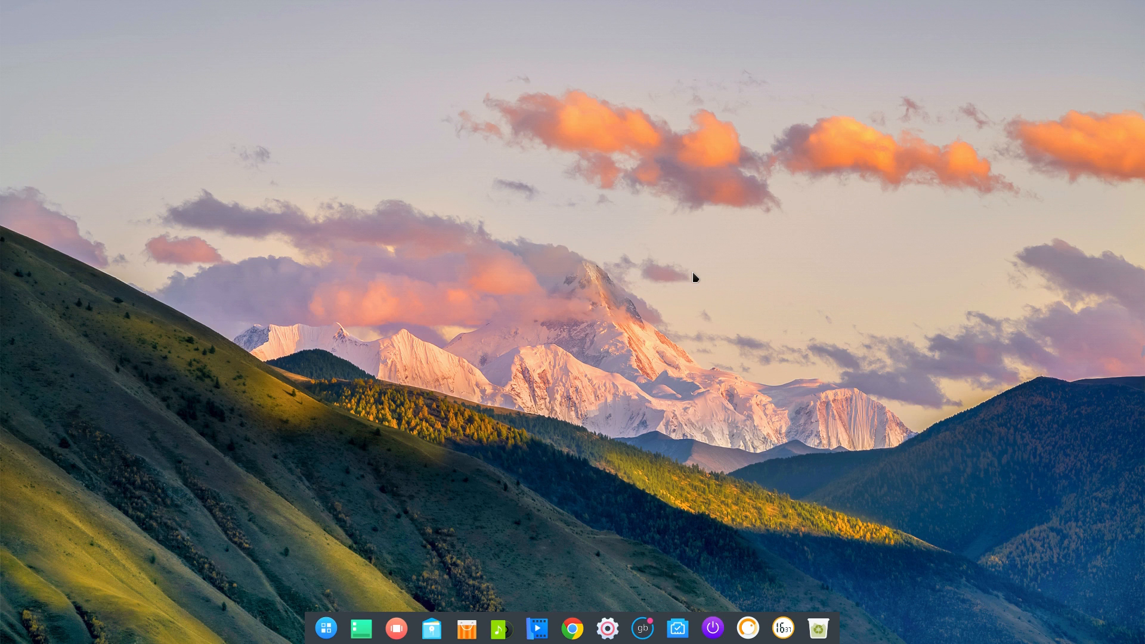
{"action": "mouse_move", "coordinate": [207, 220]}
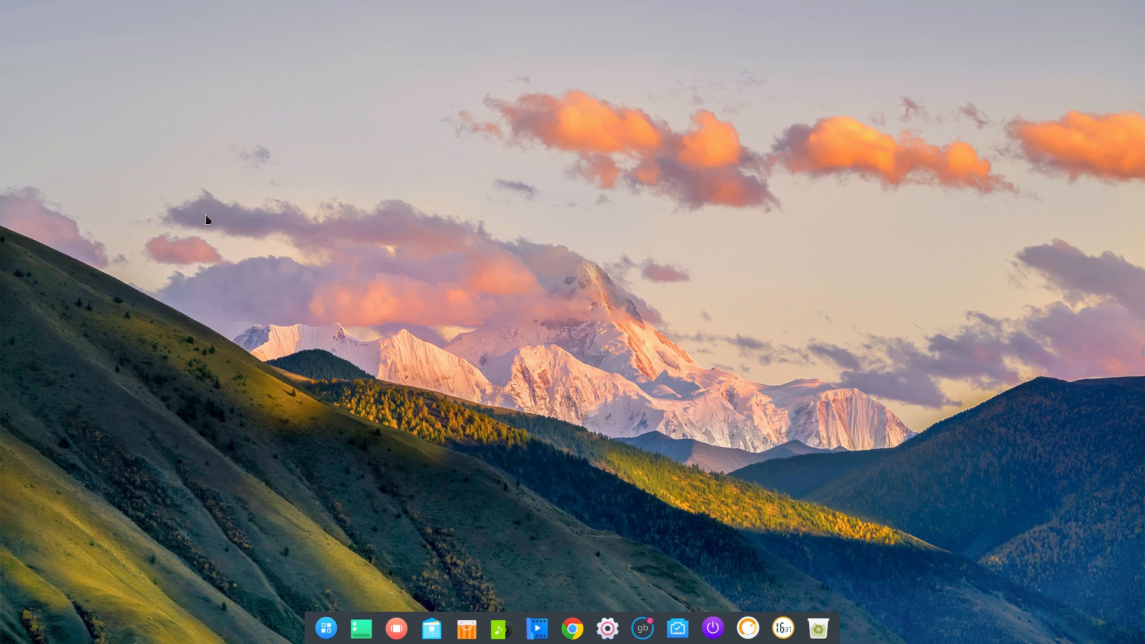
{"action": "mouse_move", "coordinate": [432, 308]}
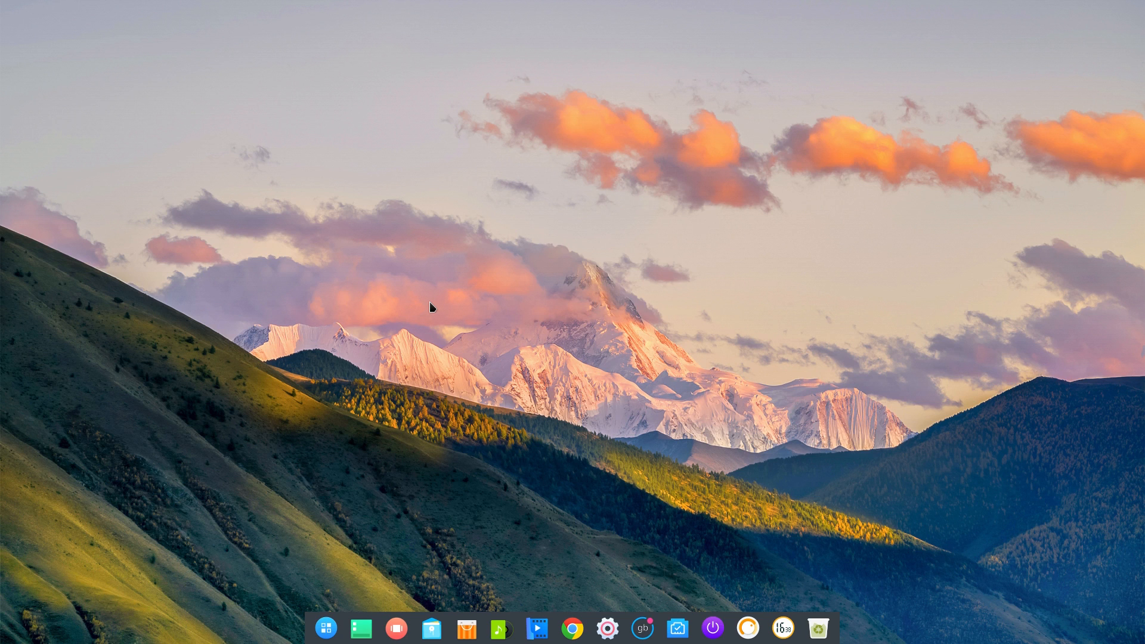
{"action": "mouse_move", "coordinate": [545, 143]}
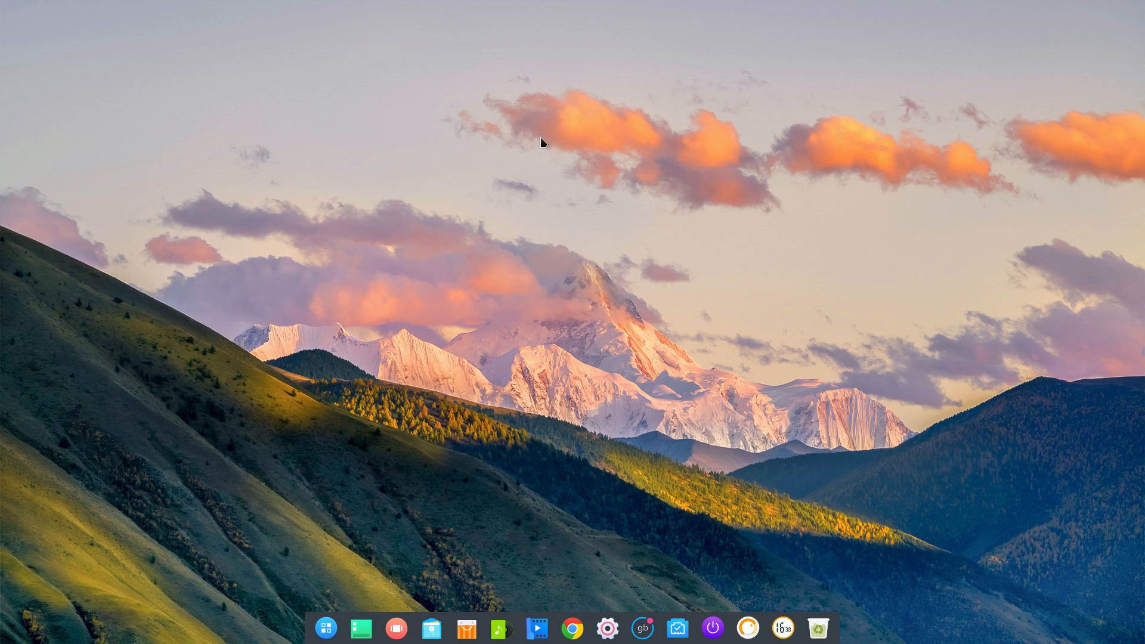
Step: Reach Display Settings from the desktop menu and switch off the Enable window effect toggle
{"action": "right_click", "coordinate": [546, 142]}
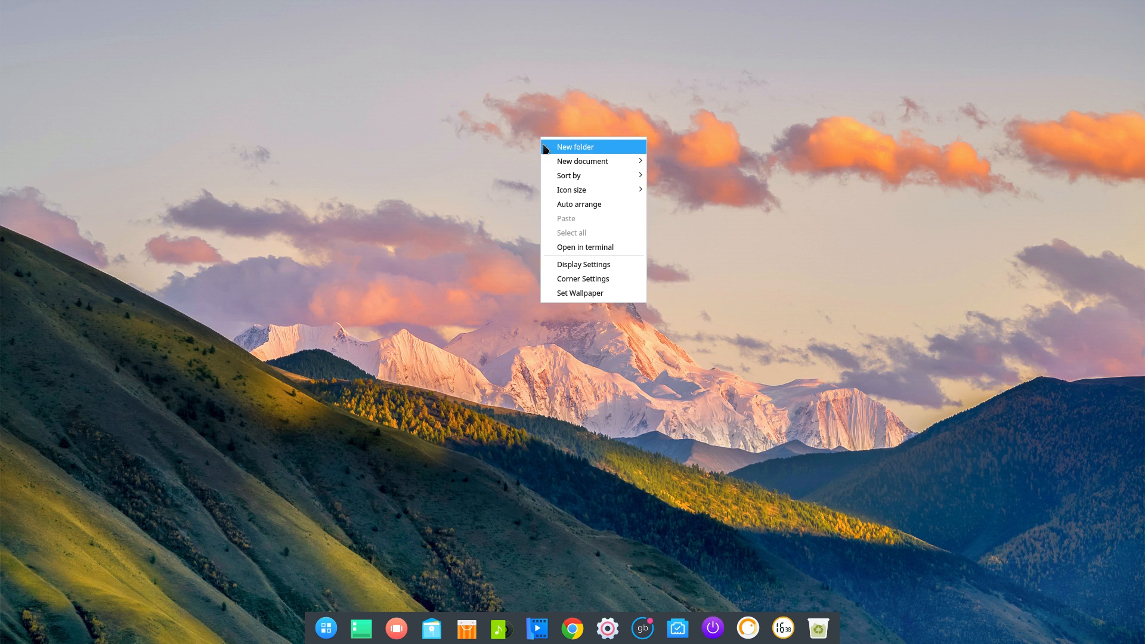
{"action": "mouse_move", "coordinate": [582, 265]}
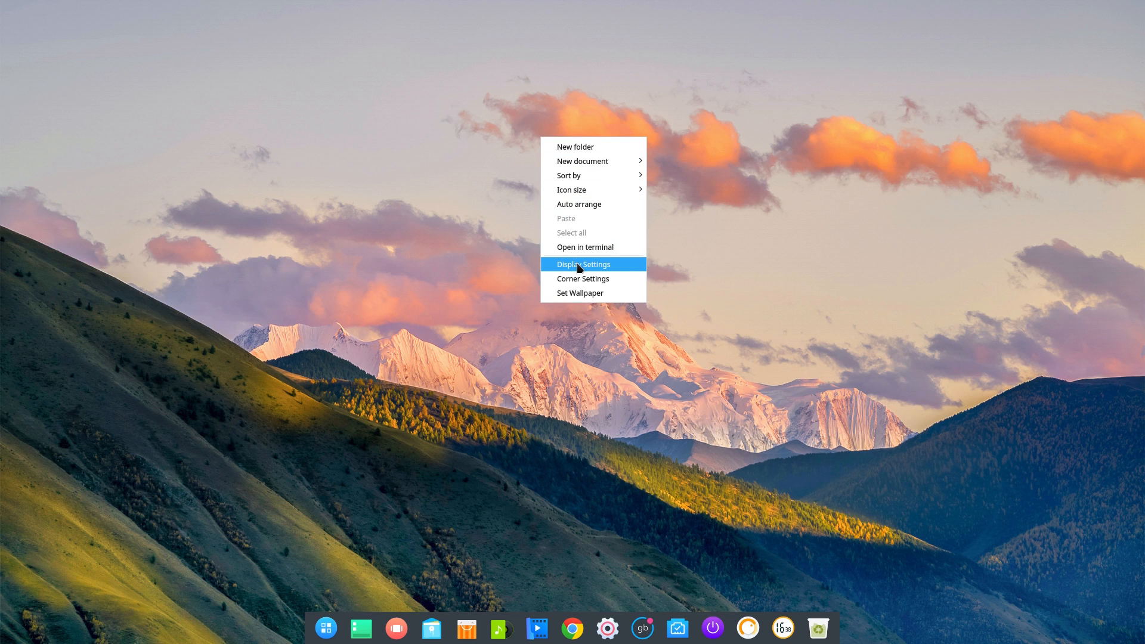
{"action": "left_click", "coordinate": [584, 264]}
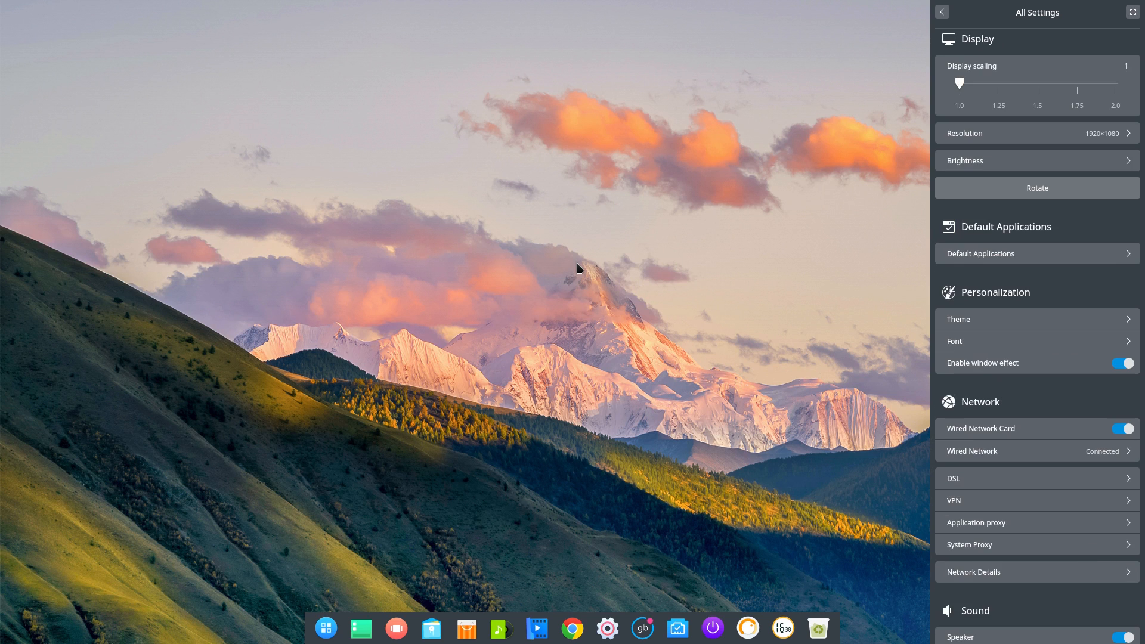
{"action": "left_click", "coordinate": [1123, 363]}
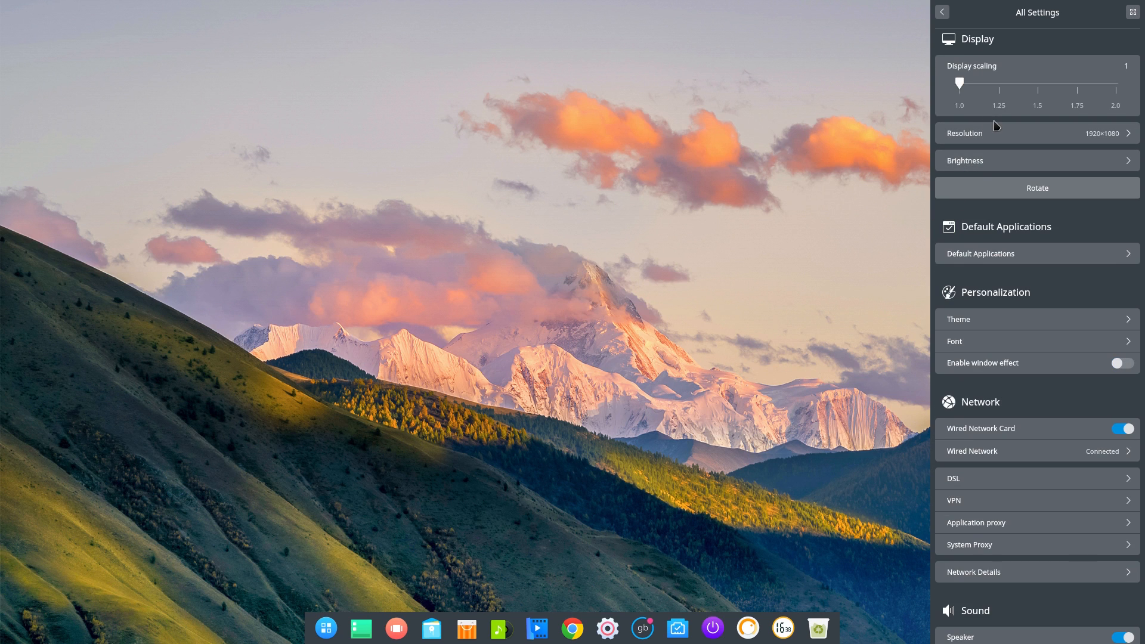
{"action": "mouse_move", "coordinate": [997, 149]}
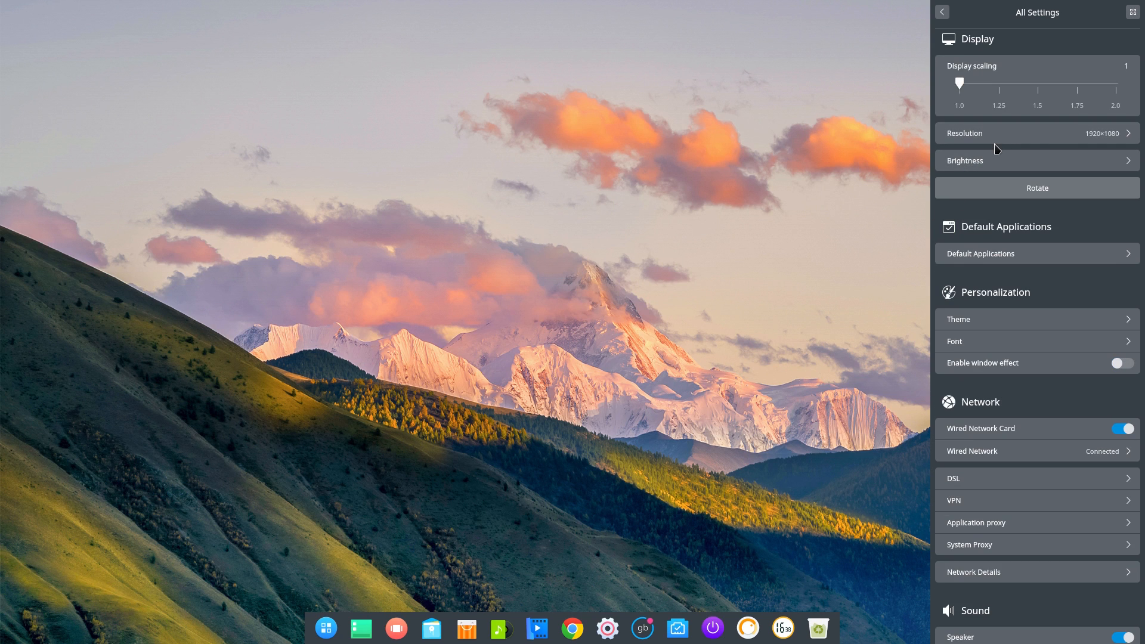
{"action": "mouse_move", "coordinate": [999, 165]}
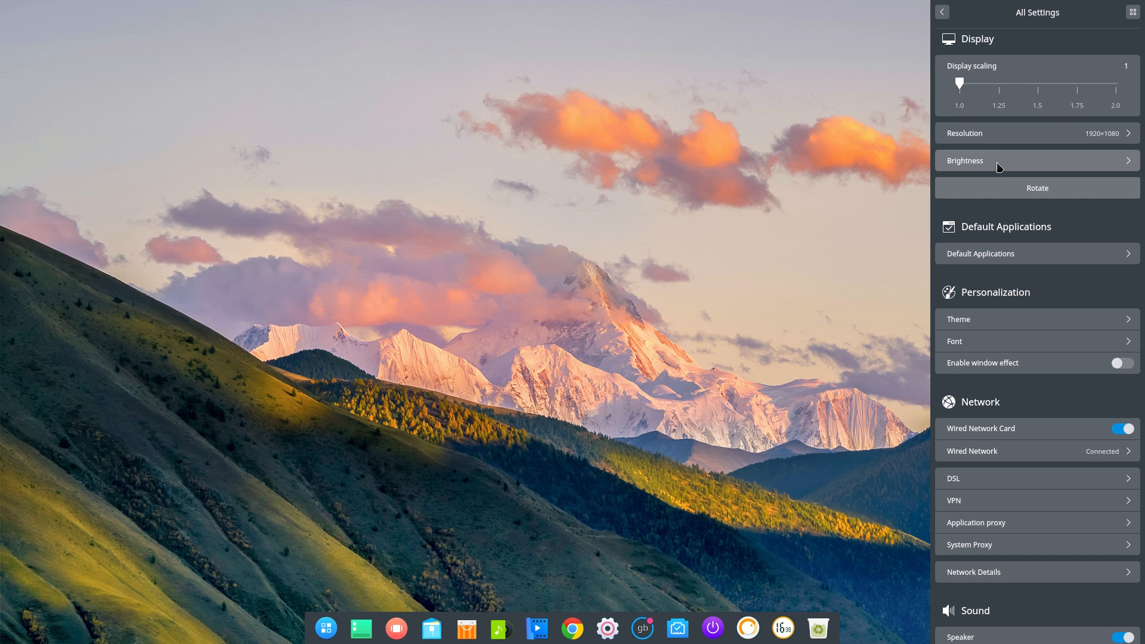
{"action": "mouse_move", "coordinate": [1053, 243]}
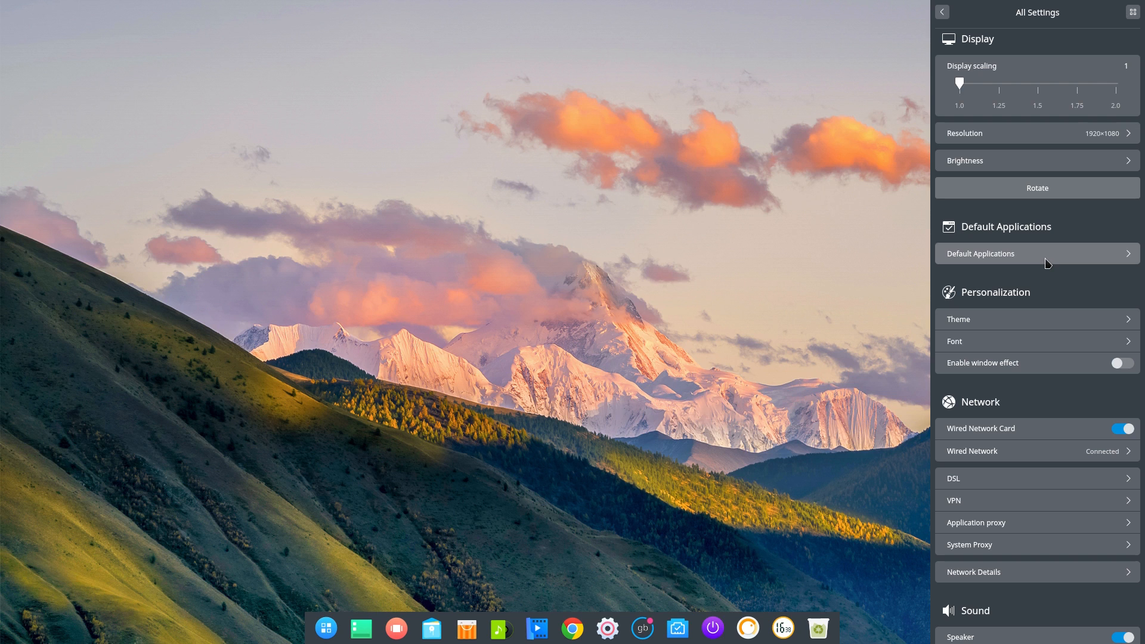
{"action": "mouse_move", "coordinate": [1022, 325]}
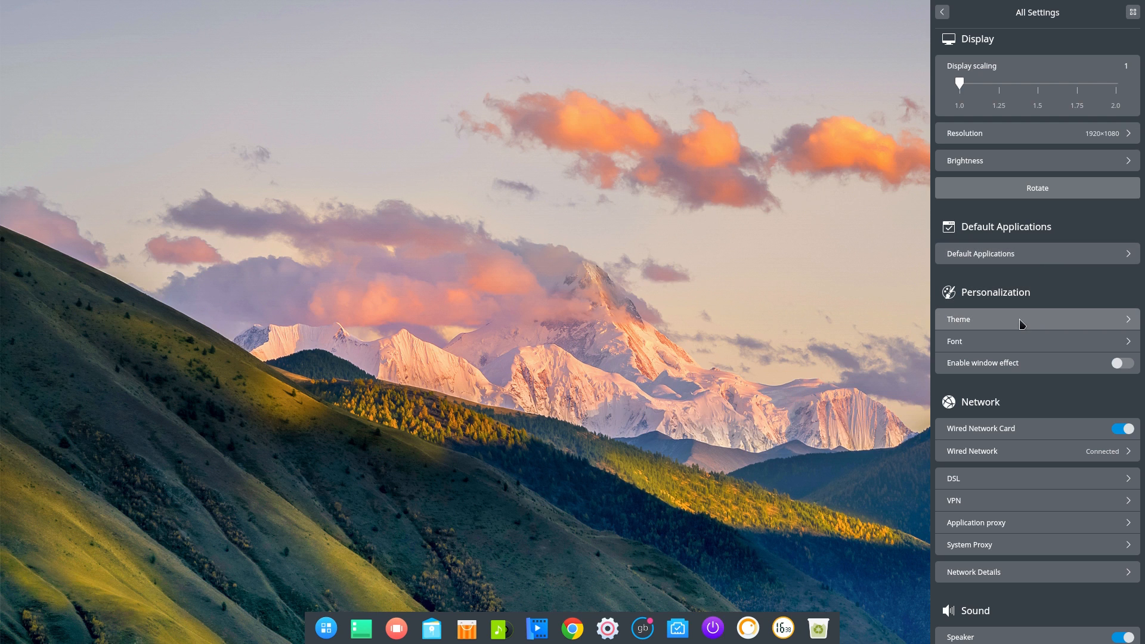
Step: Apply the Sea icon theme from the Personalization Theme page
{"action": "left_click", "coordinate": [1019, 319]}
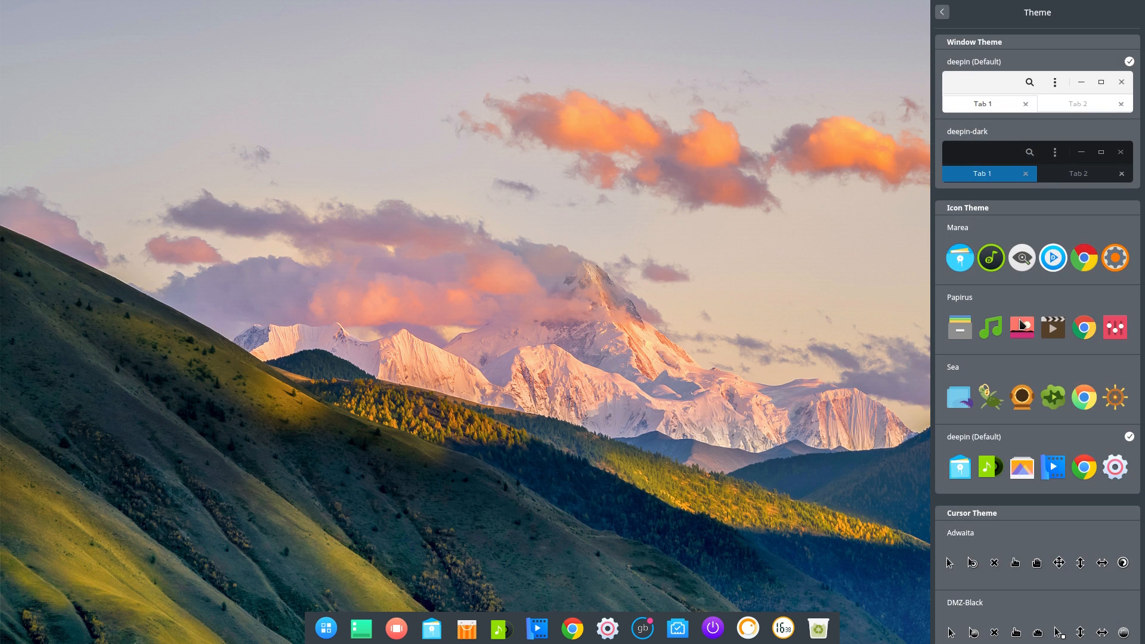
{"action": "mouse_move", "coordinate": [1029, 318]}
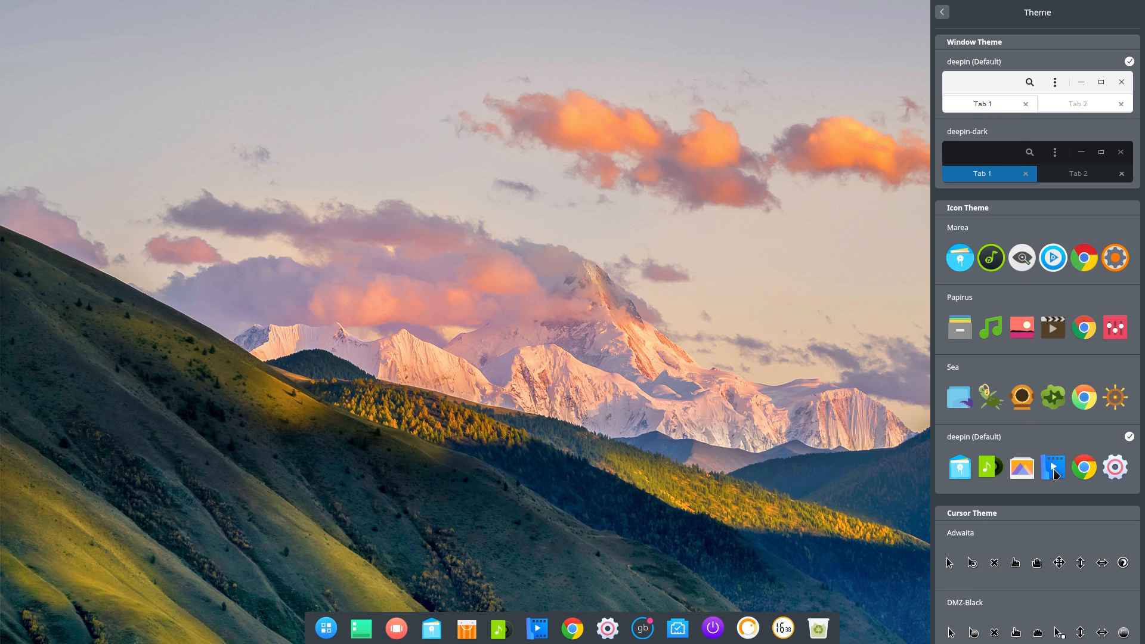
{"action": "mouse_move", "coordinate": [1062, 453]}
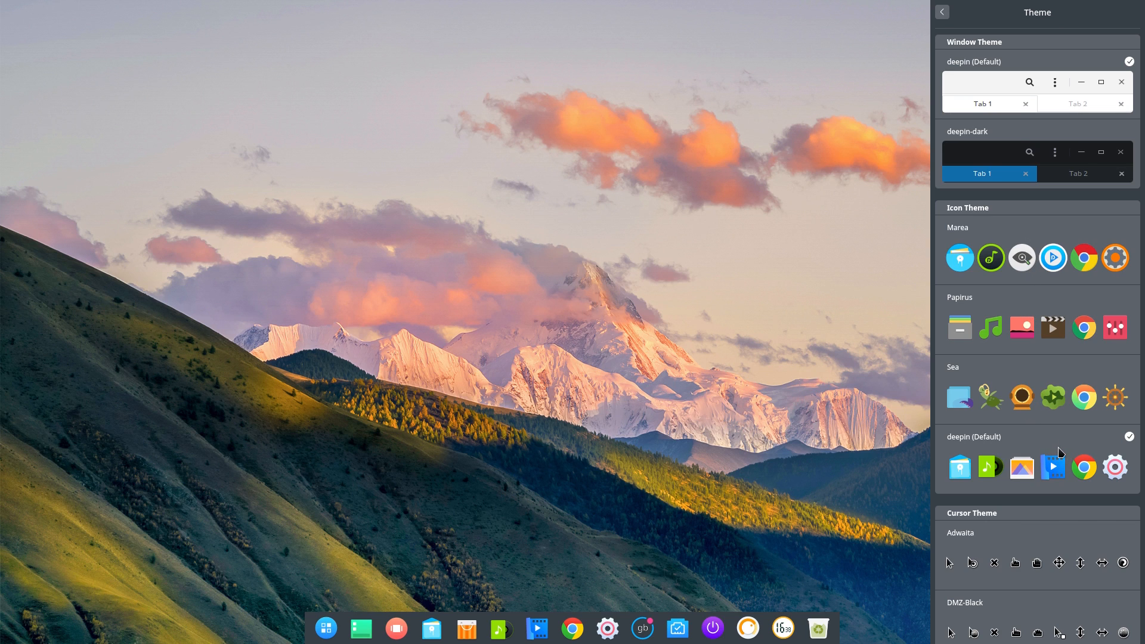
{"action": "mouse_move", "coordinate": [1026, 301]}
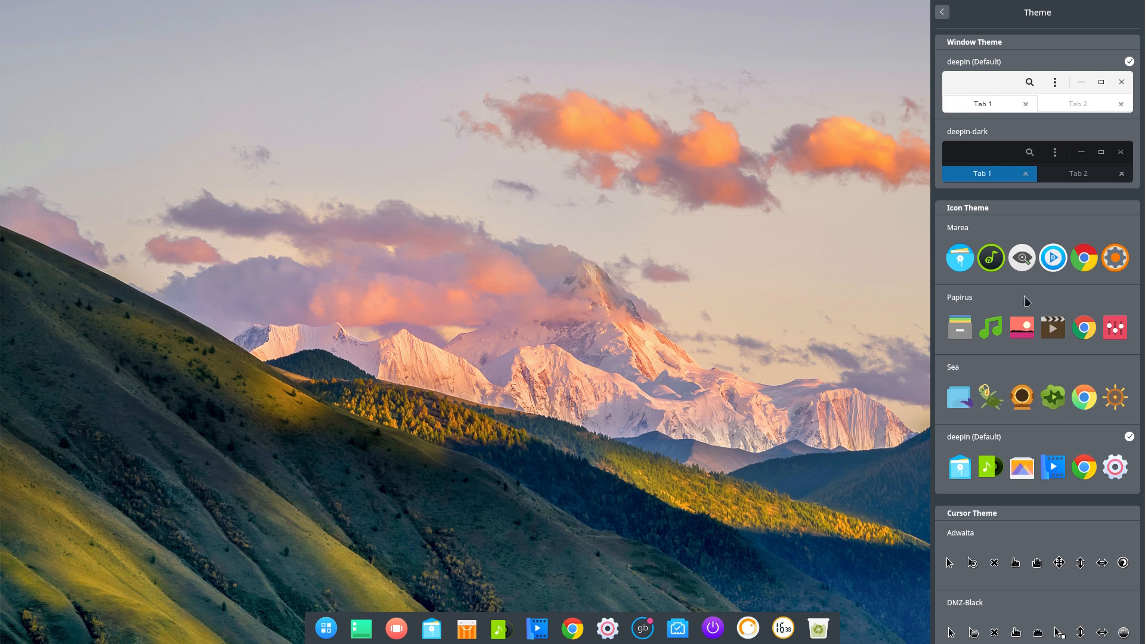
{"action": "mouse_move", "coordinate": [1021, 287]}
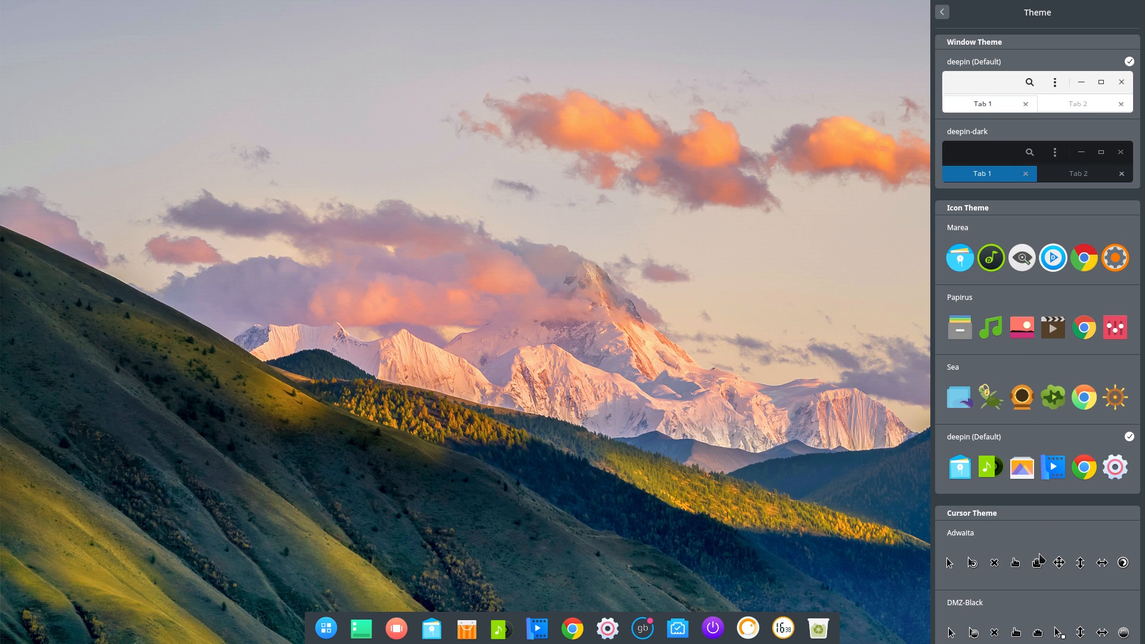
{"action": "mouse_move", "coordinate": [1044, 553]}
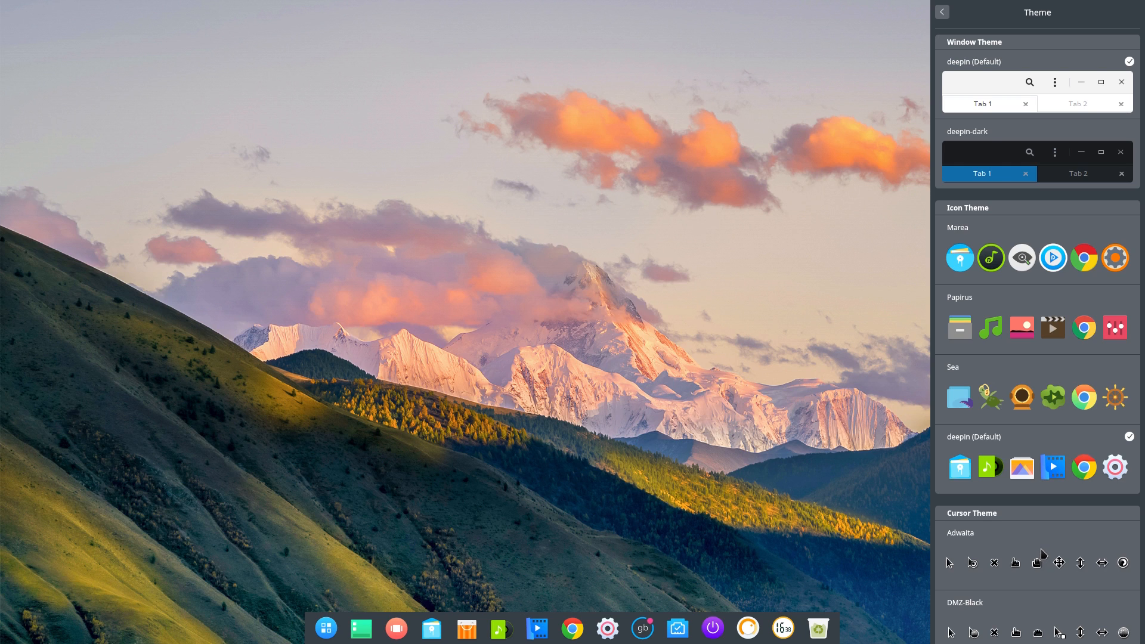
{"action": "mouse_move", "coordinate": [684, 414]}
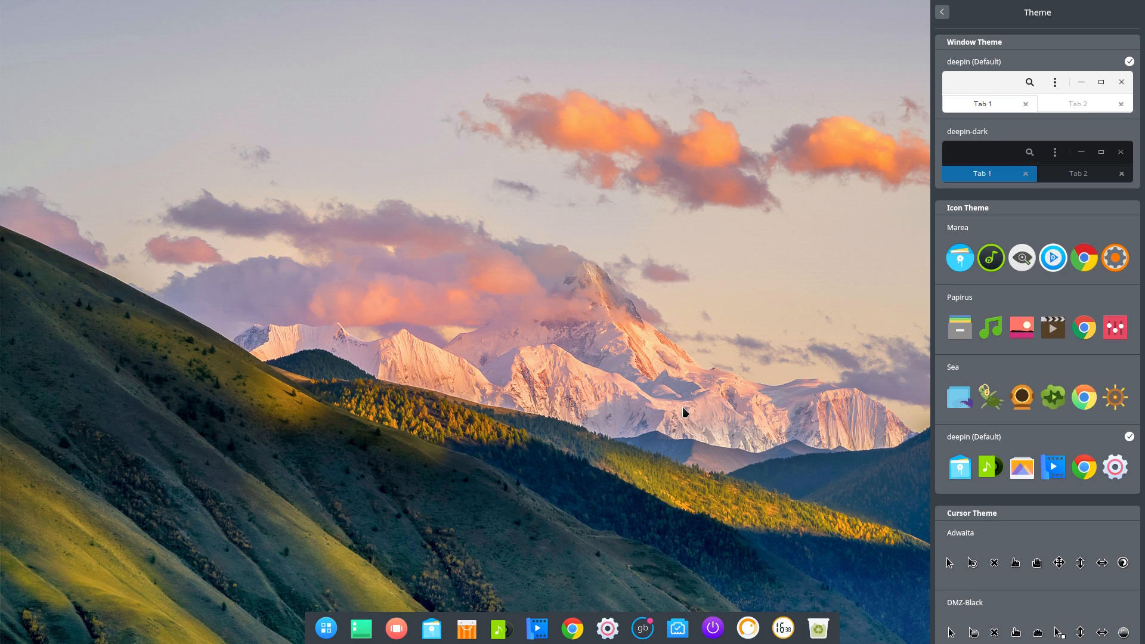
{"action": "mouse_move", "coordinate": [818, 353]}
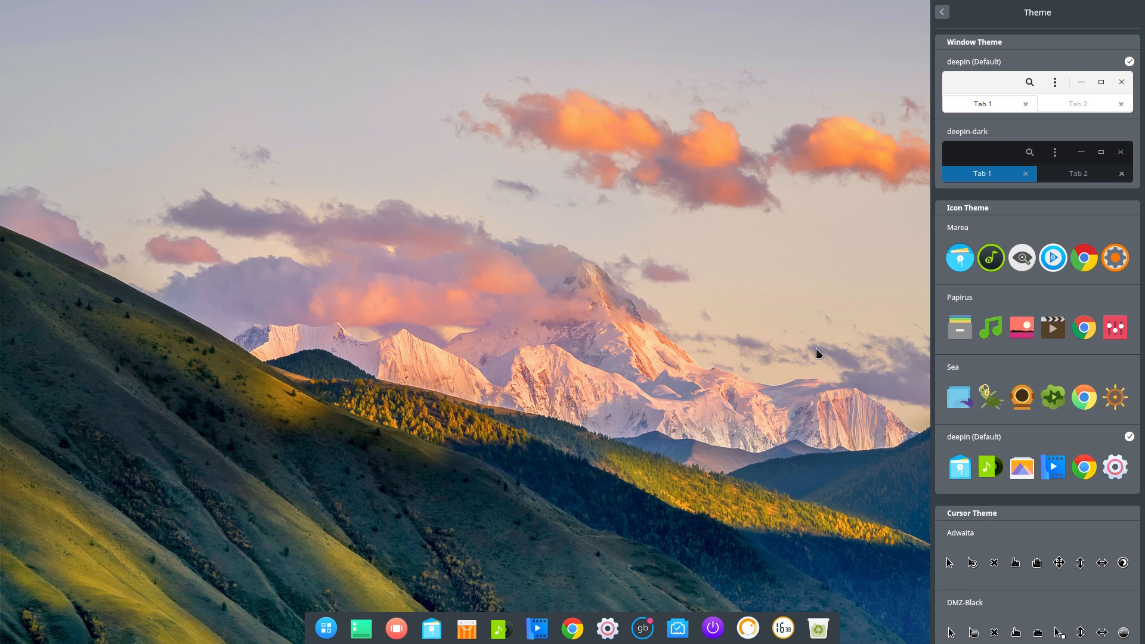
{"action": "mouse_move", "coordinate": [832, 345]}
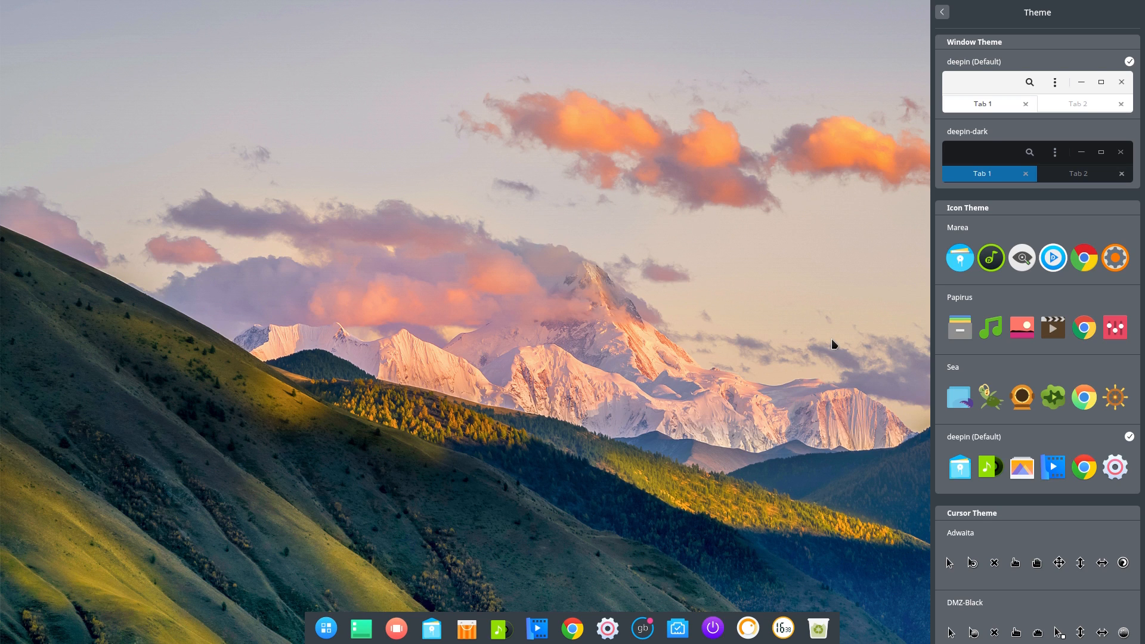
{"action": "left_click", "coordinate": [1021, 397]}
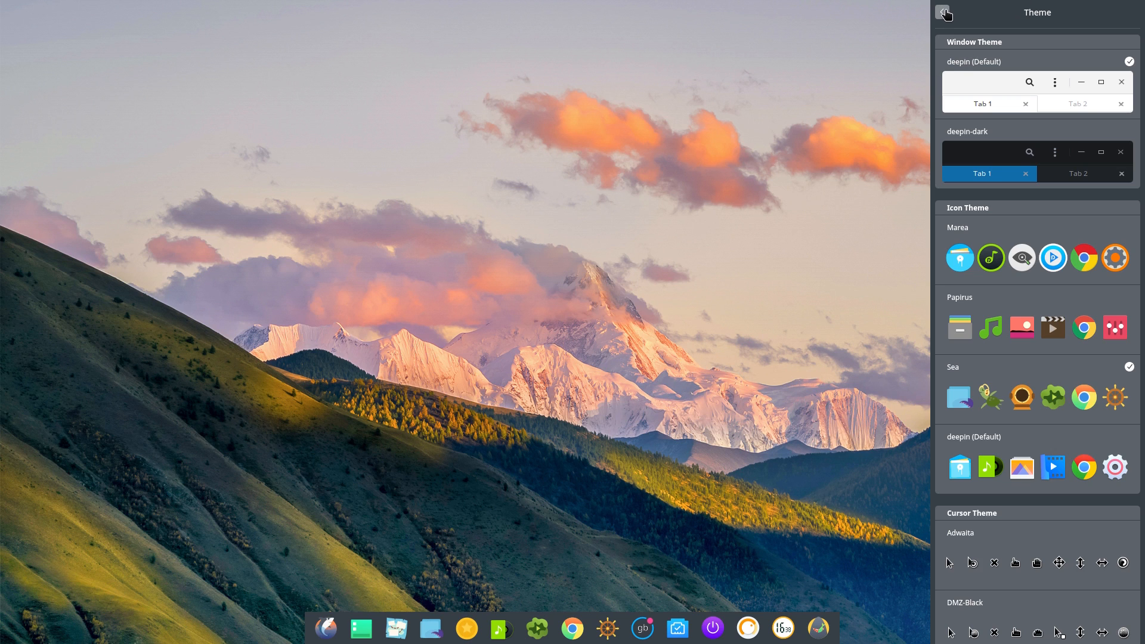
Step: Browse the All Settings list from Time and Date down to Update and System Information
{"action": "left_click", "coordinate": [945, 13]}
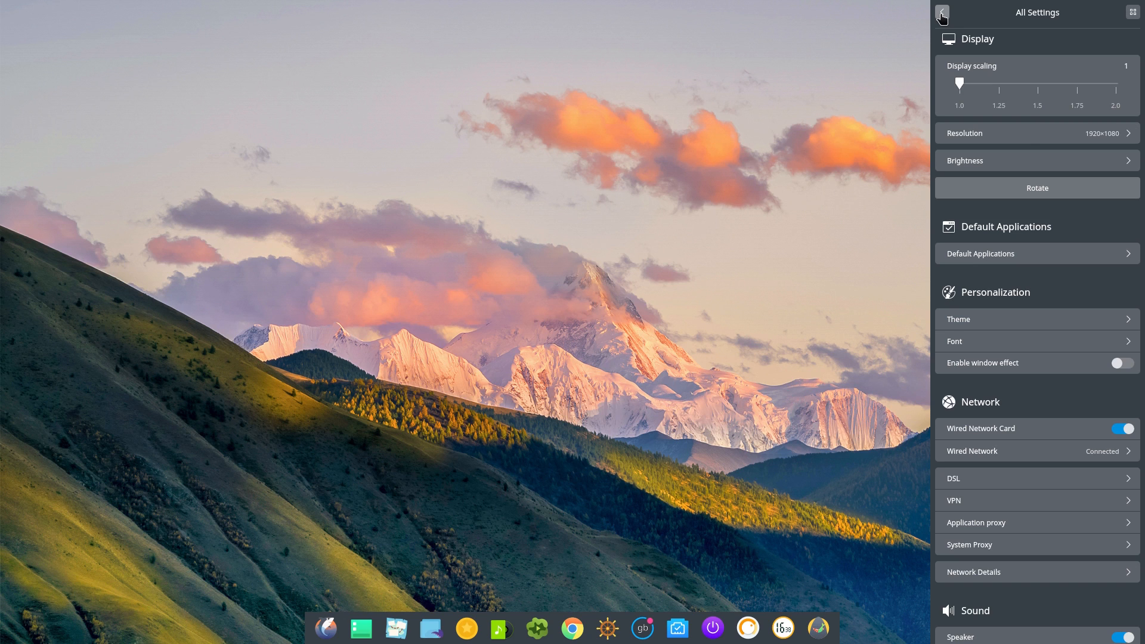
{"action": "scroll", "scroll_direction": "down", "scroll_amount": 3}
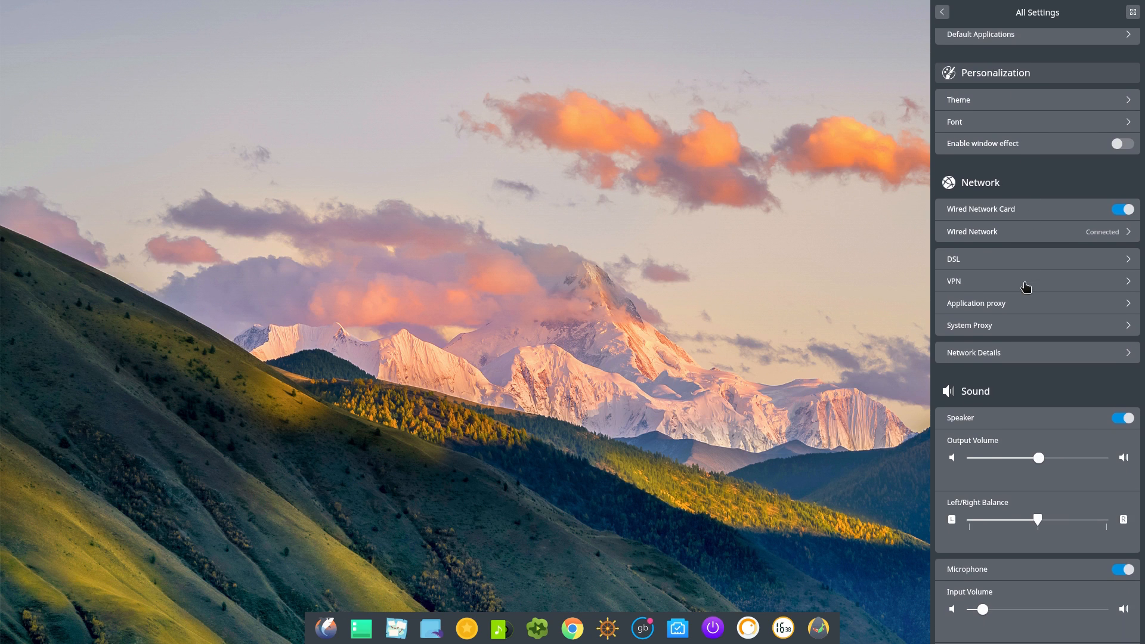
{"action": "scroll", "scroll_direction": "down", "scroll_amount": 3}
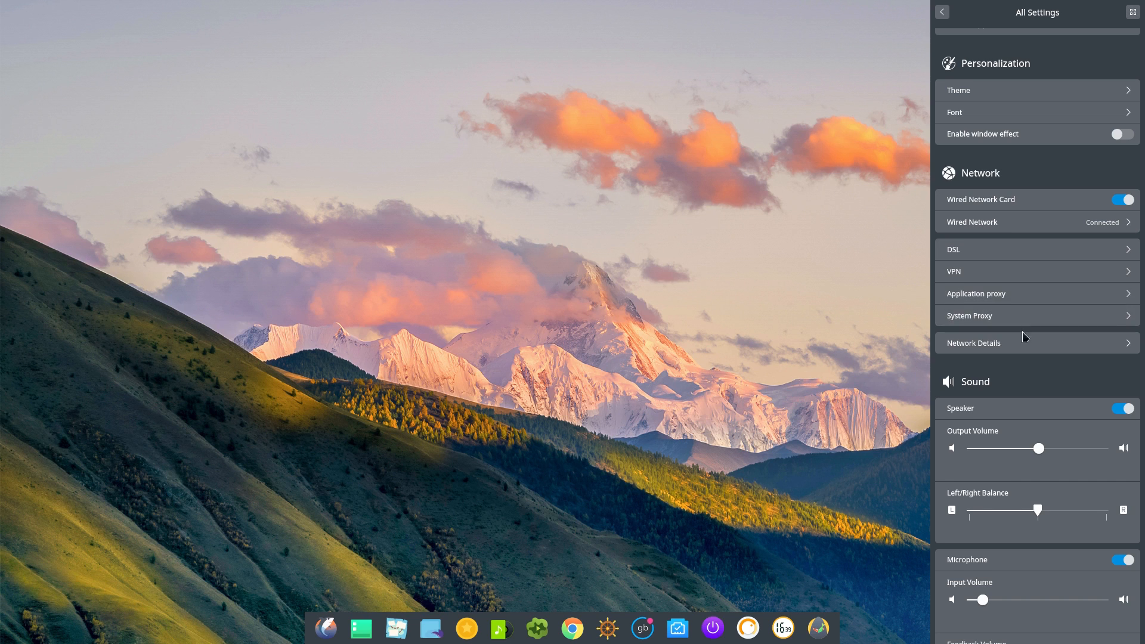
{"action": "scroll", "scroll_direction": "down", "scroll_amount": 3}
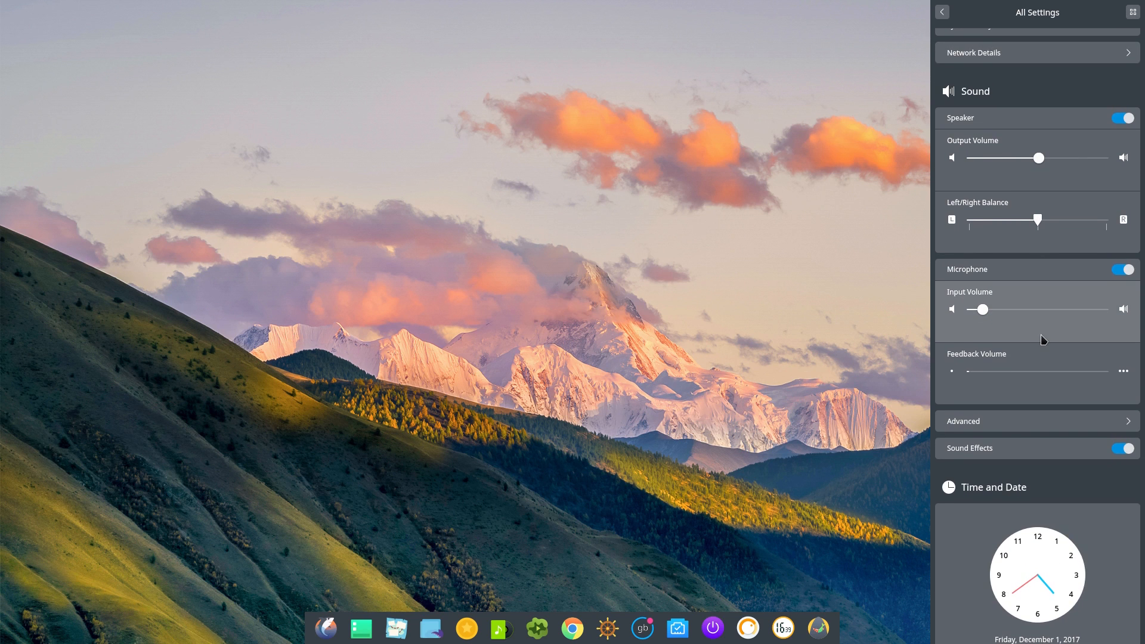
{"action": "mouse_move", "coordinate": [1069, 225]}
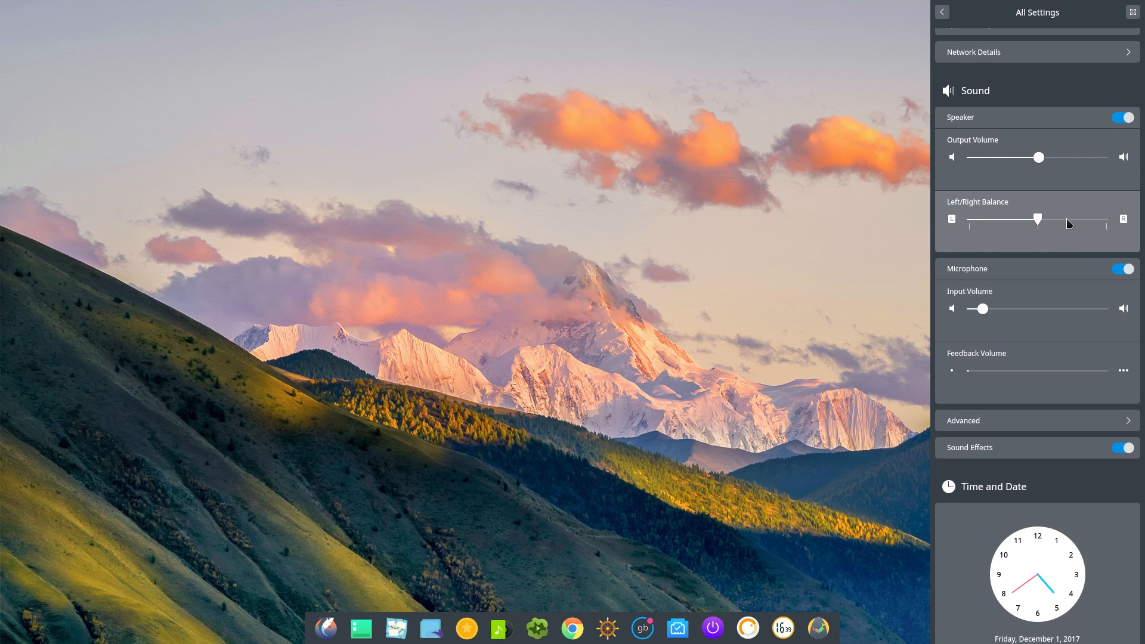
{"action": "scroll", "scroll_direction": "down", "scroll_amount": 3}
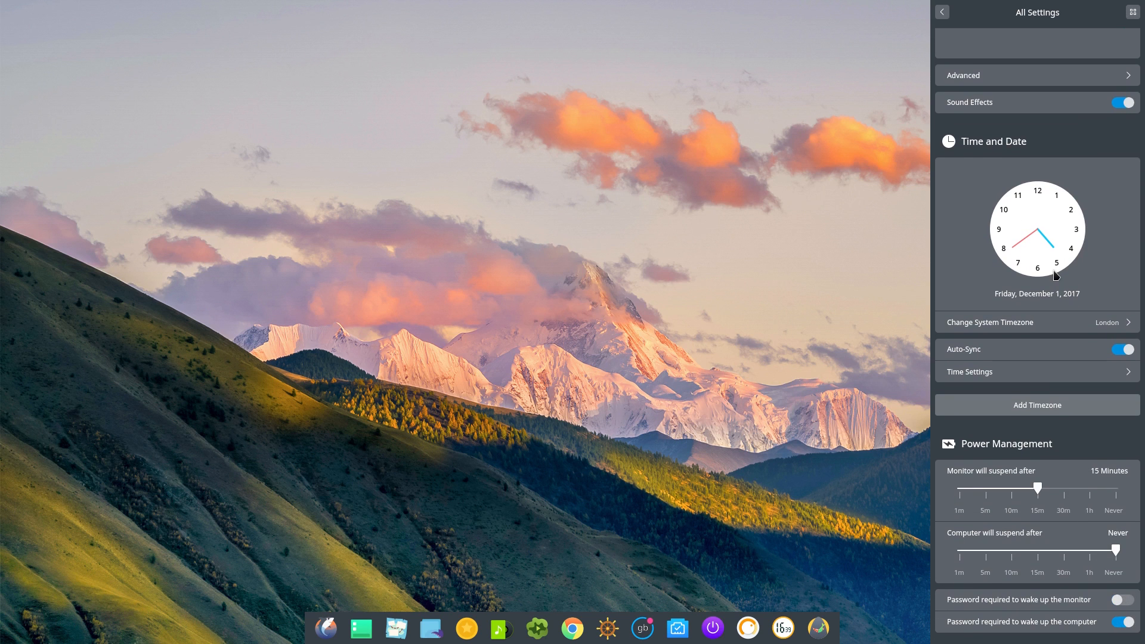
{"action": "scroll", "scroll_direction": "down", "scroll_amount": 3}
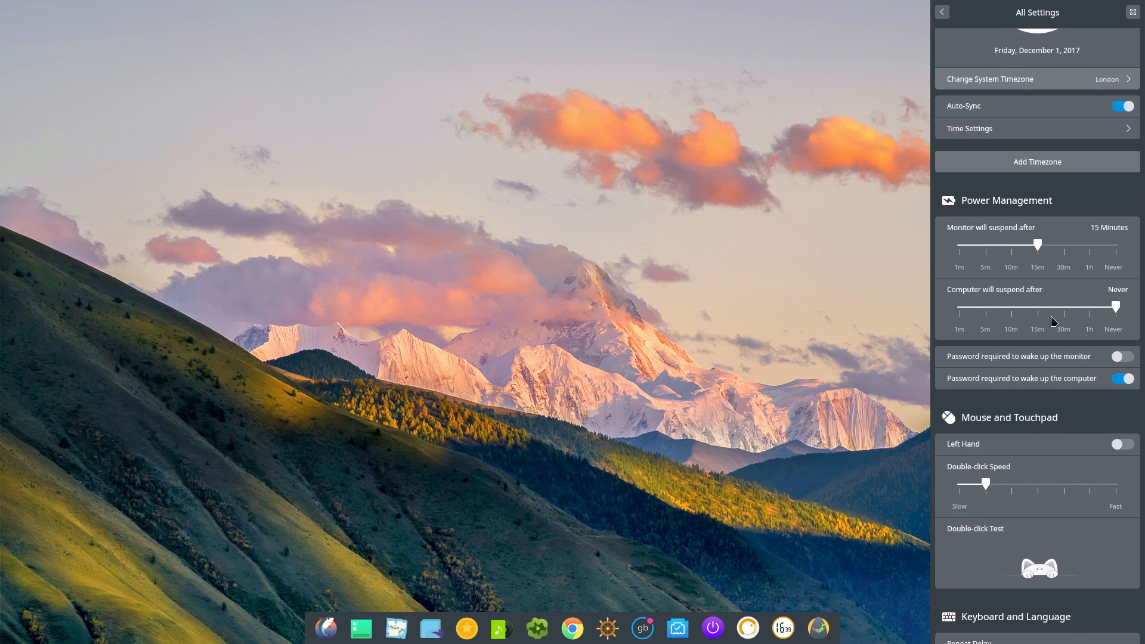
{"action": "scroll", "scroll_direction": "down", "scroll_amount": 3}
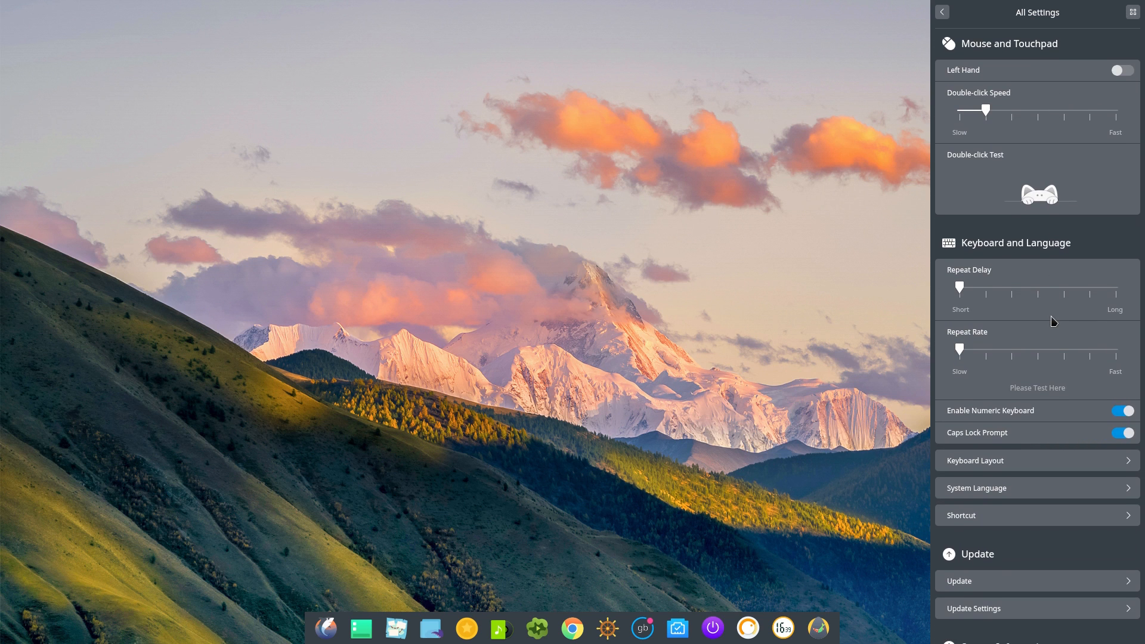
{"action": "scroll", "scroll_direction": "down", "scroll_amount": 3}
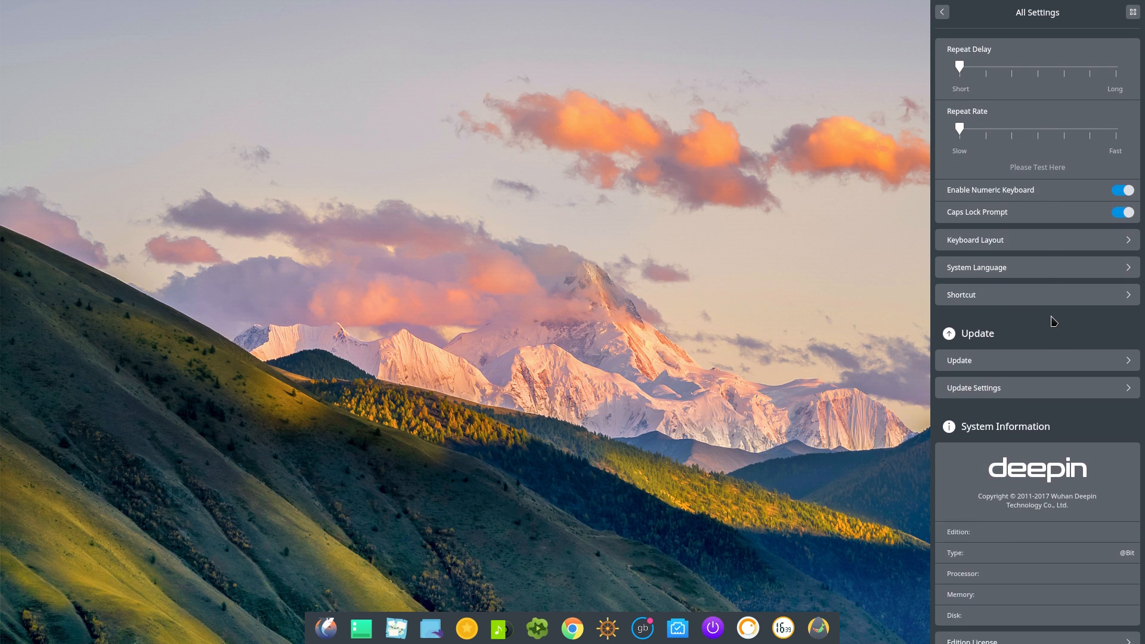
Step: Confirm the system is up to date, then return to All Settings showing System Information
{"action": "left_click", "coordinate": [1038, 360]}
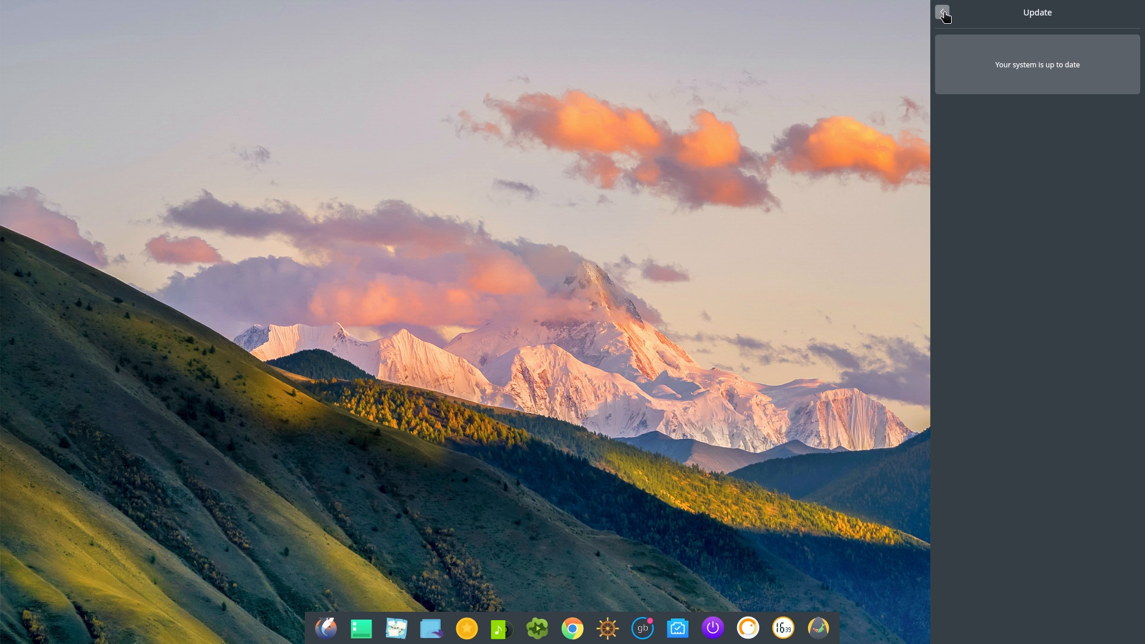
{"action": "left_click", "coordinate": [942, 12]}
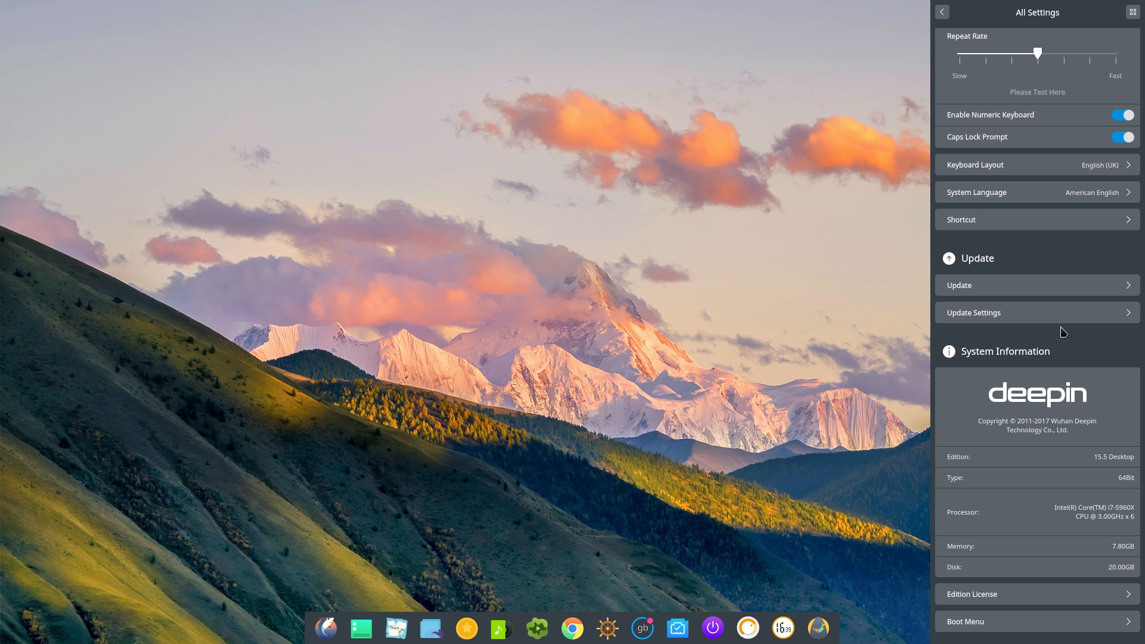
{"action": "mouse_move", "coordinate": [1052, 515]}
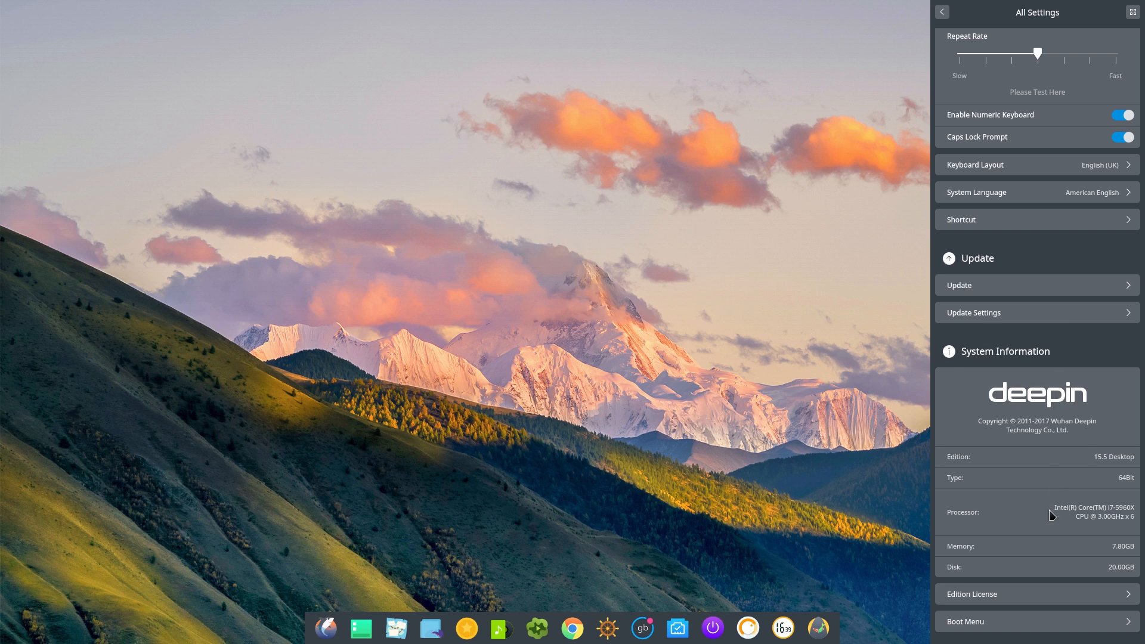
{"action": "mouse_move", "coordinate": [1051, 627]}
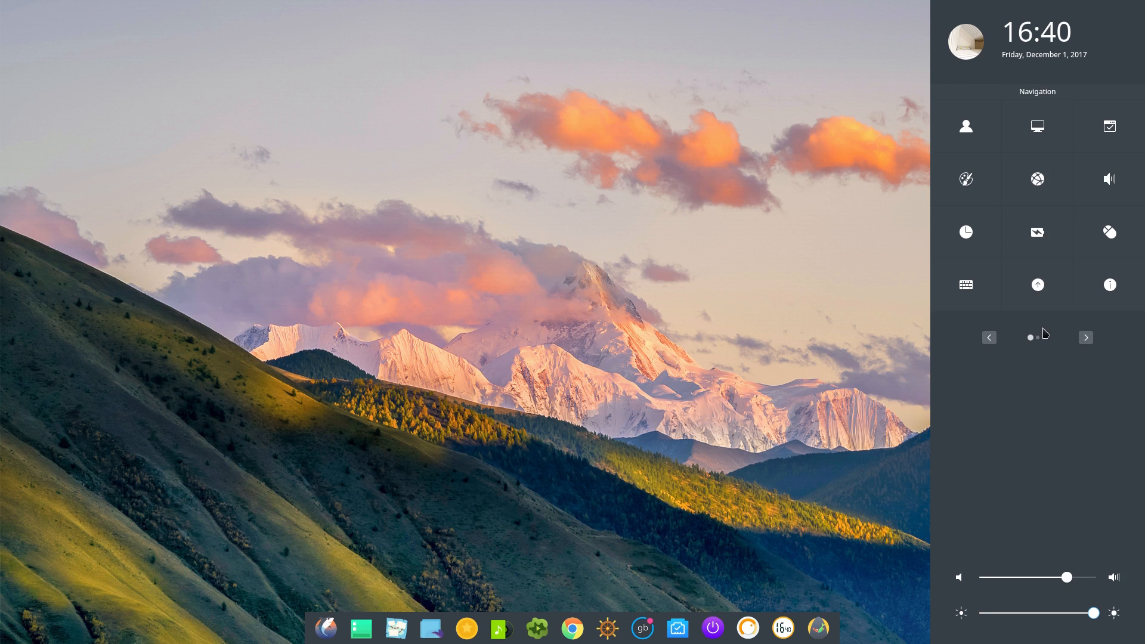
Step: Page the overview from the navigation grid to the Blandford Forum weather forecast and beyond
{"action": "left_click", "coordinate": [1086, 338]}
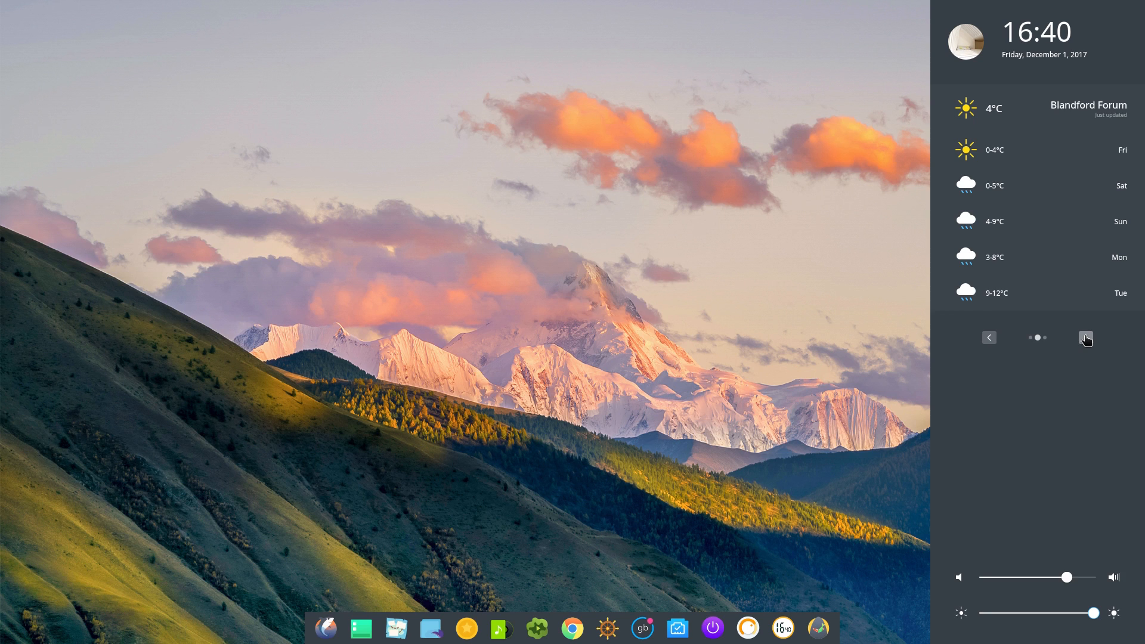
{"action": "left_click", "coordinate": [1086, 337]}
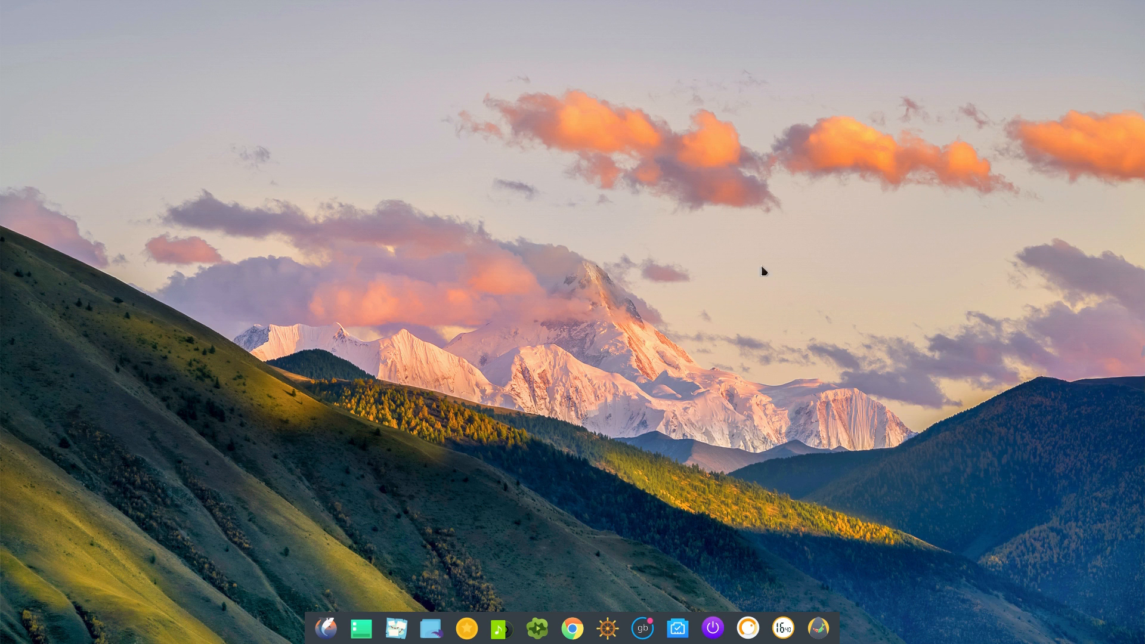
{"action": "mouse_move", "coordinate": [5, 7]}
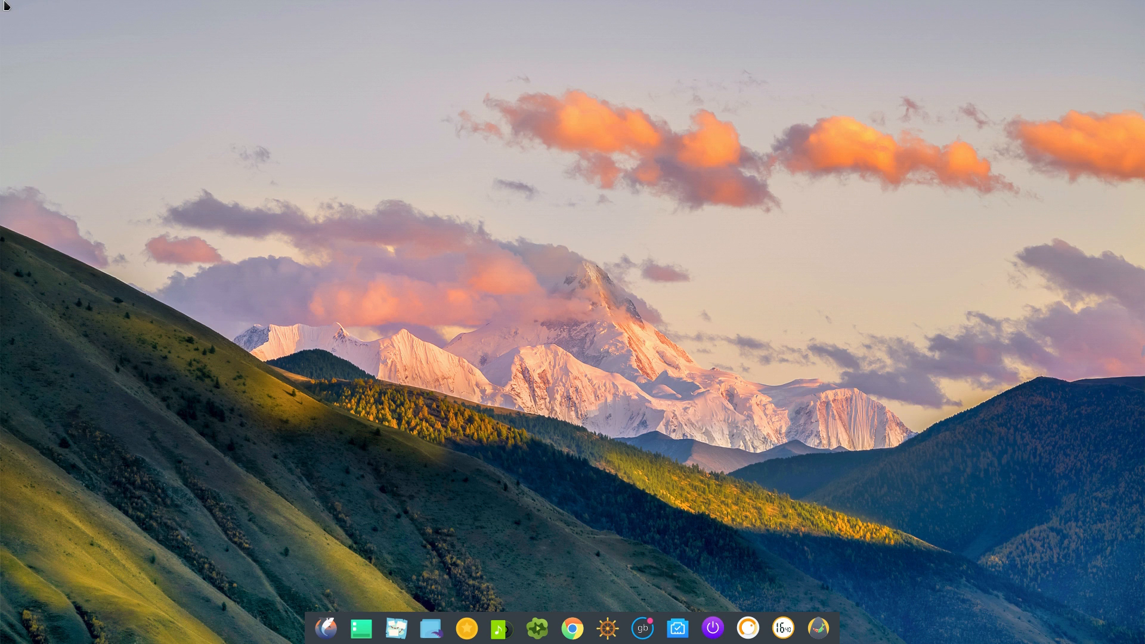
{"action": "mouse_move", "coordinate": [286, 357]}
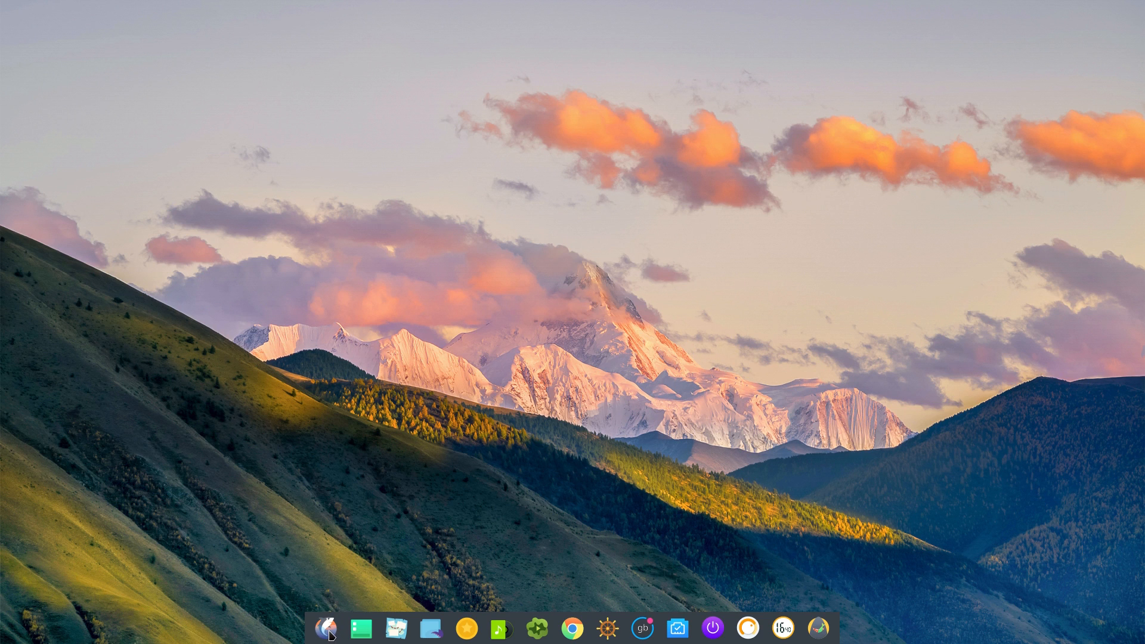
Step: Bring up the application launcher from the dock
{"action": "left_click", "coordinate": [327, 629]}
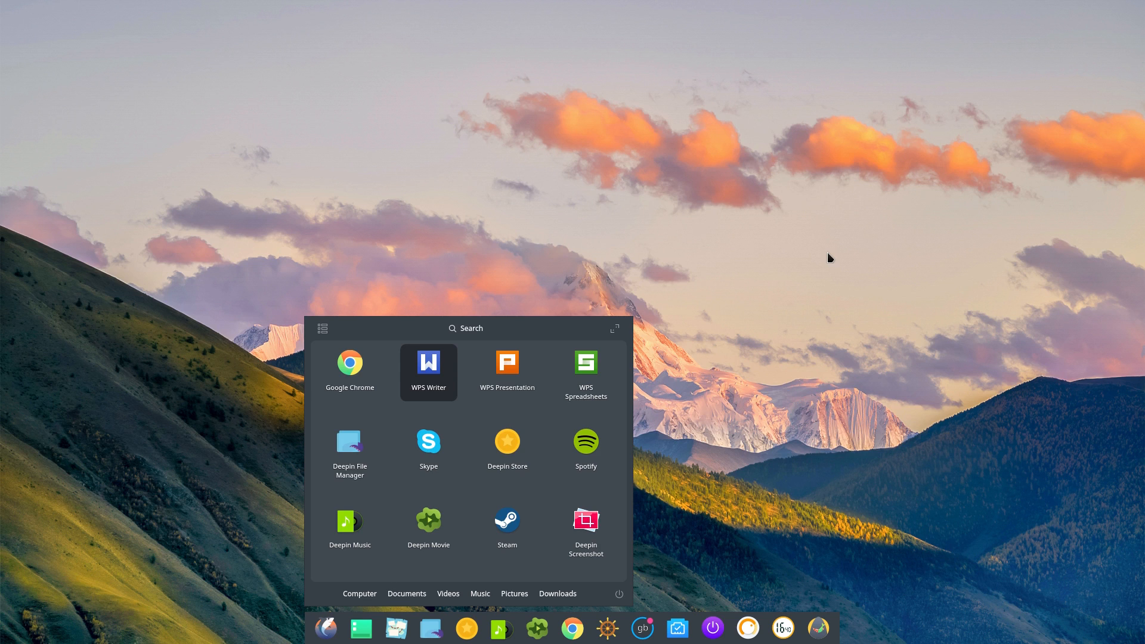
{"action": "mouse_move", "coordinate": [535, 453]}
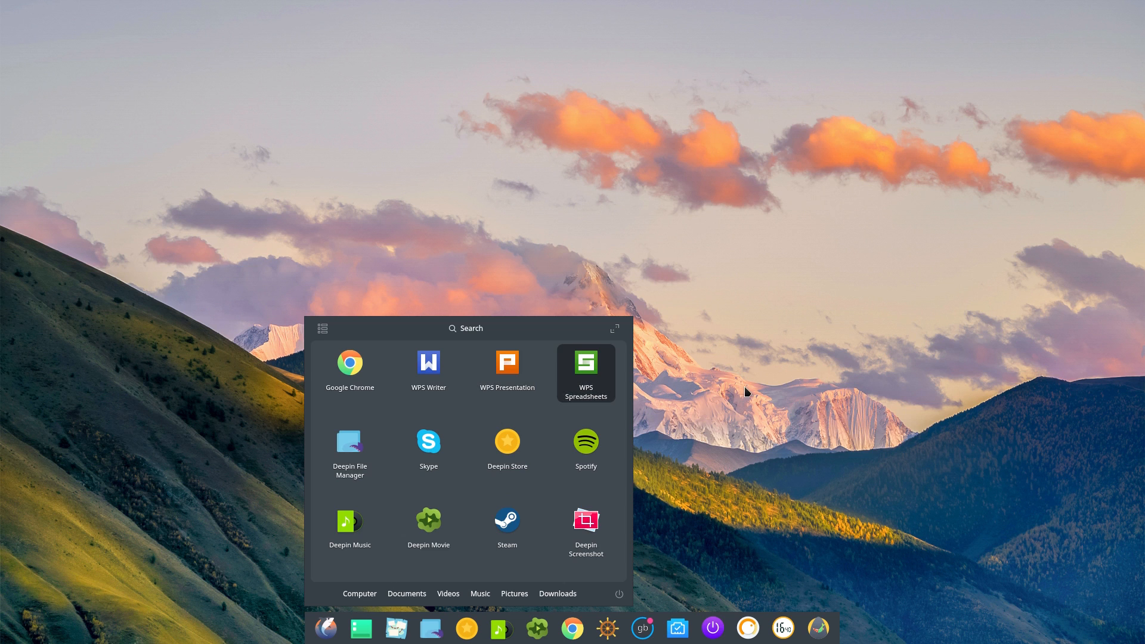
{"action": "mouse_move", "coordinate": [330, 593]}
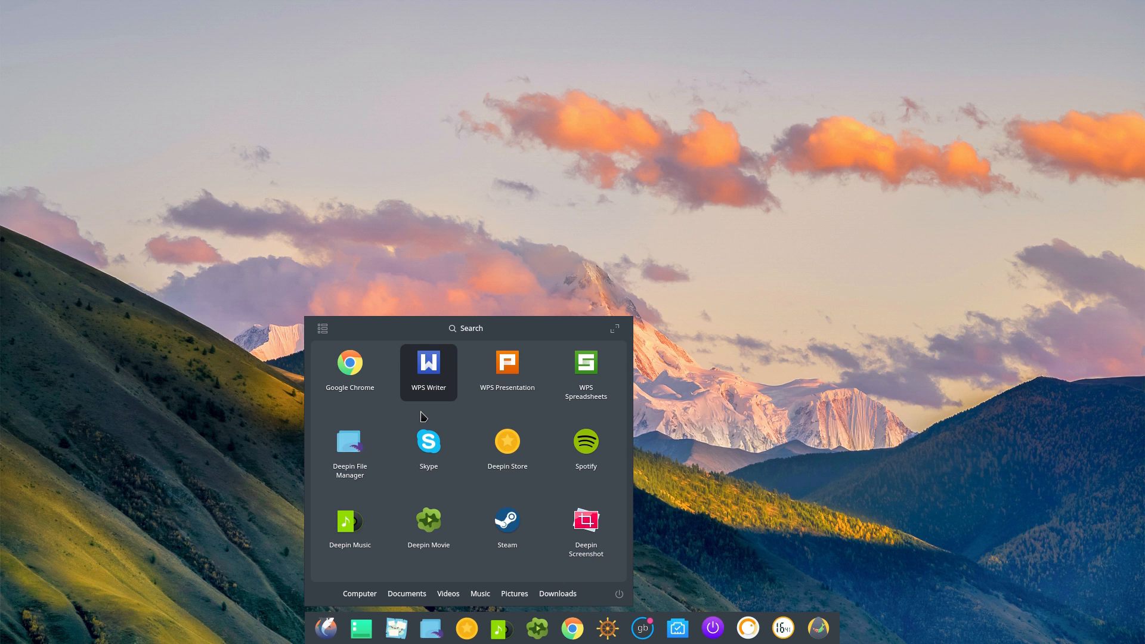
{"action": "mouse_move", "coordinate": [444, 380]}
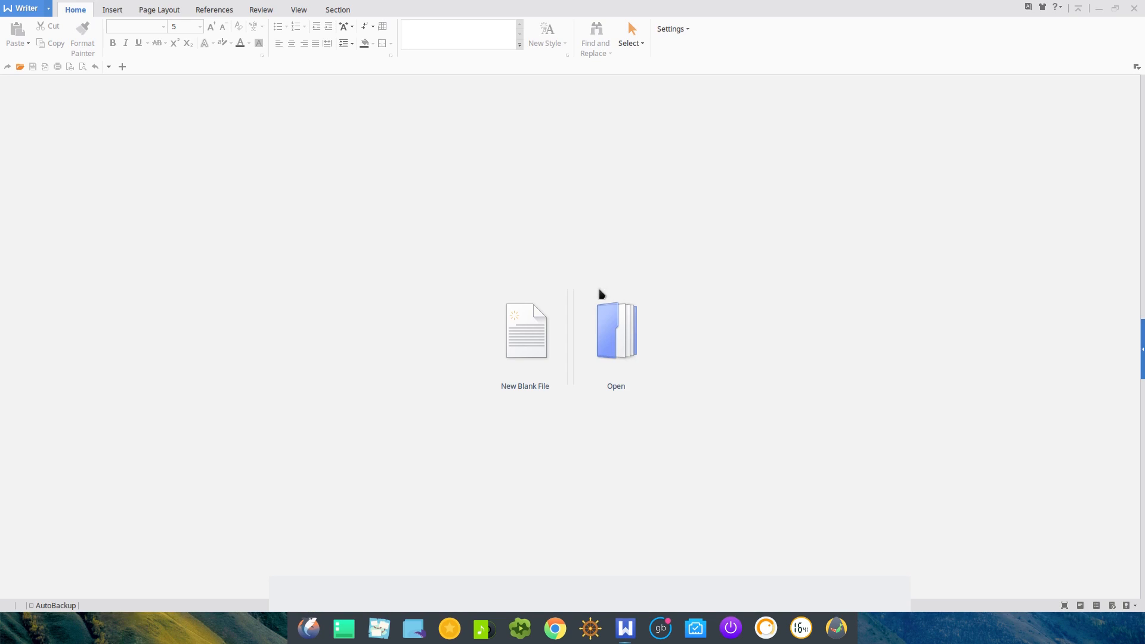
Step: Create a blank Document1 in WPS Writer, then close the Writer window
{"action": "left_click", "coordinate": [525, 332]}
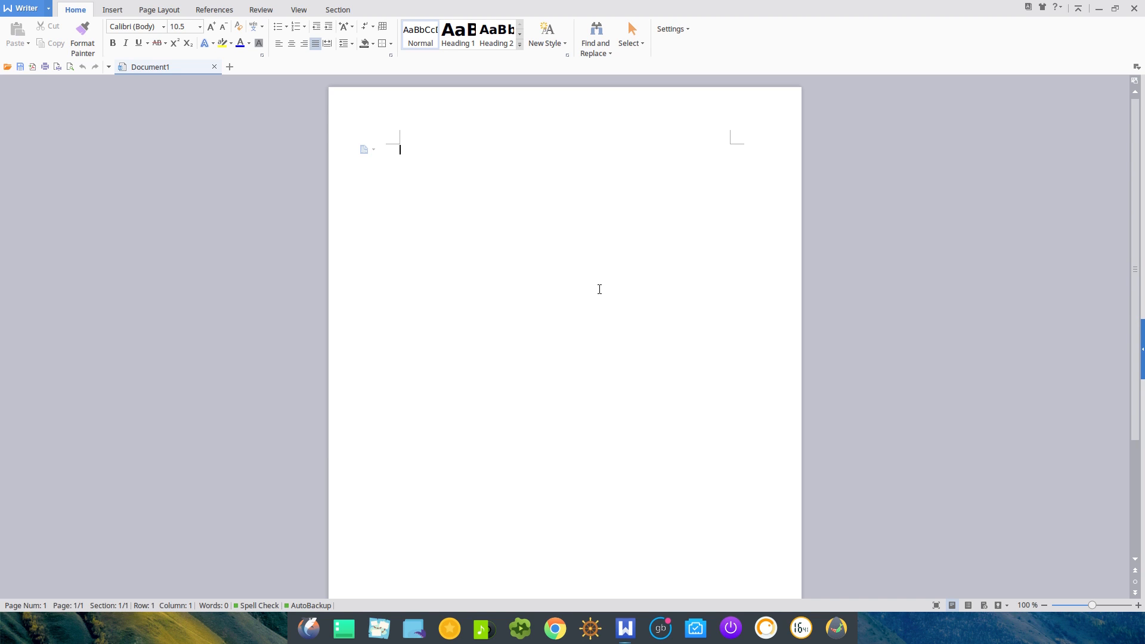
{"action": "mouse_move", "coordinate": [1133, 7]}
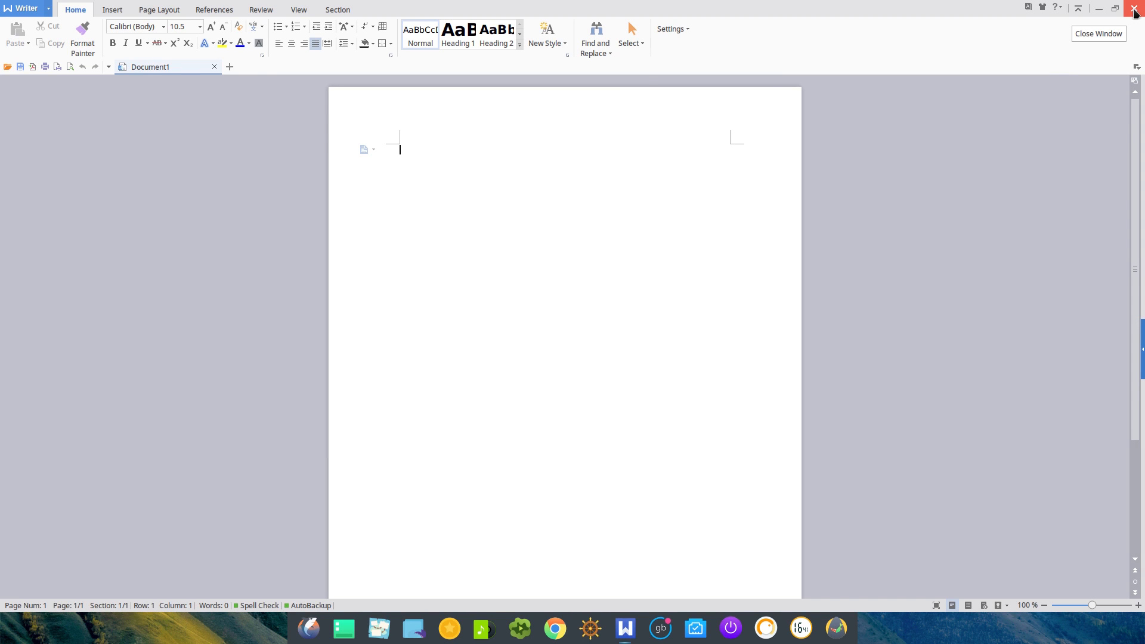
{"action": "left_click", "coordinate": [1137, 7]}
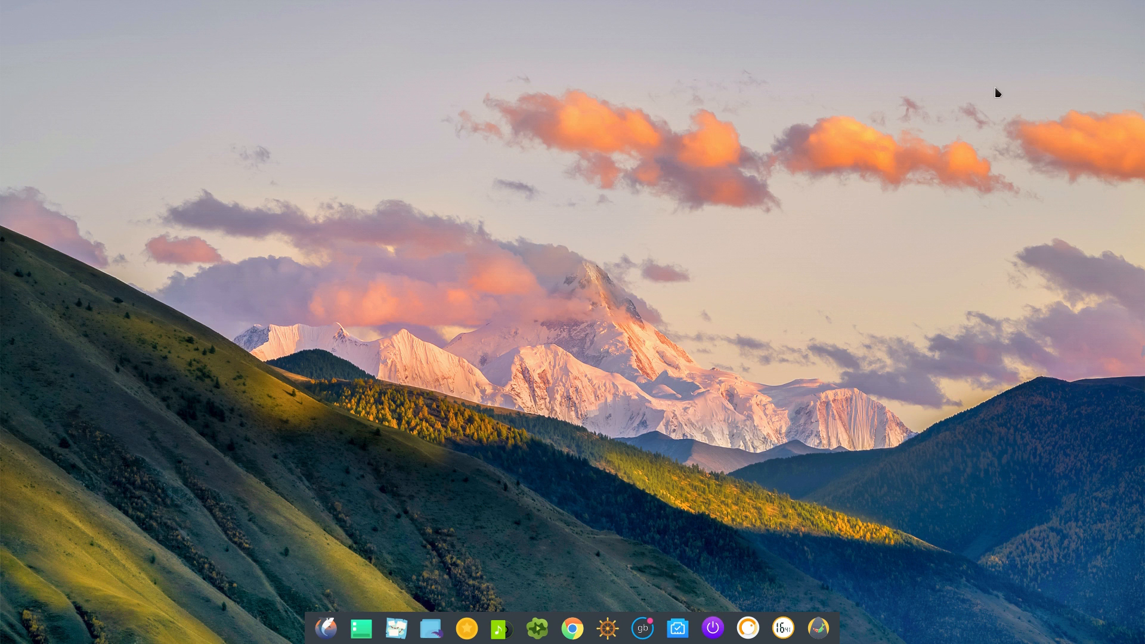
Step: Show the launcher in full-screen mode with the complete app grid
{"action": "left_click", "coordinate": [323, 627]}
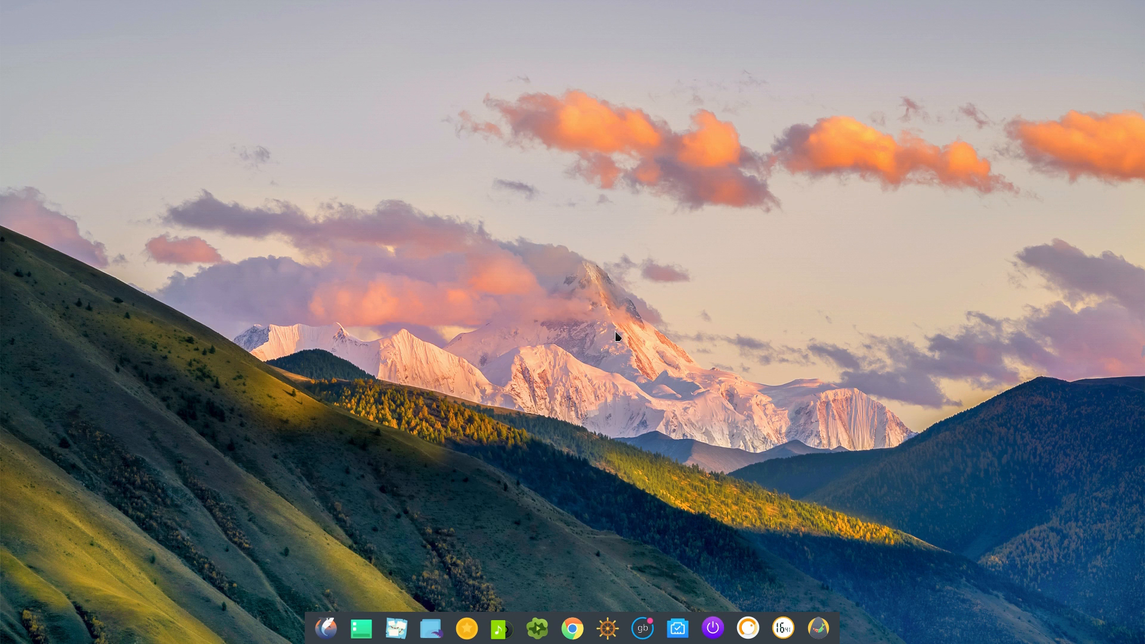
{"action": "left_click", "coordinate": [360, 627]}
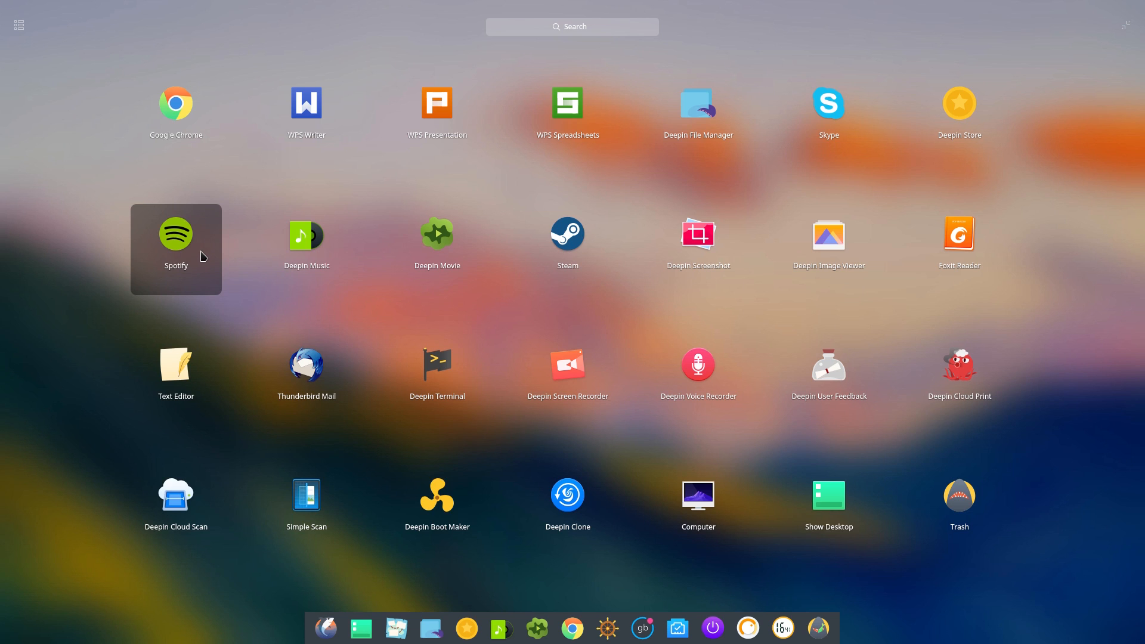
{"action": "mouse_move", "coordinate": [557, 253]}
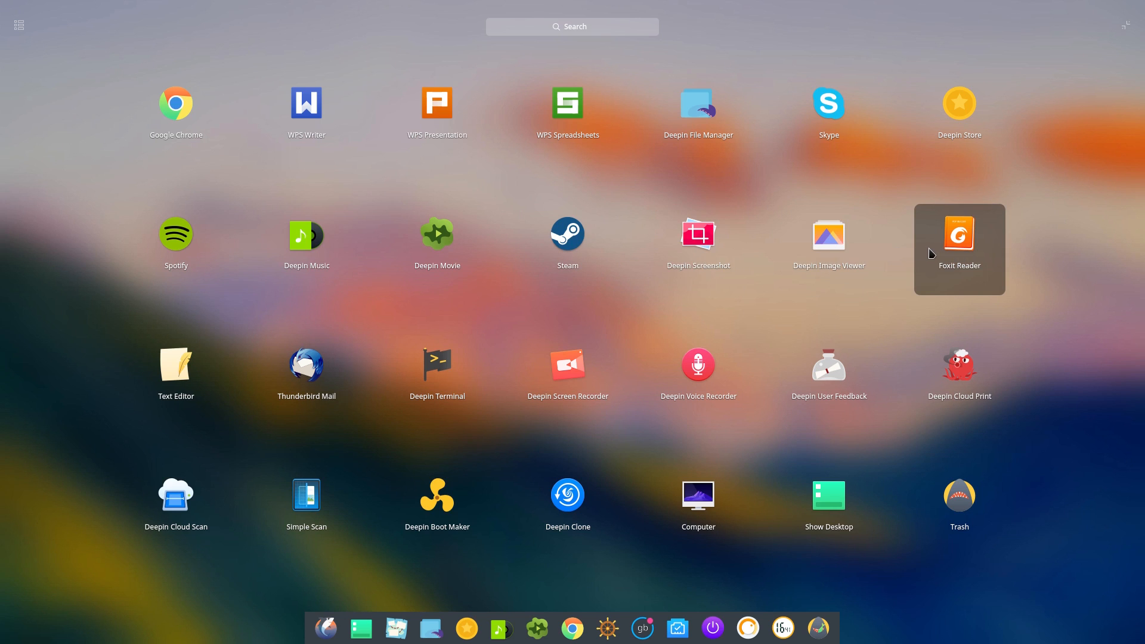
{"action": "mouse_move", "coordinate": [957, 250]}
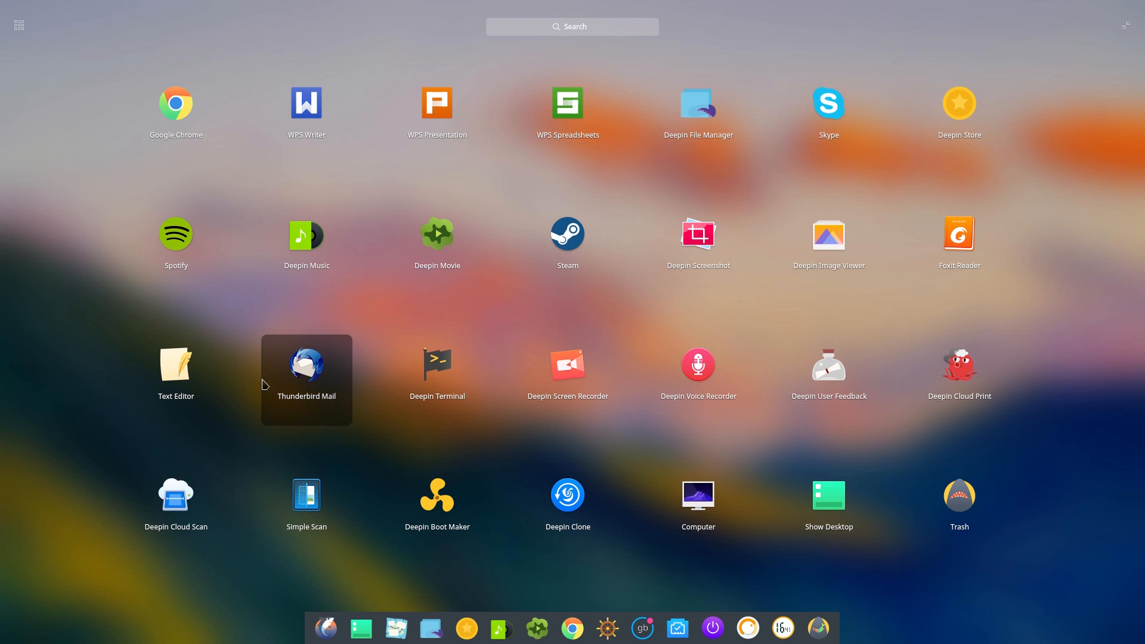
{"action": "mouse_move", "coordinate": [301, 401]}
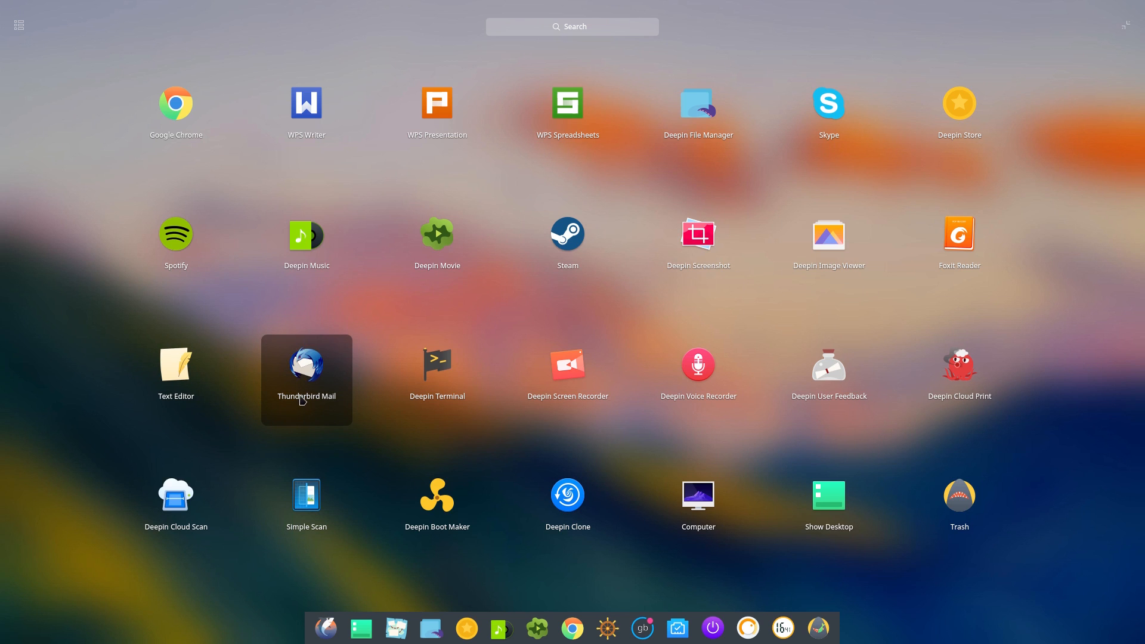
{"action": "mouse_move", "coordinate": [560, 391]}
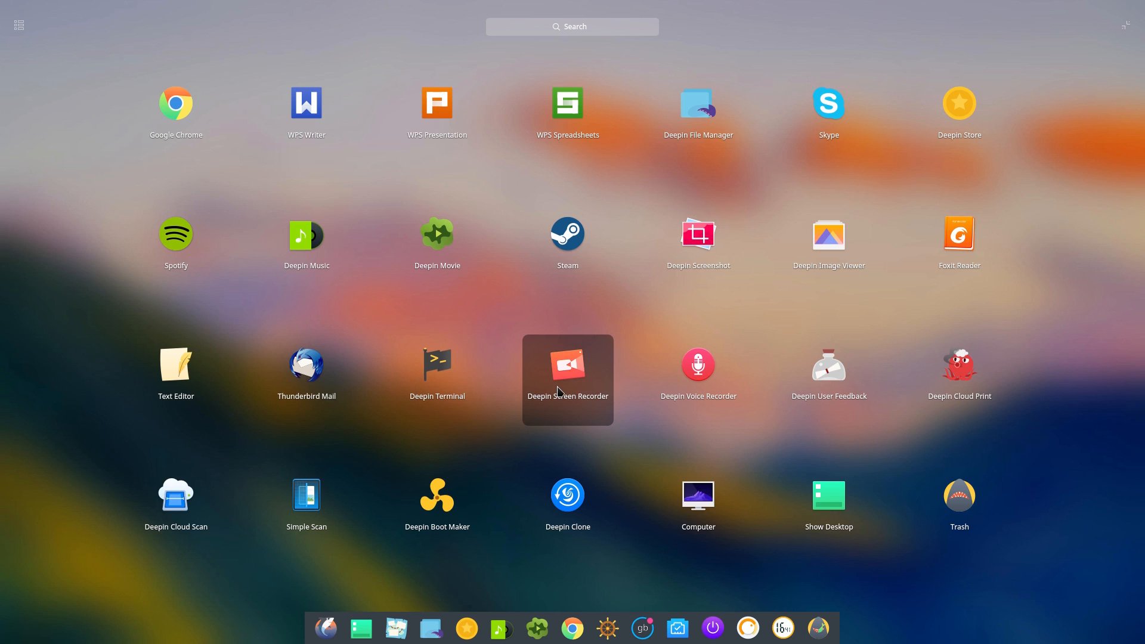
{"action": "mouse_move", "coordinate": [676, 387]}
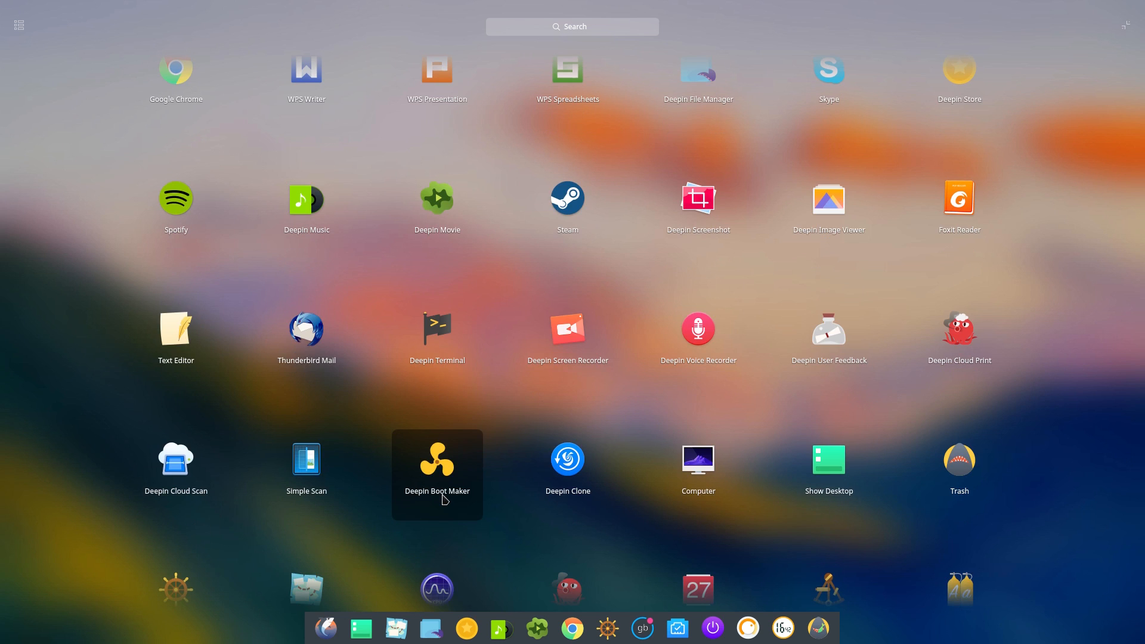
Step: Launch Deepin System Monitor from the full-screen app grid
{"action": "scroll", "scroll_direction": "down", "scroll_amount": 3}
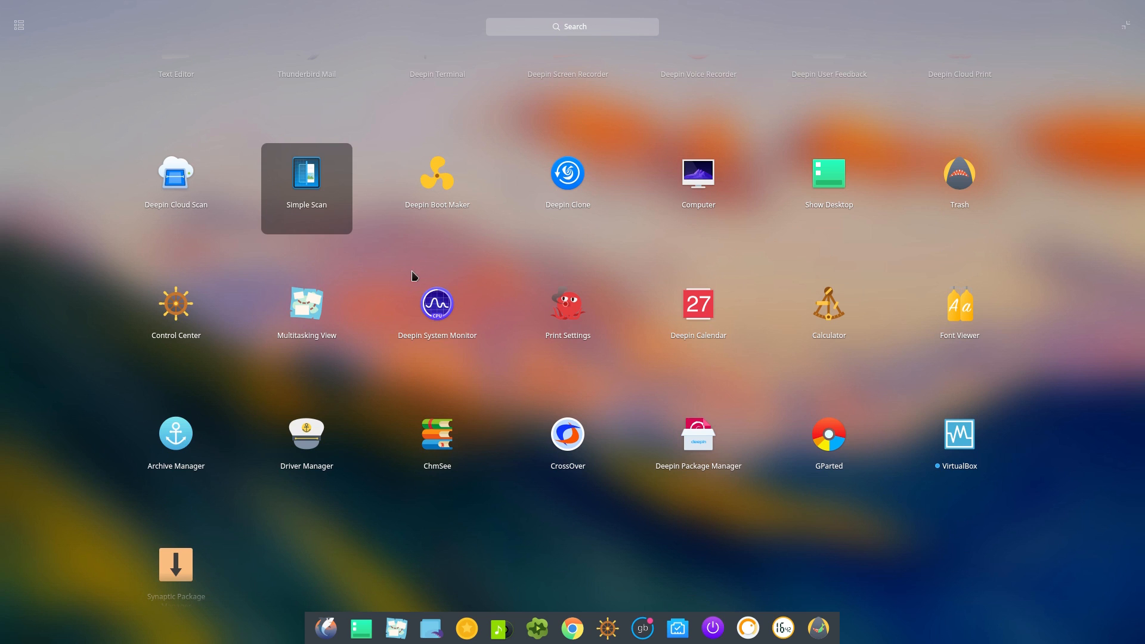
{"action": "left_click", "coordinate": [437, 304]}
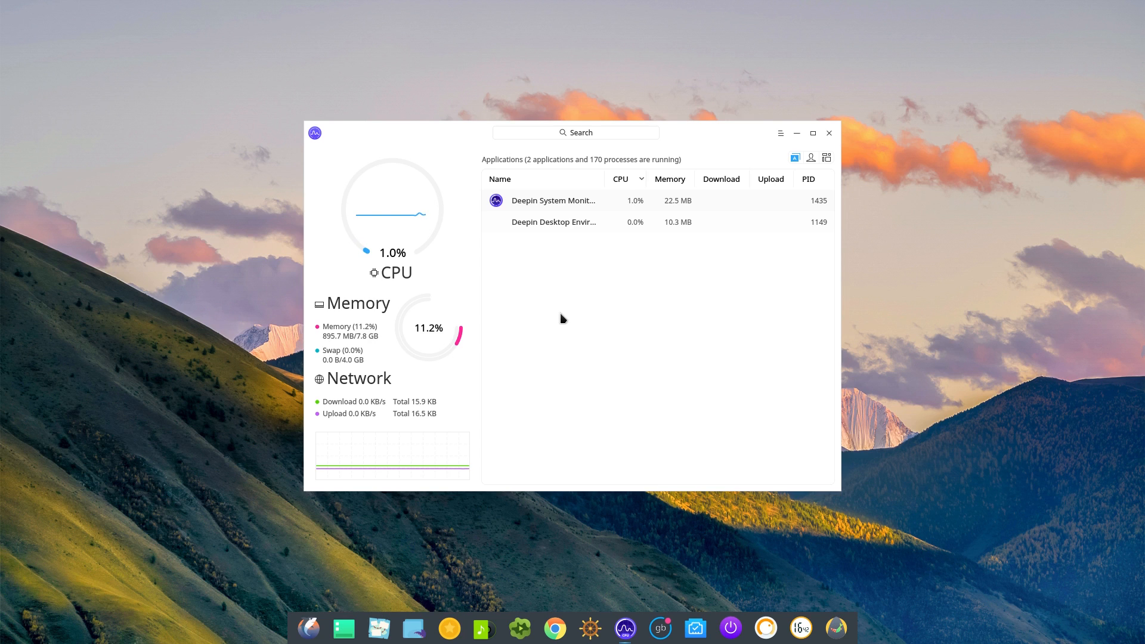
{"action": "mouse_move", "coordinate": [463, 358]}
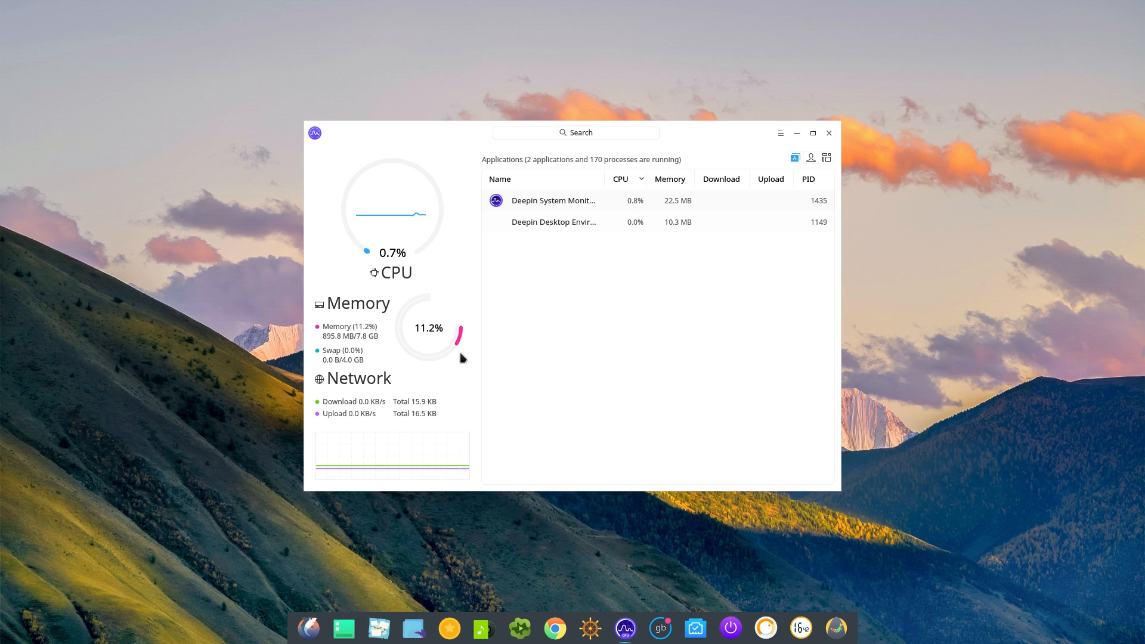
{"action": "mouse_move", "coordinate": [455, 351]}
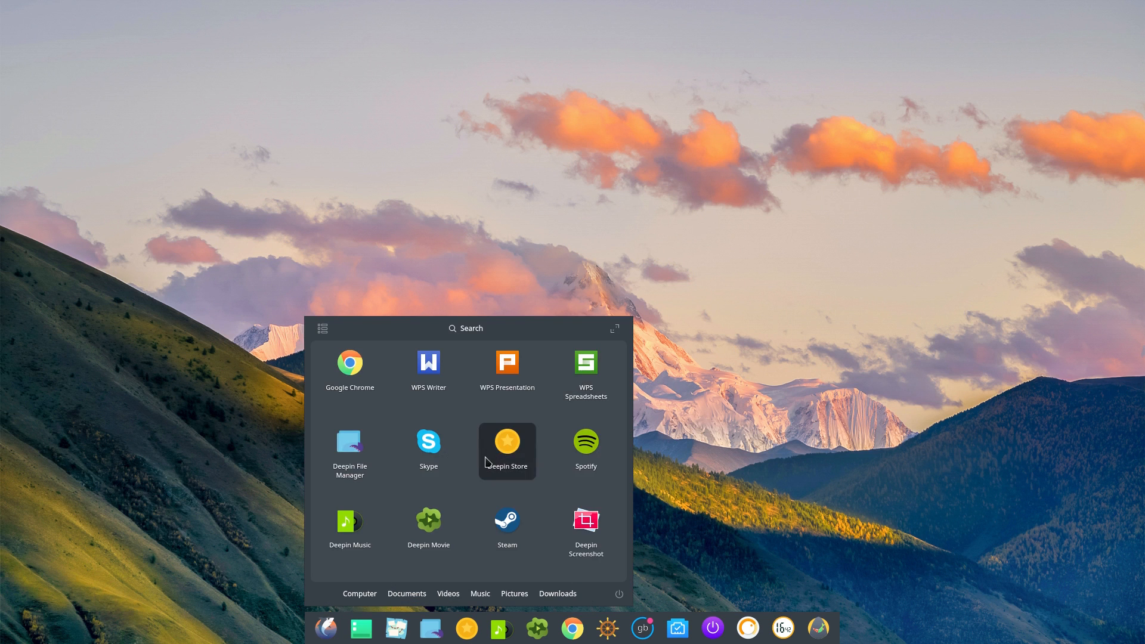
Step: Launch CrossOver from further down the app grid
{"action": "scroll", "scroll_direction": "down", "scroll_amount": 3}
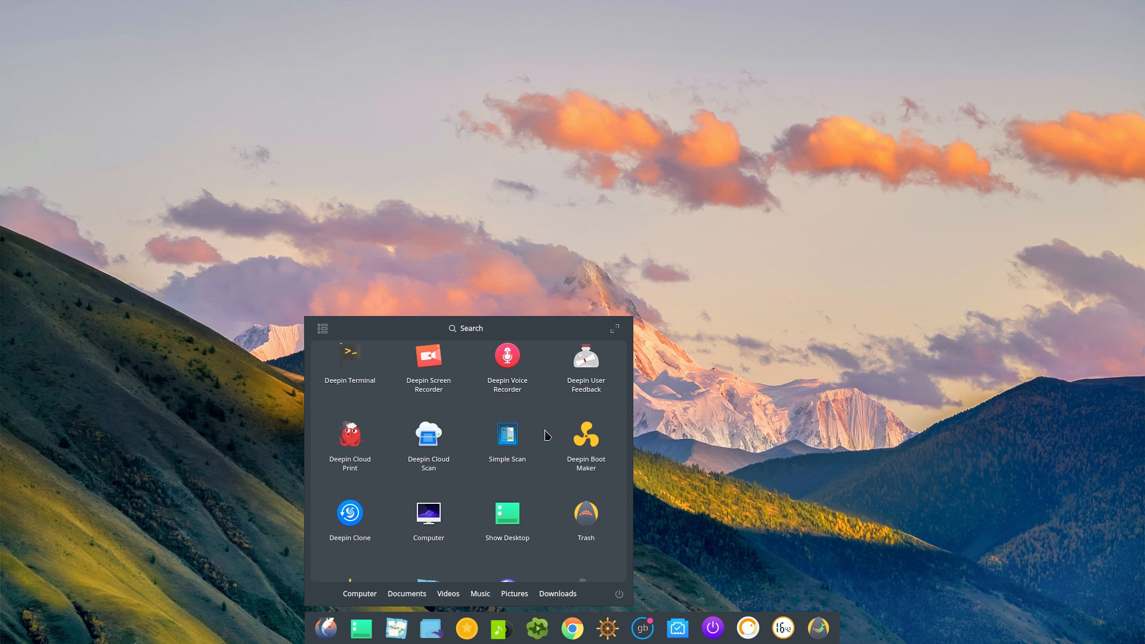
{"action": "scroll", "scroll_direction": "down", "scroll_amount": 3}
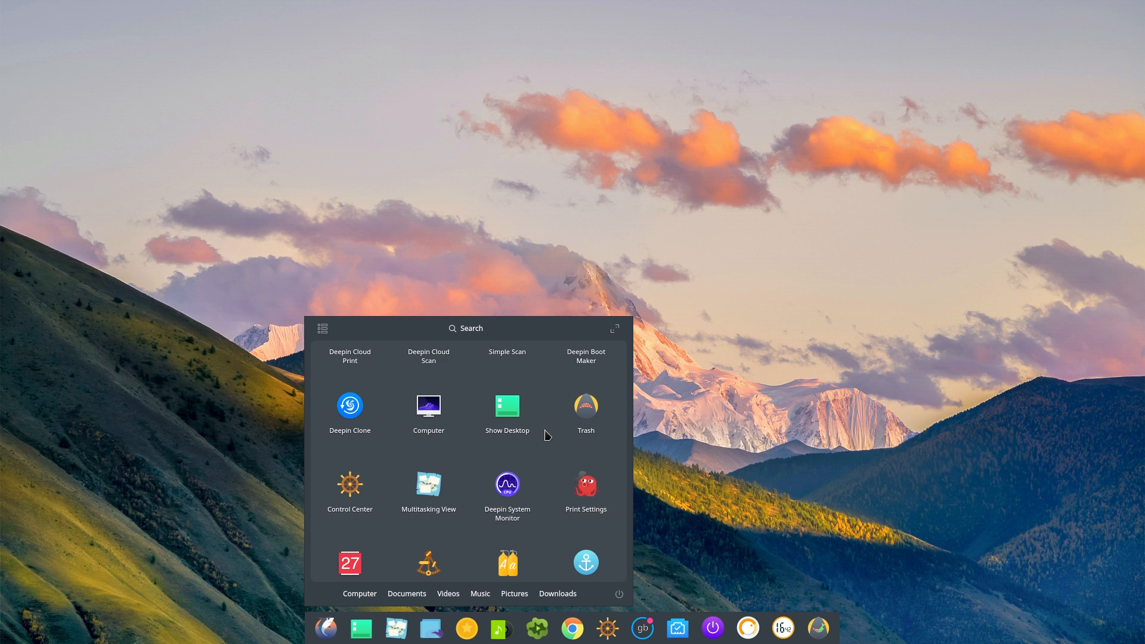
{"action": "scroll", "scroll_direction": "down", "scroll_amount": 3}
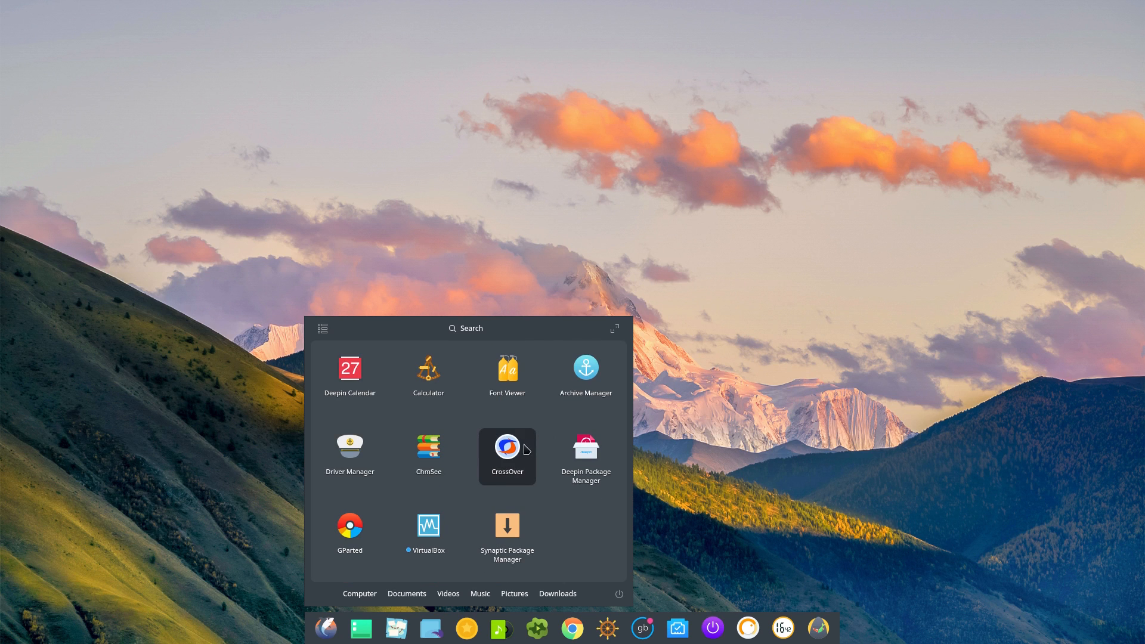
{"action": "mouse_move", "coordinate": [513, 458]}
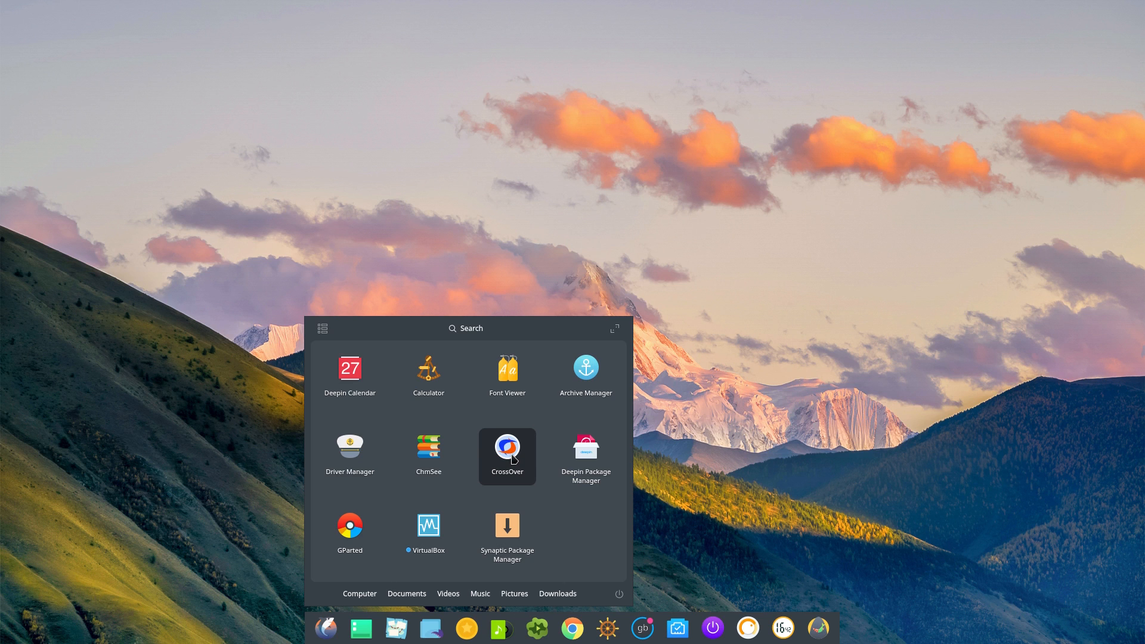
{"action": "left_click", "coordinate": [508, 457]}
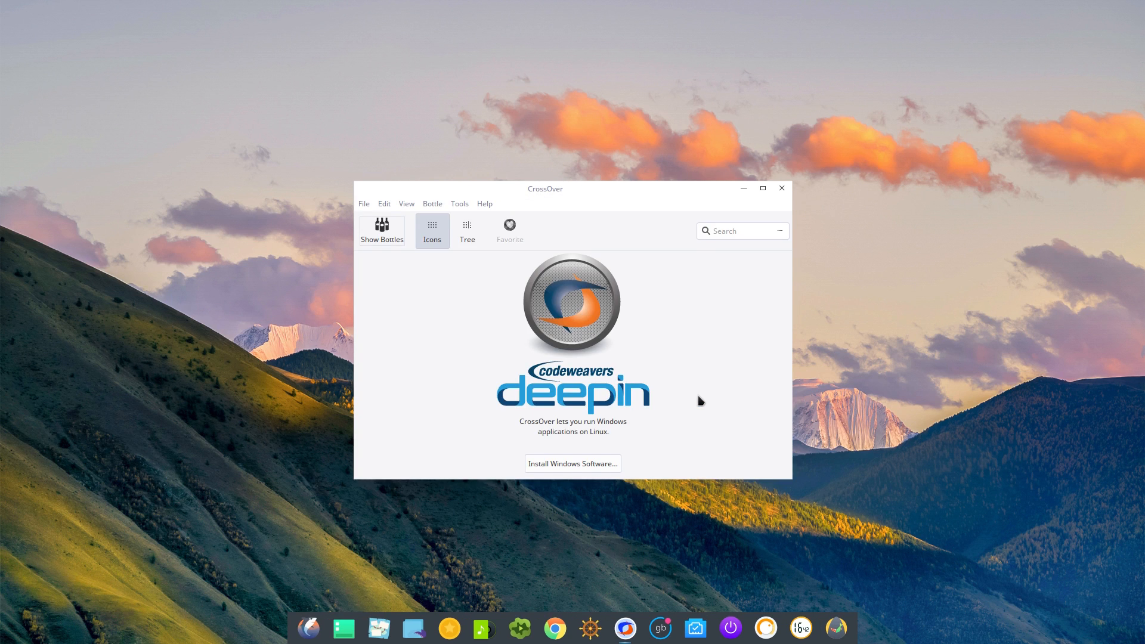
{"action": "left_click", "coordinate": [484, 203]}
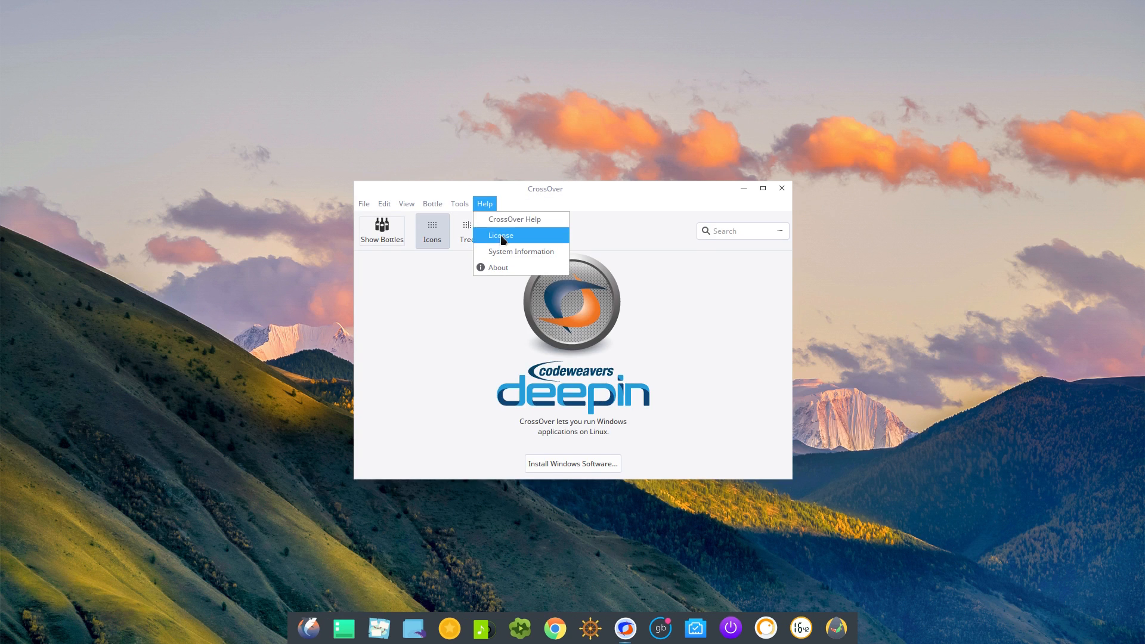
{"action": "left_click", "coordinate": [501, 235]}
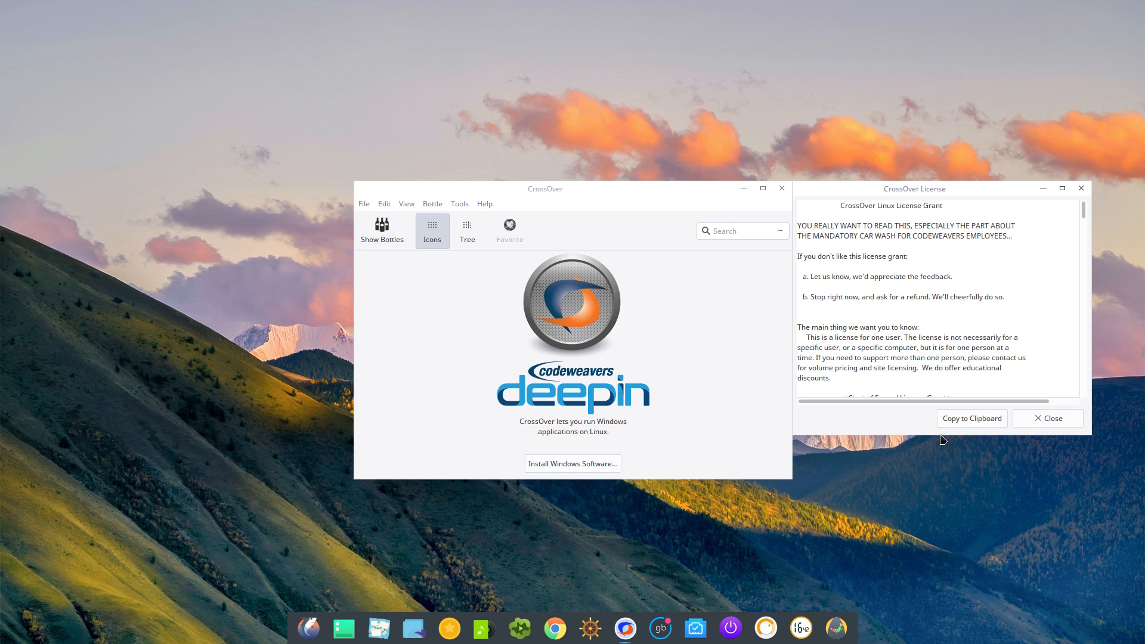
{"action": "scroll", "scroll_direction": "down", "scroll_amount": 3}
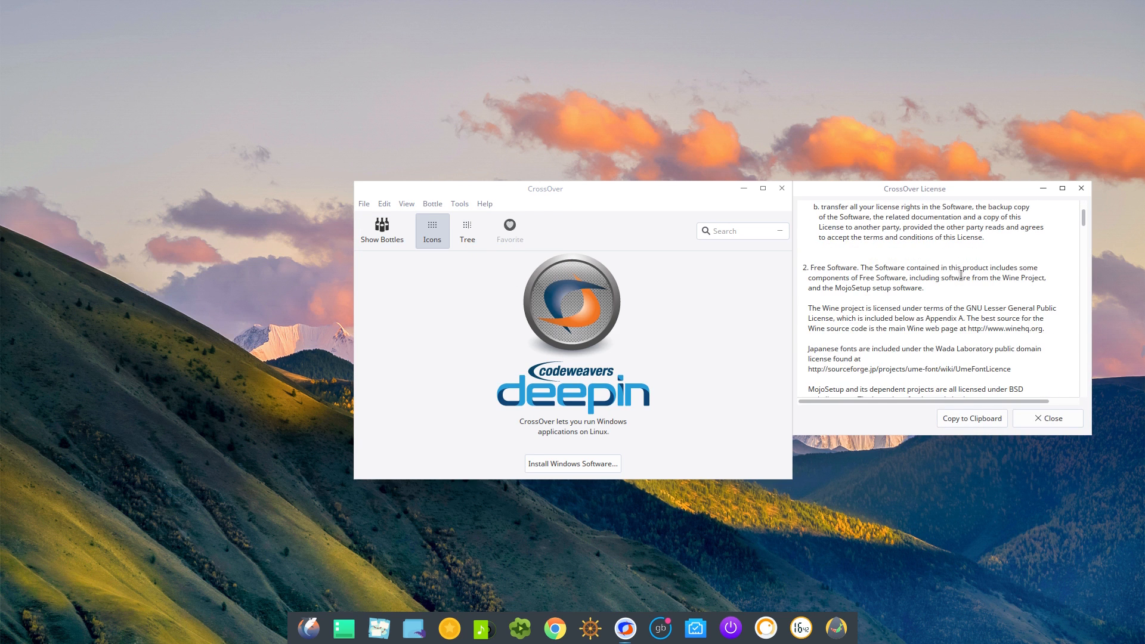
{"action": "scroll", "scroll_direction": "down", "scroll_amount": 3}
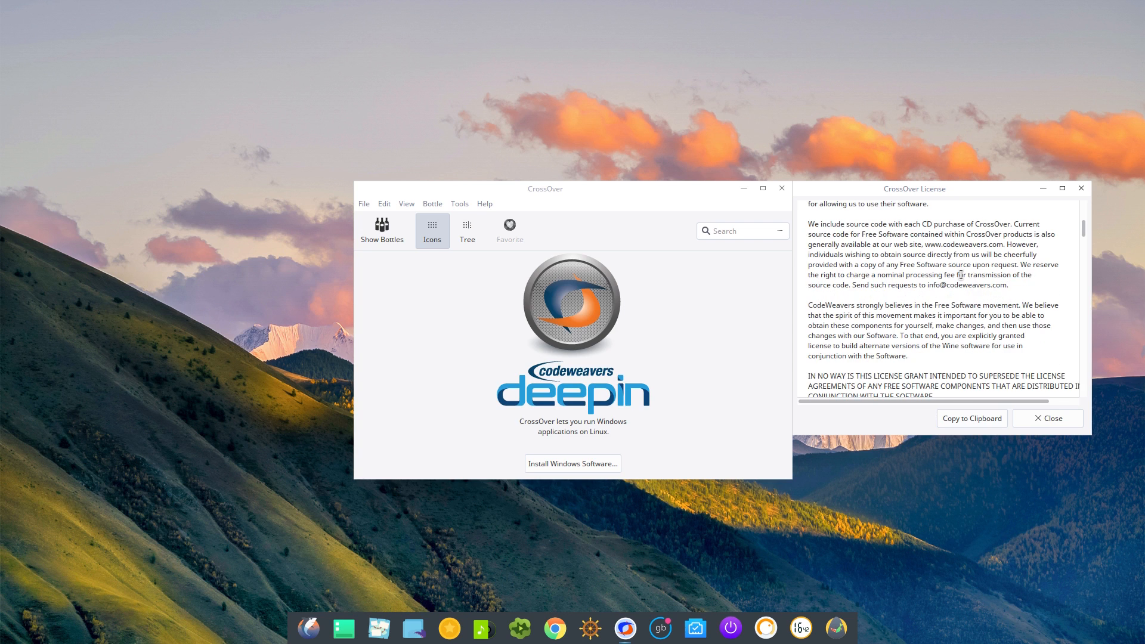
{"action": "mouse_move", "coordinate": [909, 258]}
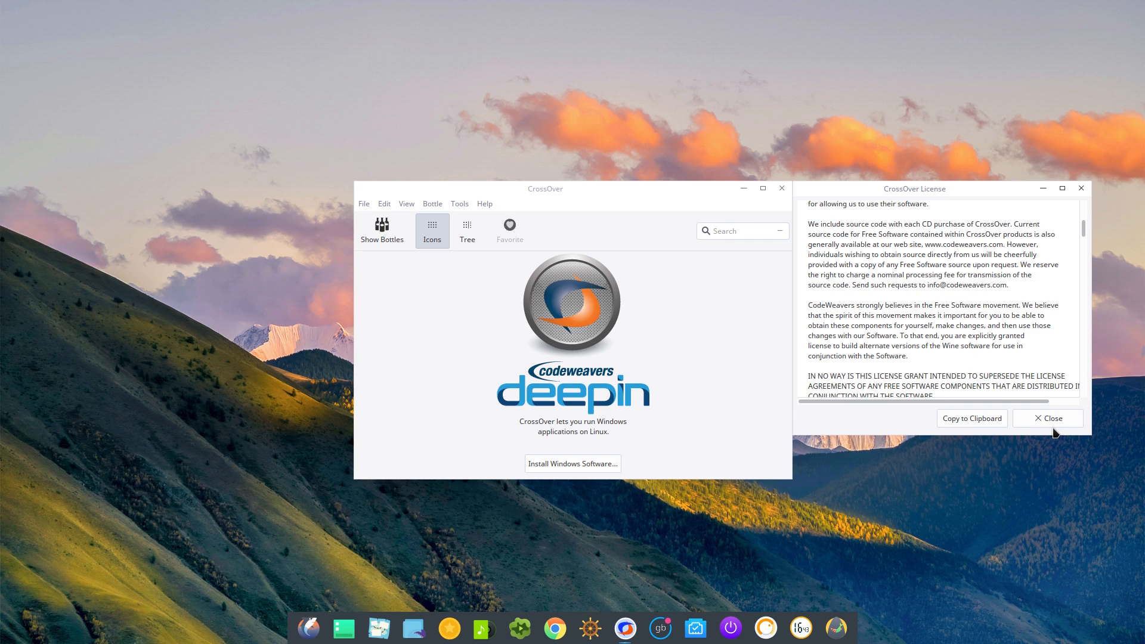
{"action": "left_click", "coordinate": [1047, 419]}
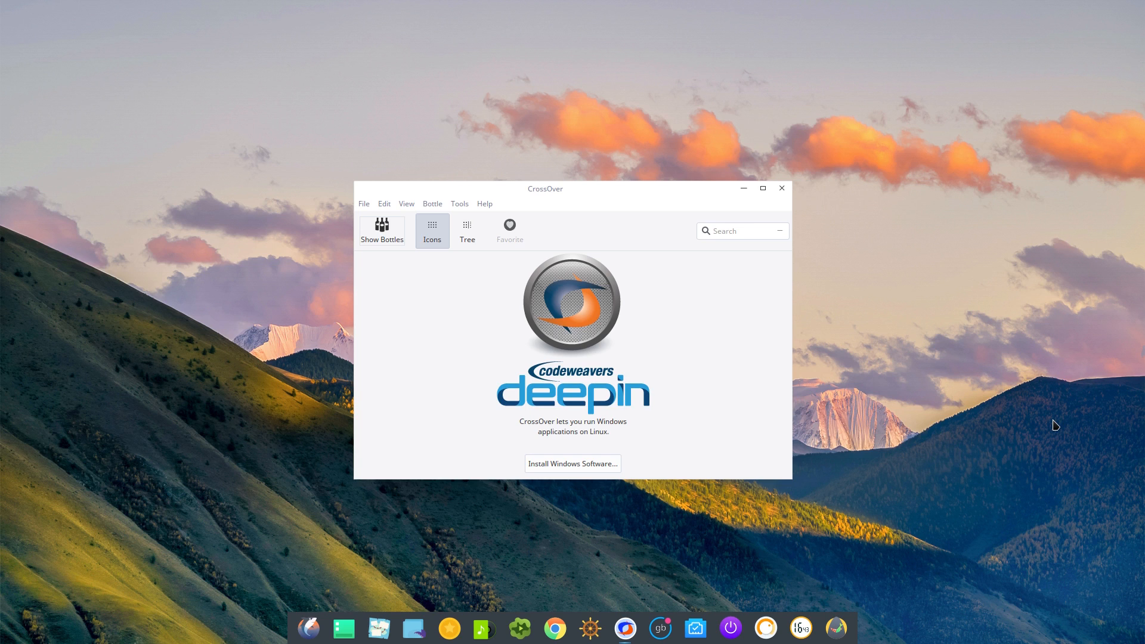
{"action": "mouse_move", "coordinate": [1048, 395]}
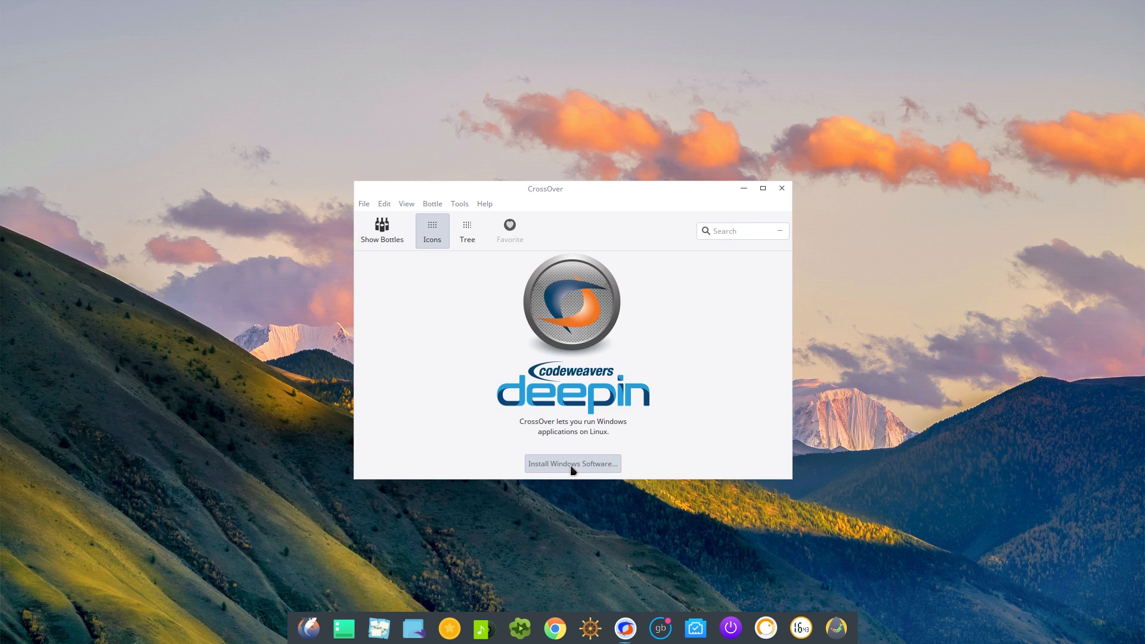
{"action": "mouse_move", "coordinate": [947, 408]}
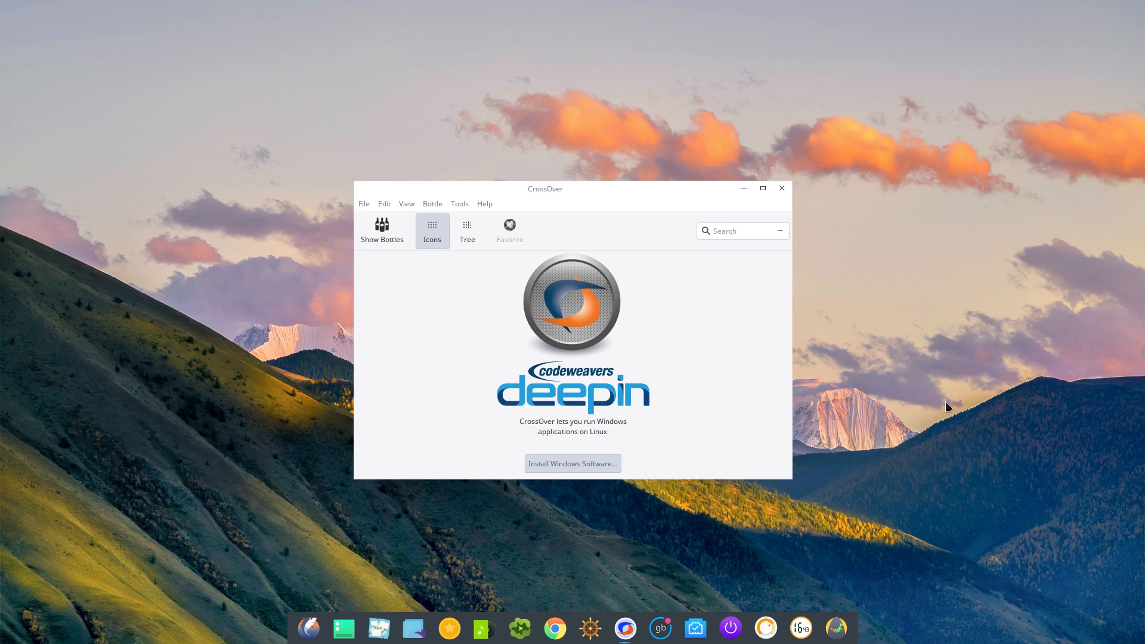
Step: Launch CrossOver's Windows software installer, dismiss its recipe-update prompt, then close the installer and CrossOver
{"action": "left_click", "coordinate": [572, 462]}
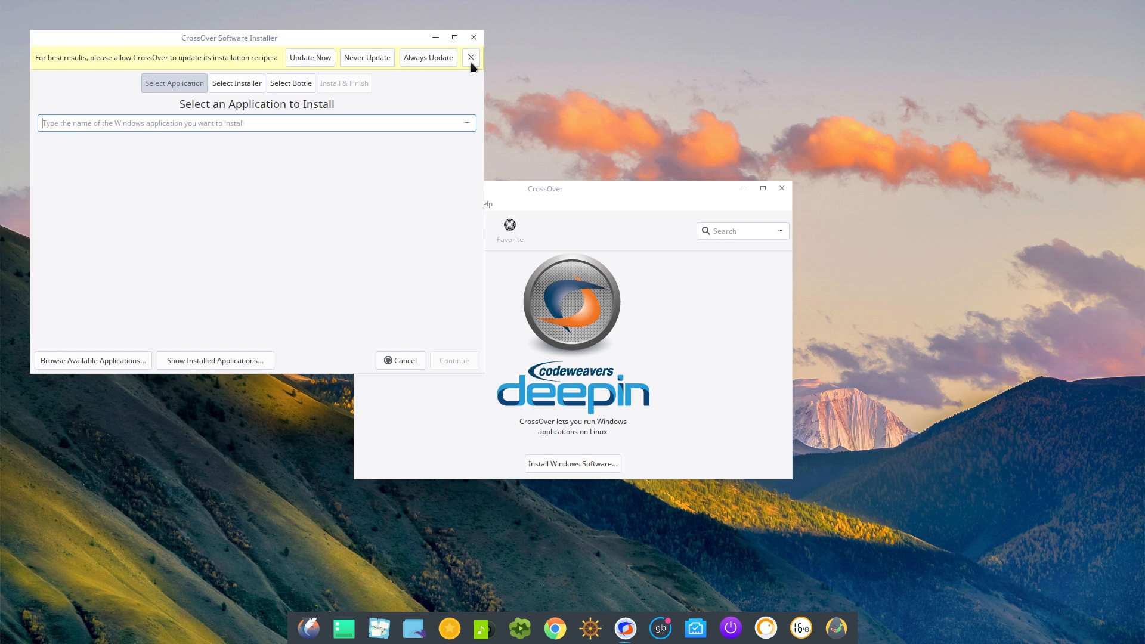
{"action": "left_click", "coordinate": [471, 58]}
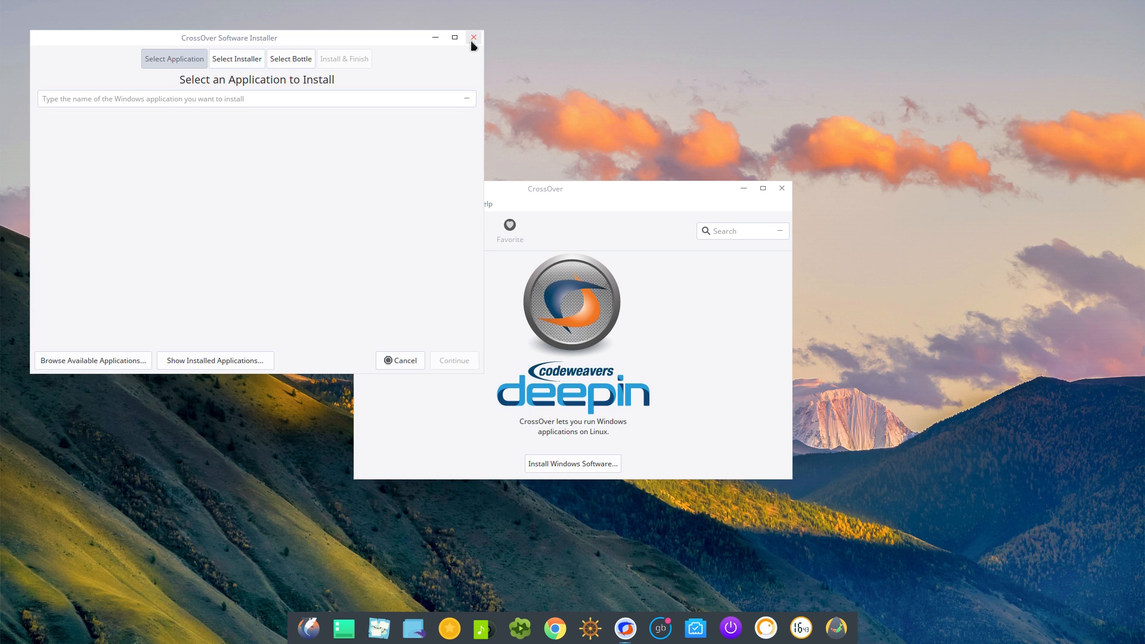
{"action": "left_click", "coordinate": [473, 37]}
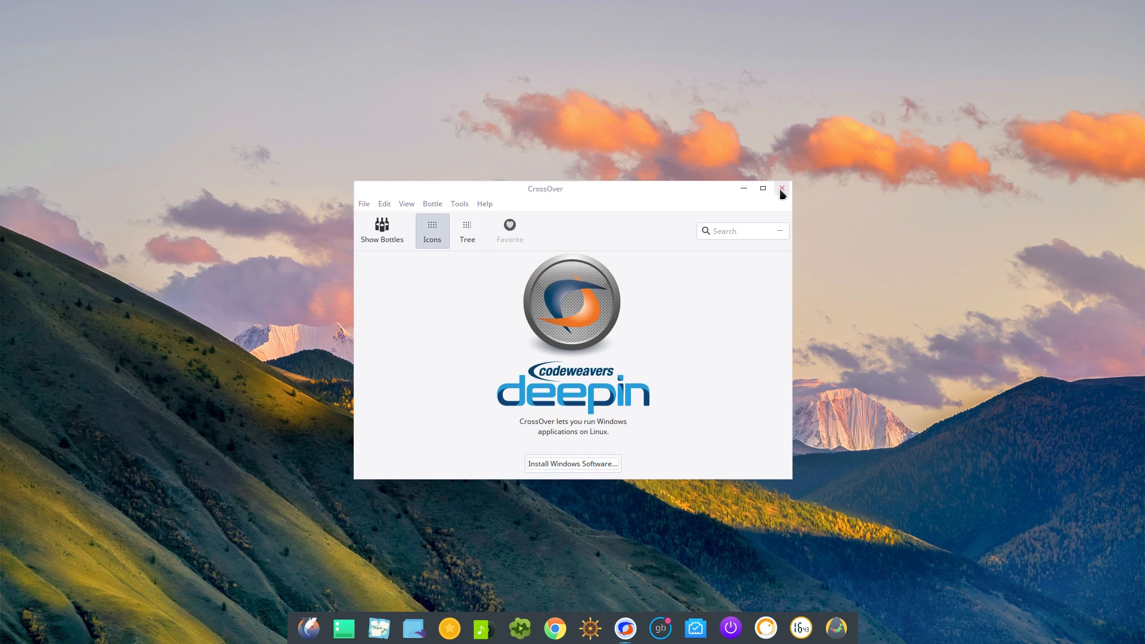
{"action": "left_click", "coordinate": [781, 188]}
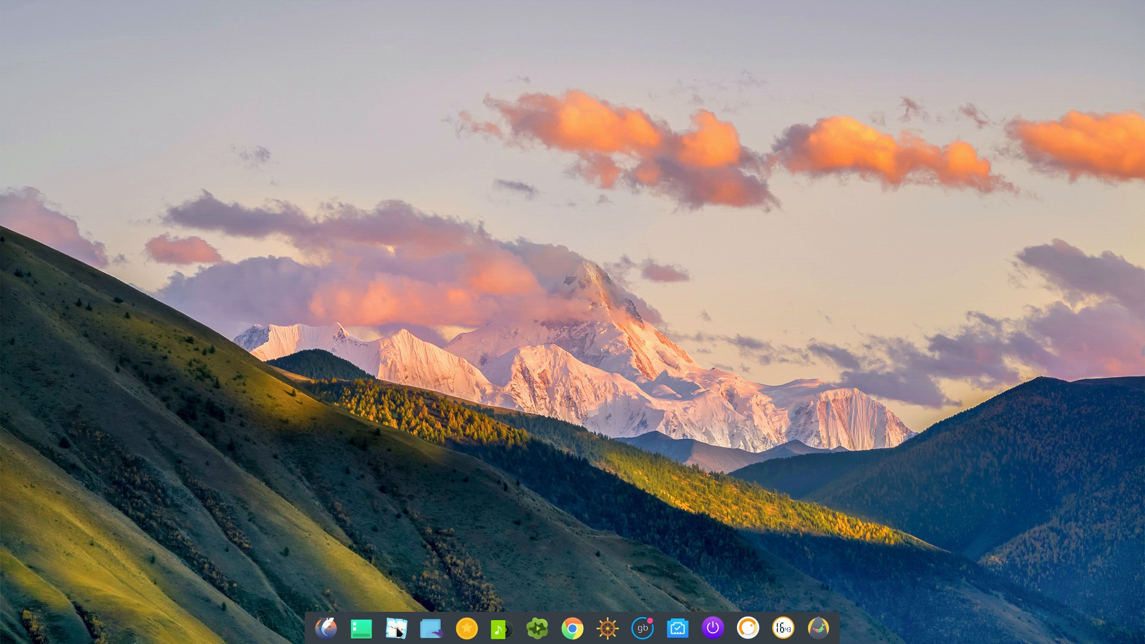
{"action": "mouse_move", "coordinate": [431, 629]}
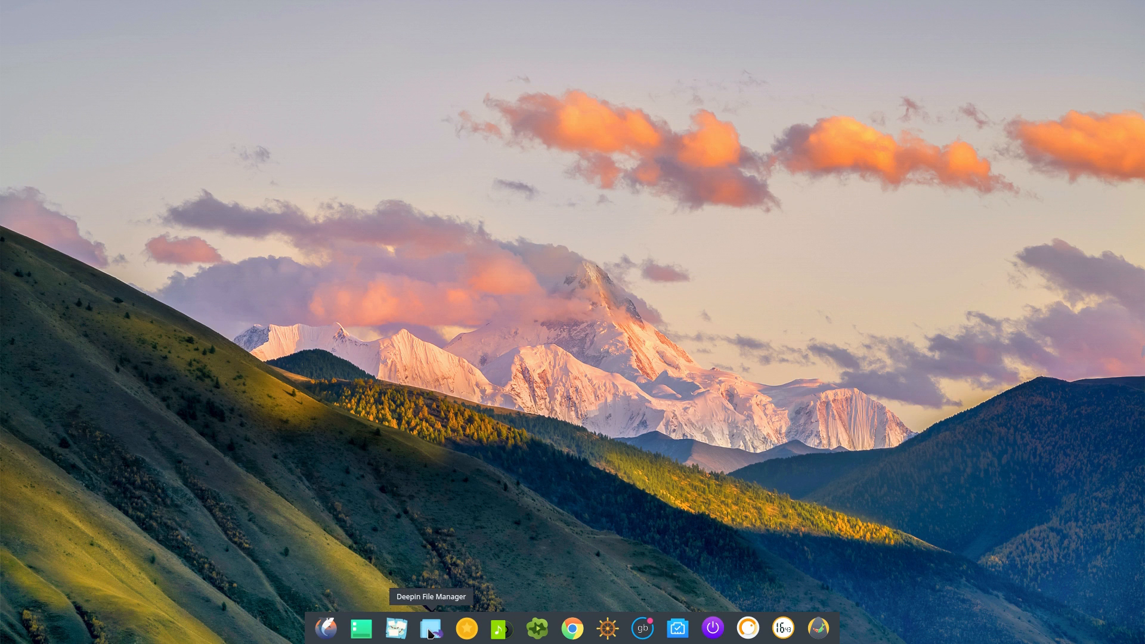
{"action": "mouse_move", "coordinate": [568, 370]}
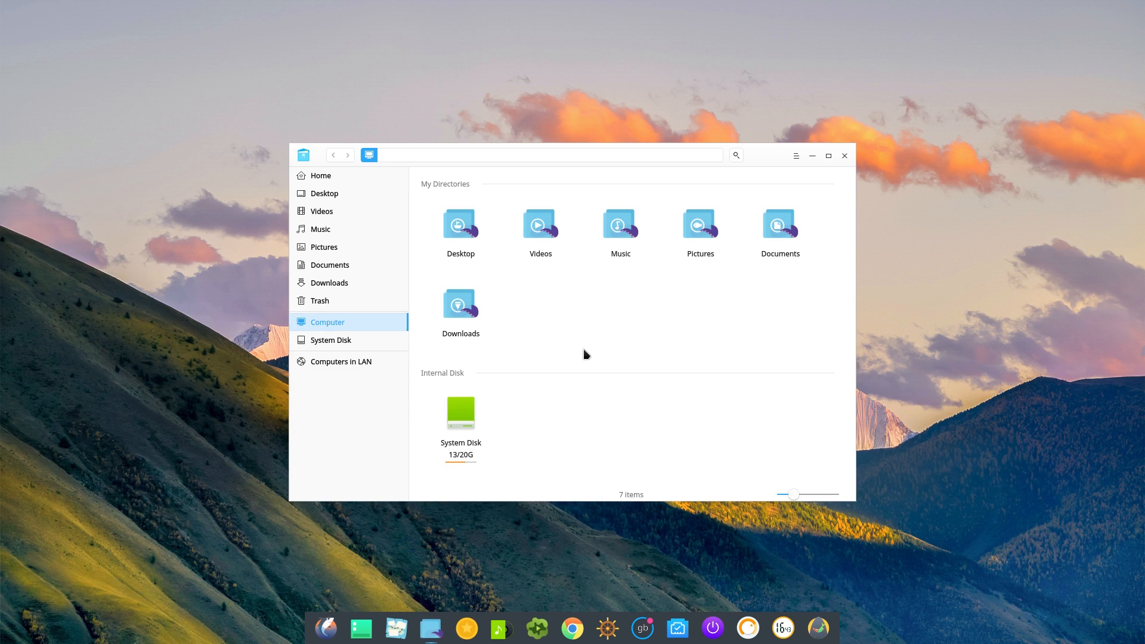
{"action": "left_click", "coordinate": [844, 155]}
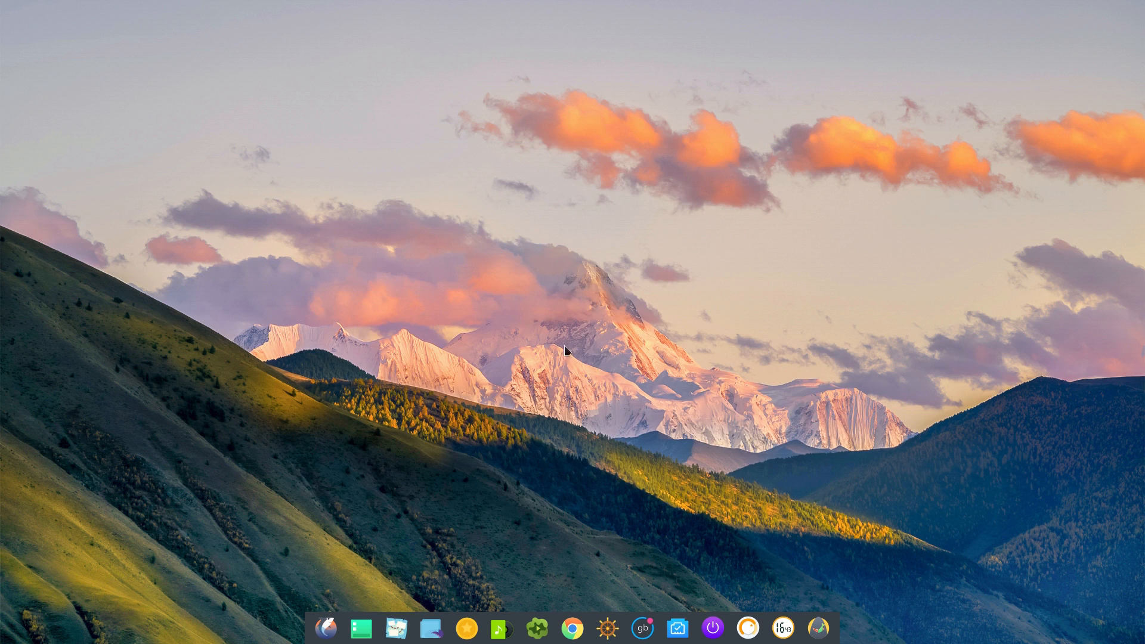
{"action": "mouse_move", "coordinate": [496, 530]}
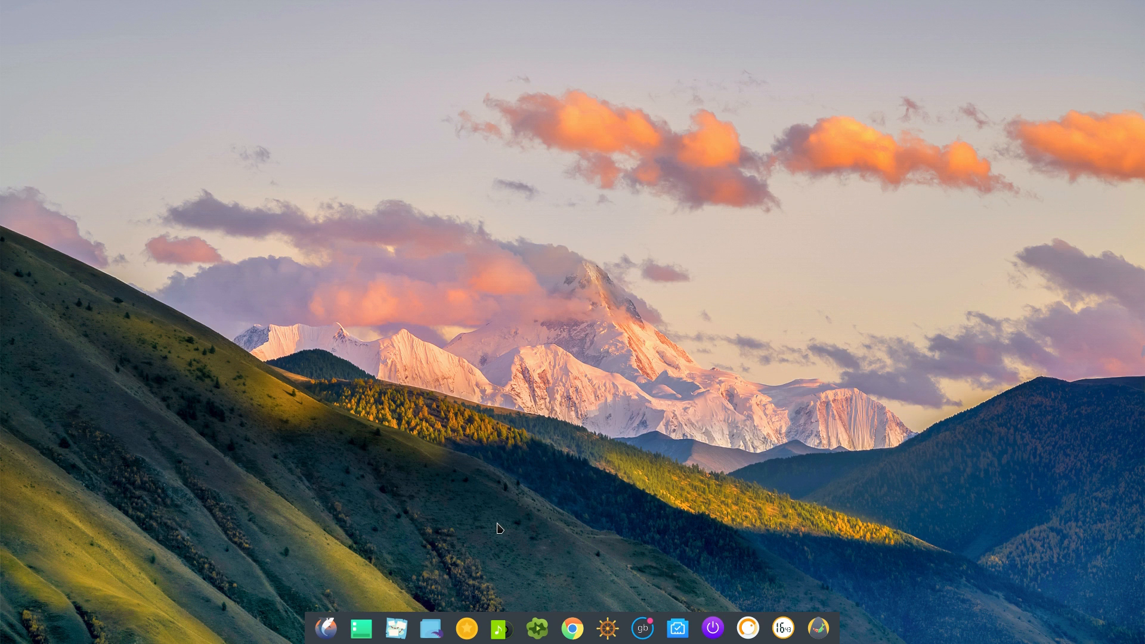
{"action": "mouse_move", "coordinate": [507, 602]}
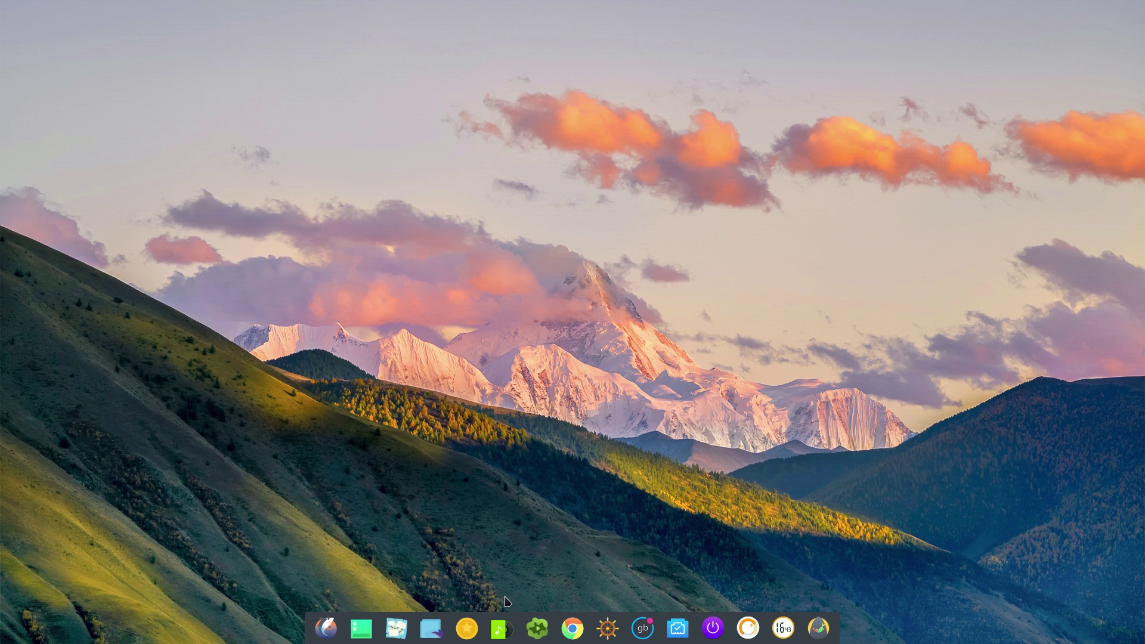
{"action": "mouse_move", "coordinate": [501, 630]}
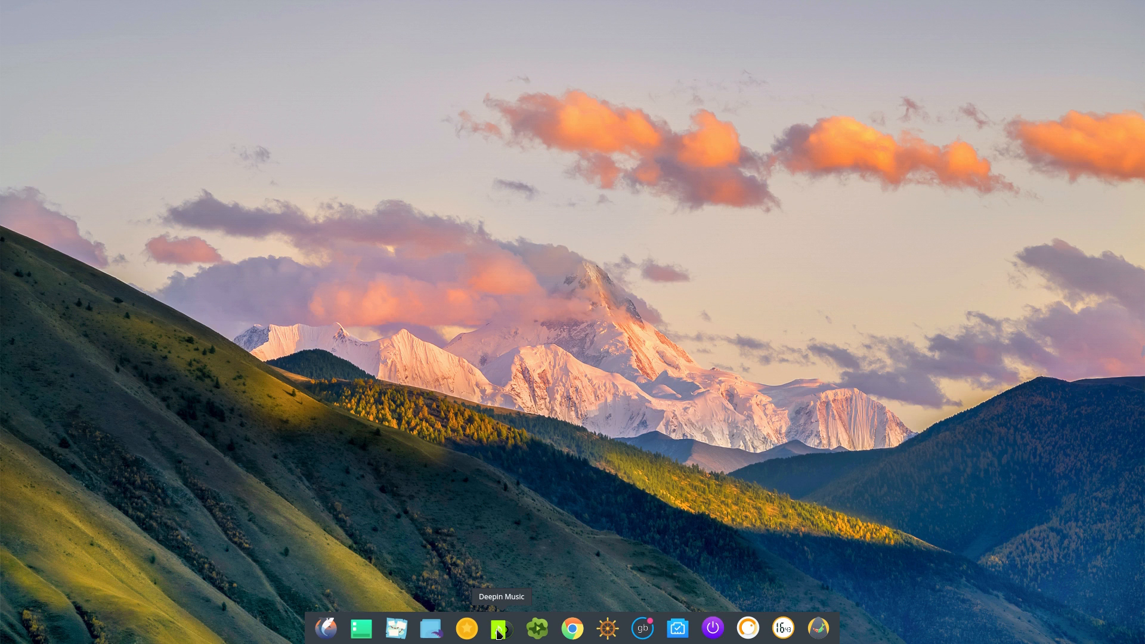
{"action": "mouse_move", "coordinate": [538, 629]}
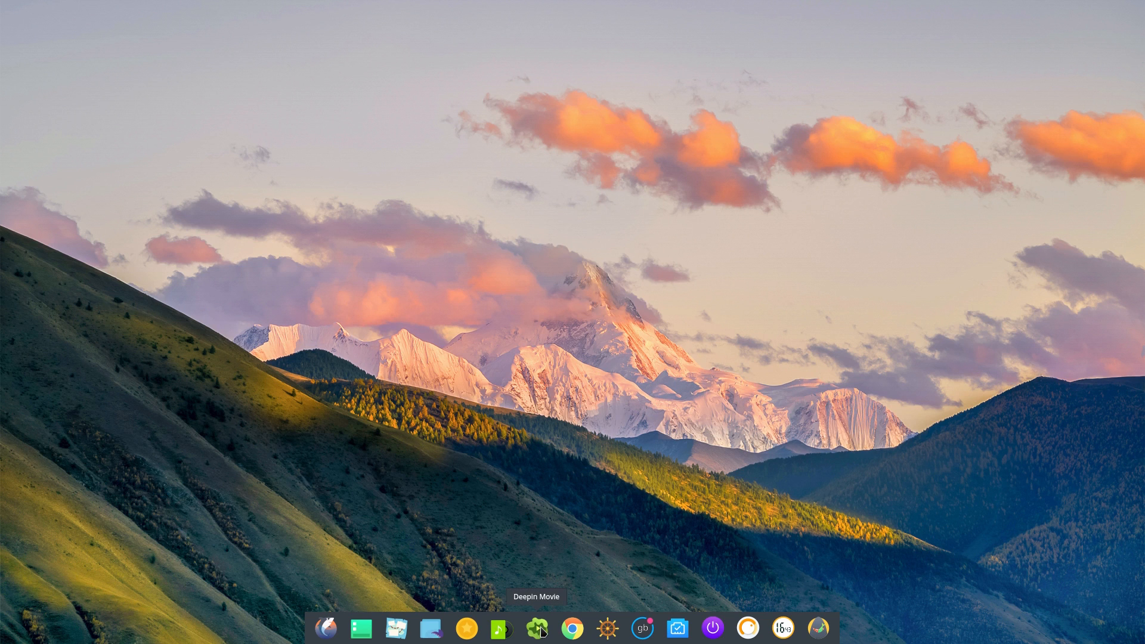
{"action": "mouse_move", "coordinate": [607, 627]}
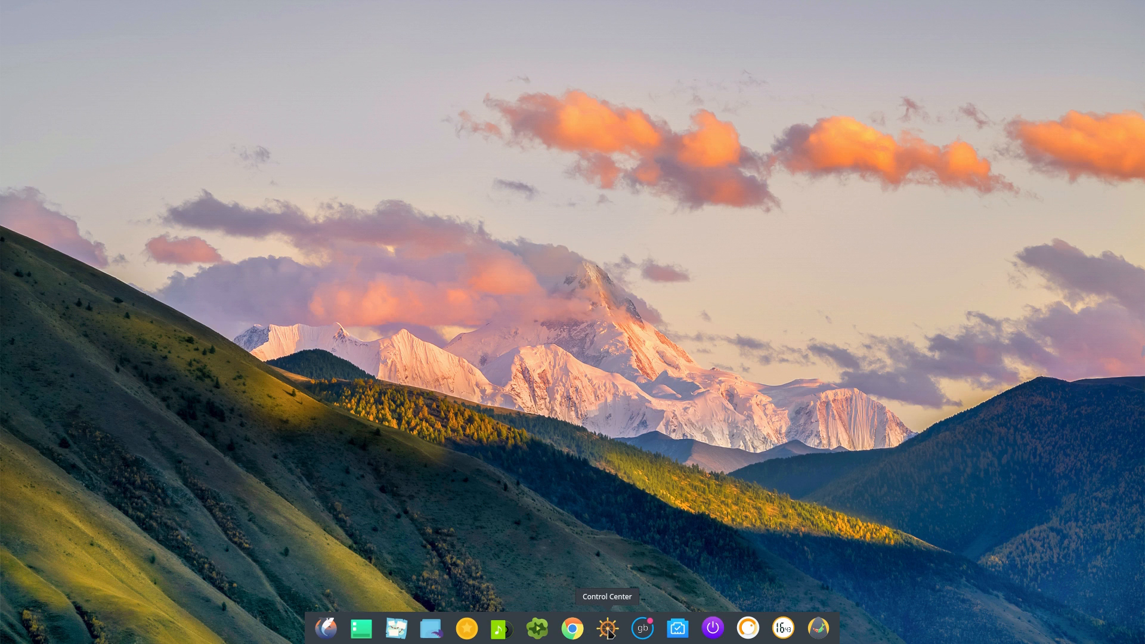
{"action": "left_click", "coordinate": [607, 627]}
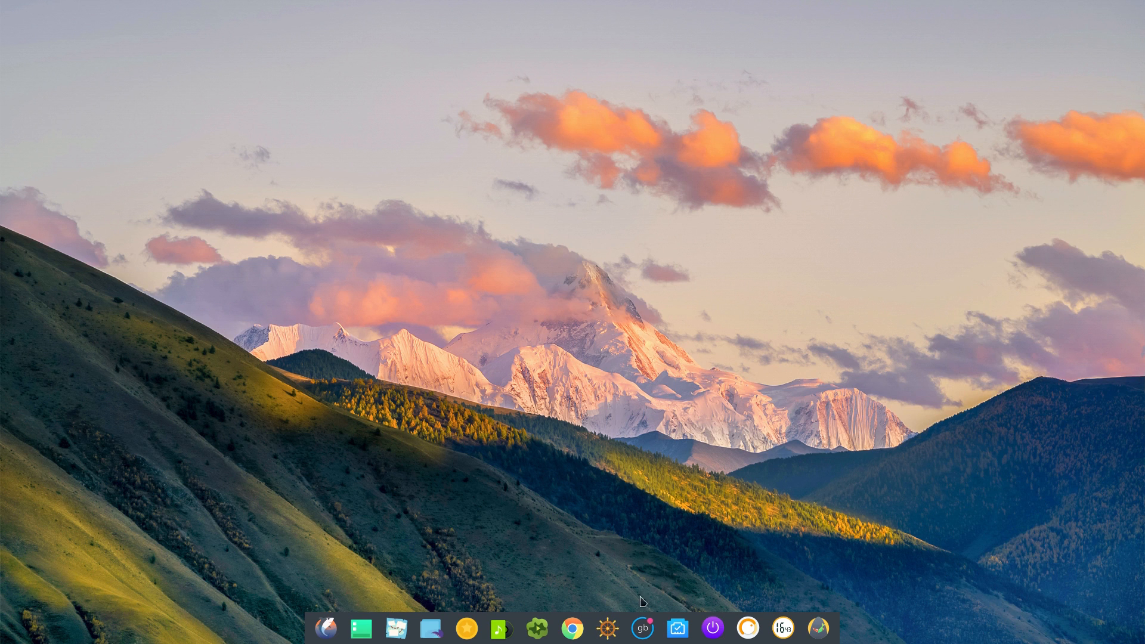
{"action": "mouse_move", "coordinate": [643, 629]}
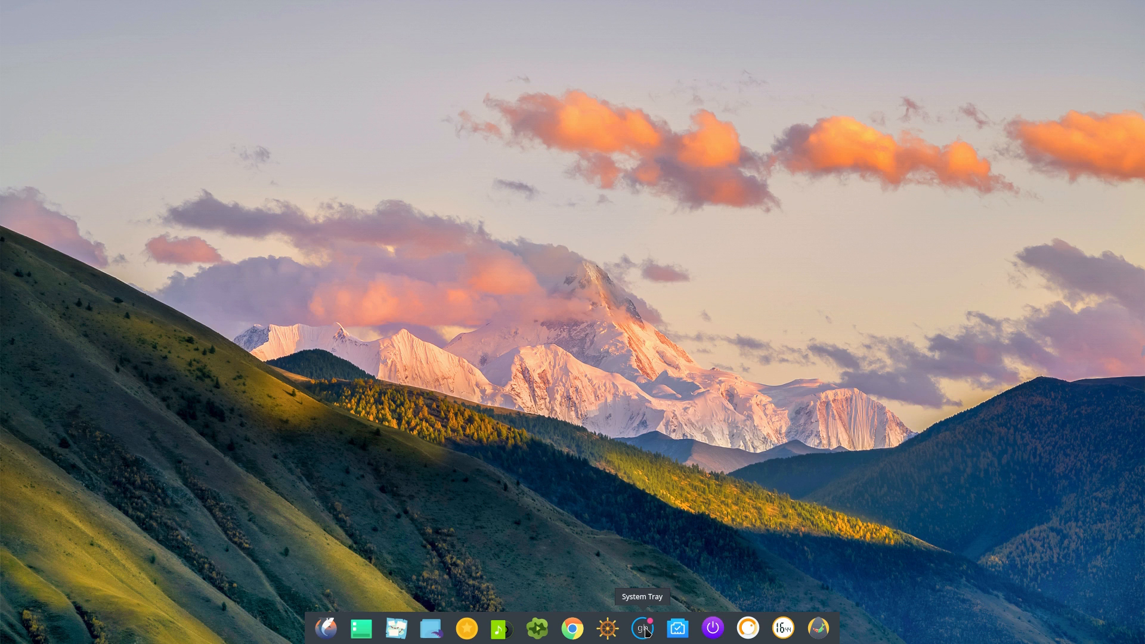
{"action": "mouse_move", "coordinate": [678, 628]}
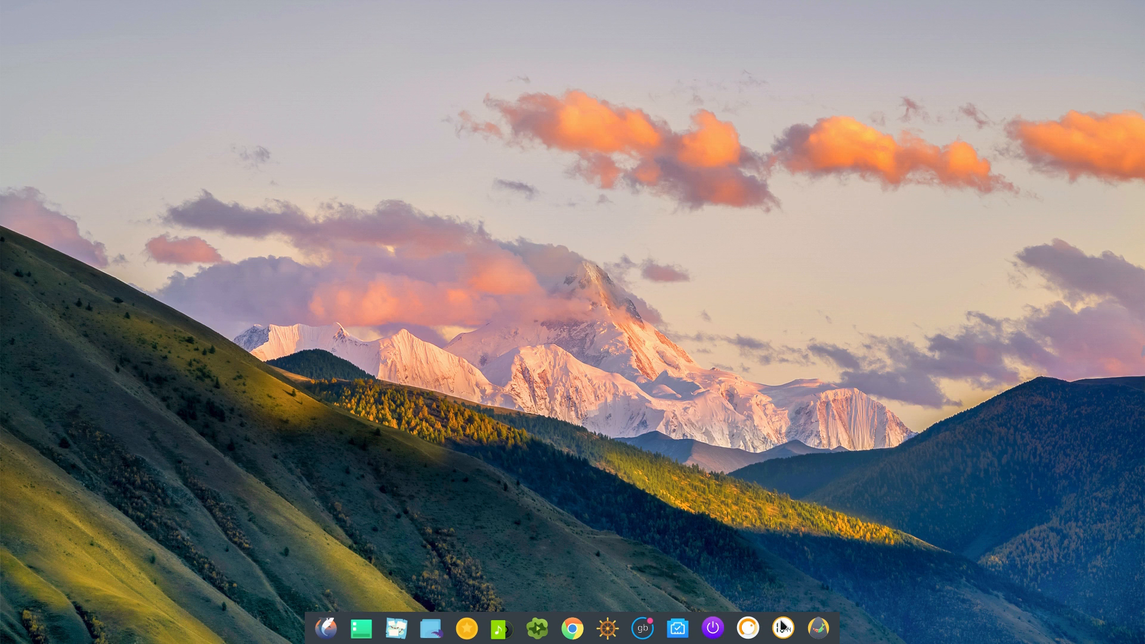
{"action": "mouse_move", "coordinate": [816, 628]}
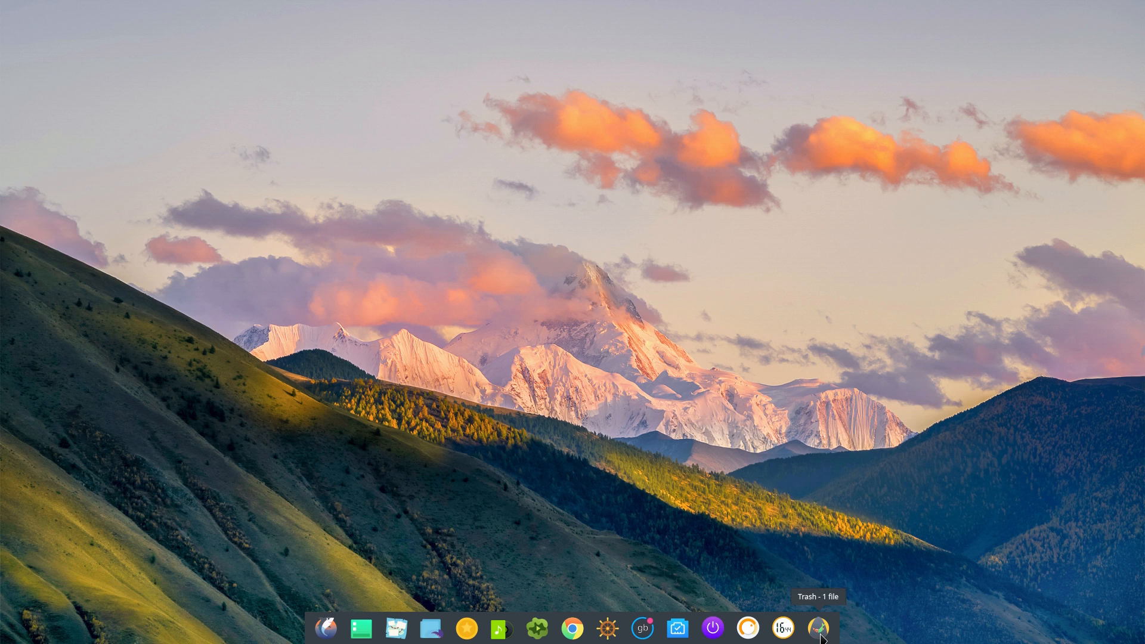
{"action": "mouse_move", "coordinate": [576, 472]}
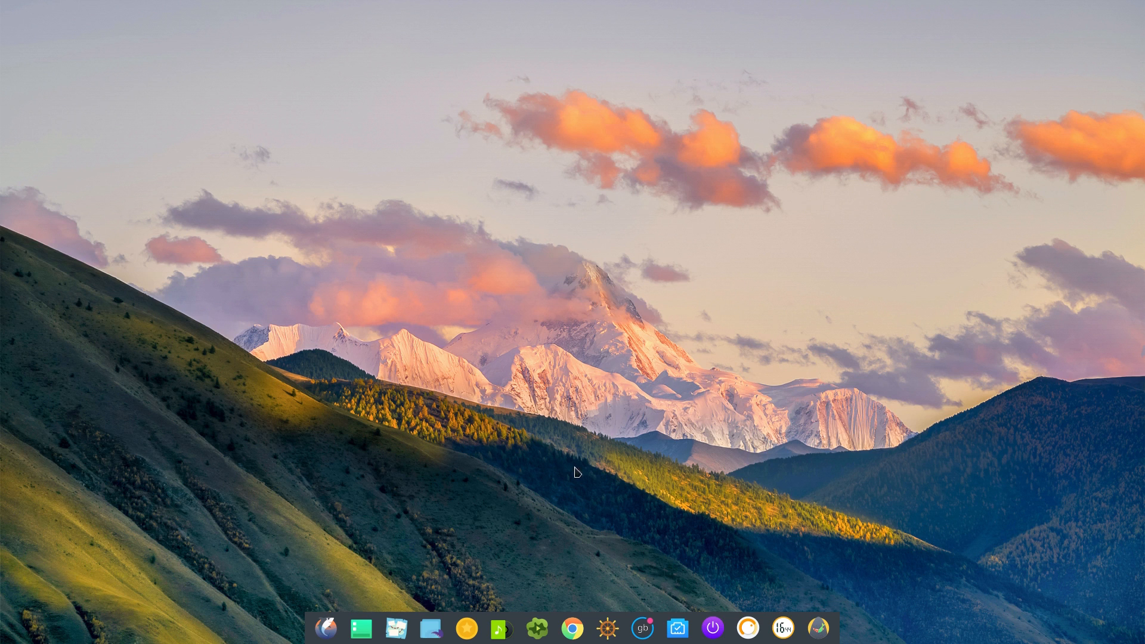
{"action": "left_click", "coordinate": [327, 628]}
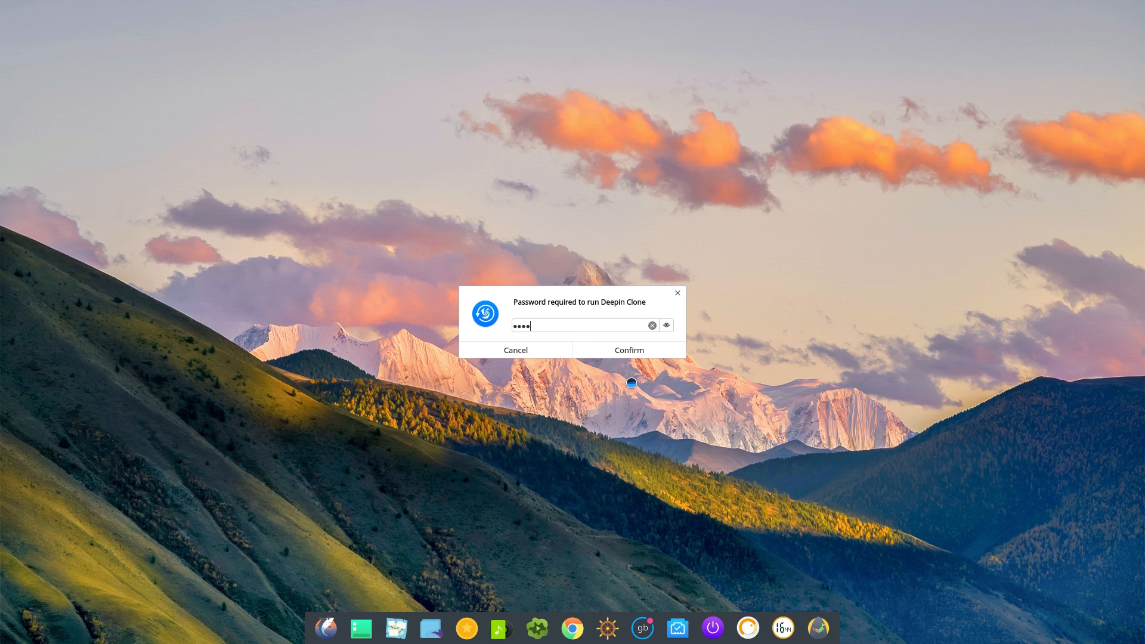
{"action": "left_click", "coordinate": [629, 349]}
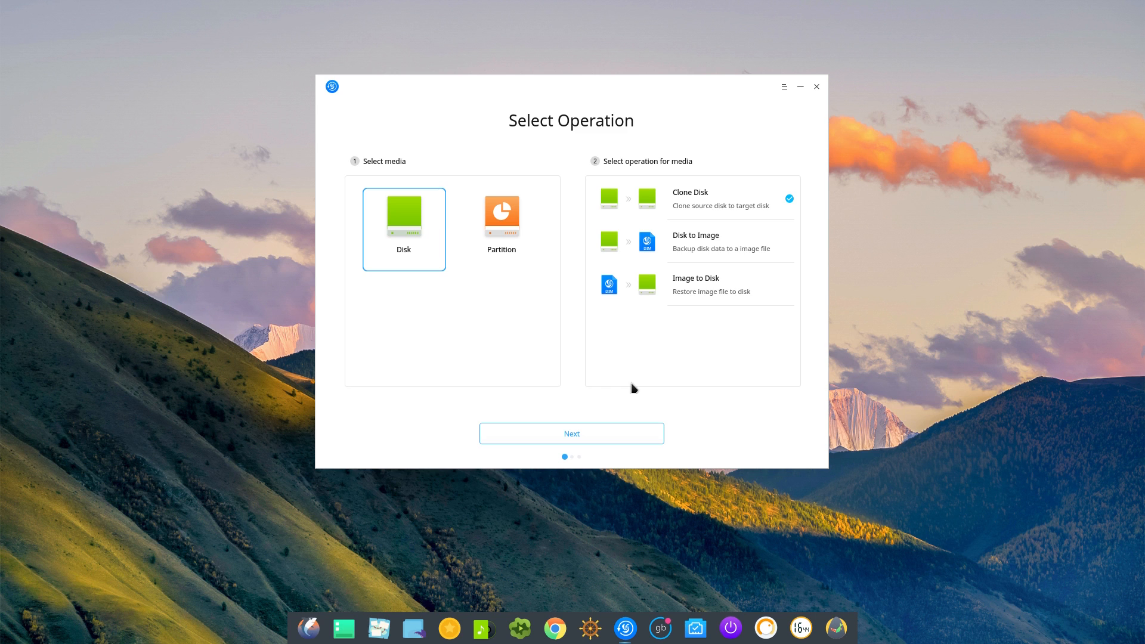
{"action": "left_click", "coordinate": [816, 85]}
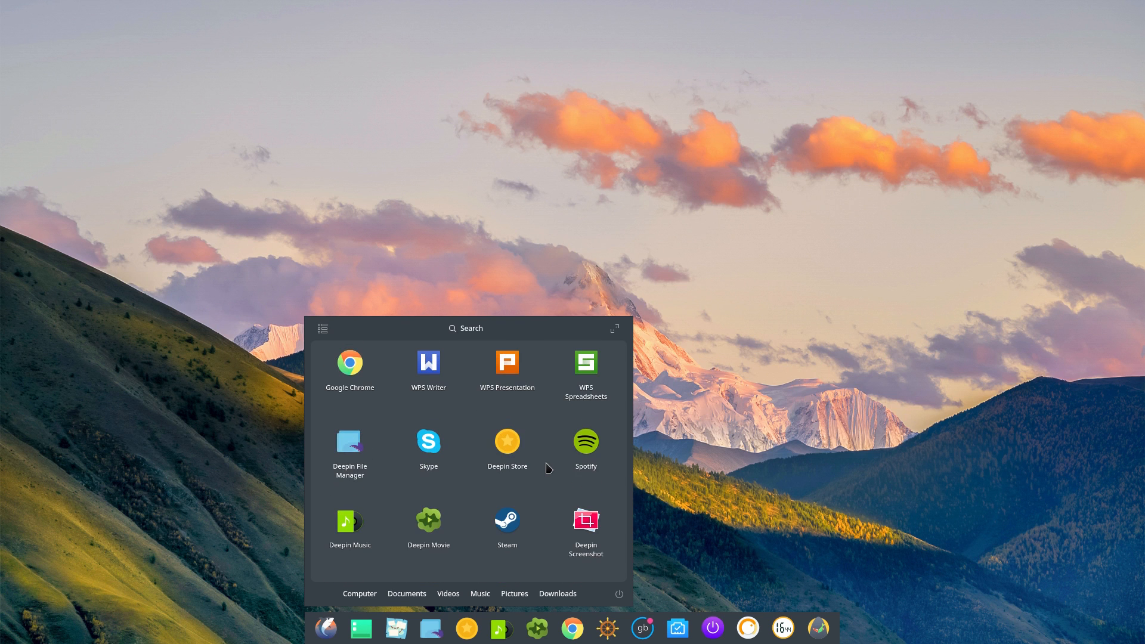
{"action": "mouse_move", "coordinate": [508, 447]}
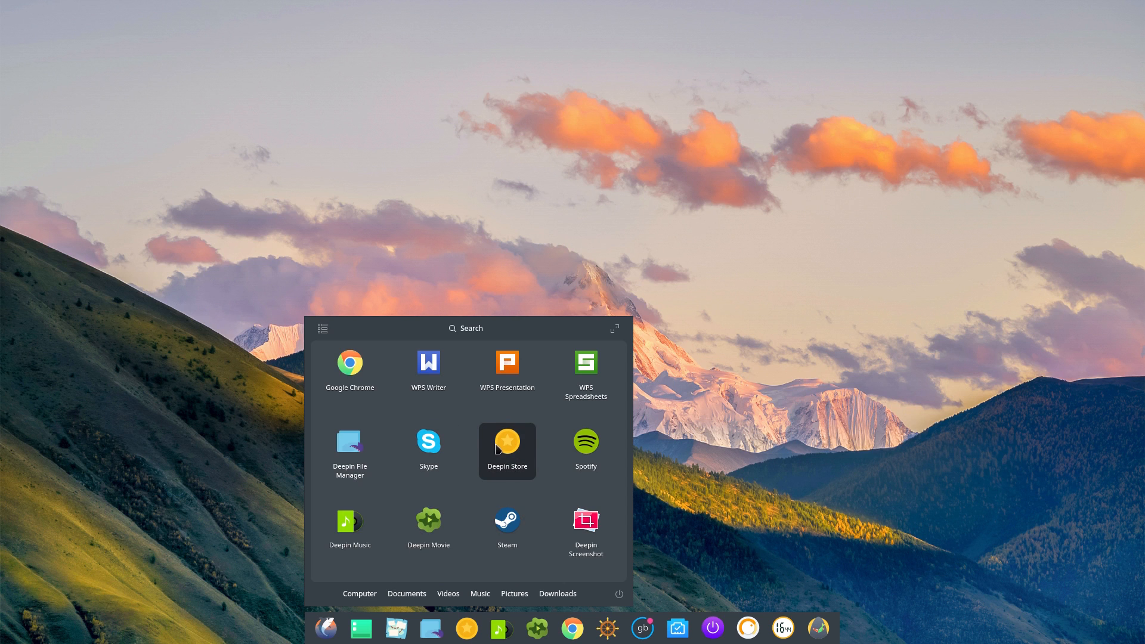
Step: Launch Deepin Store from the Launcher to reach its home page
{"action": "left_click", "coordinate": [507, 441]}
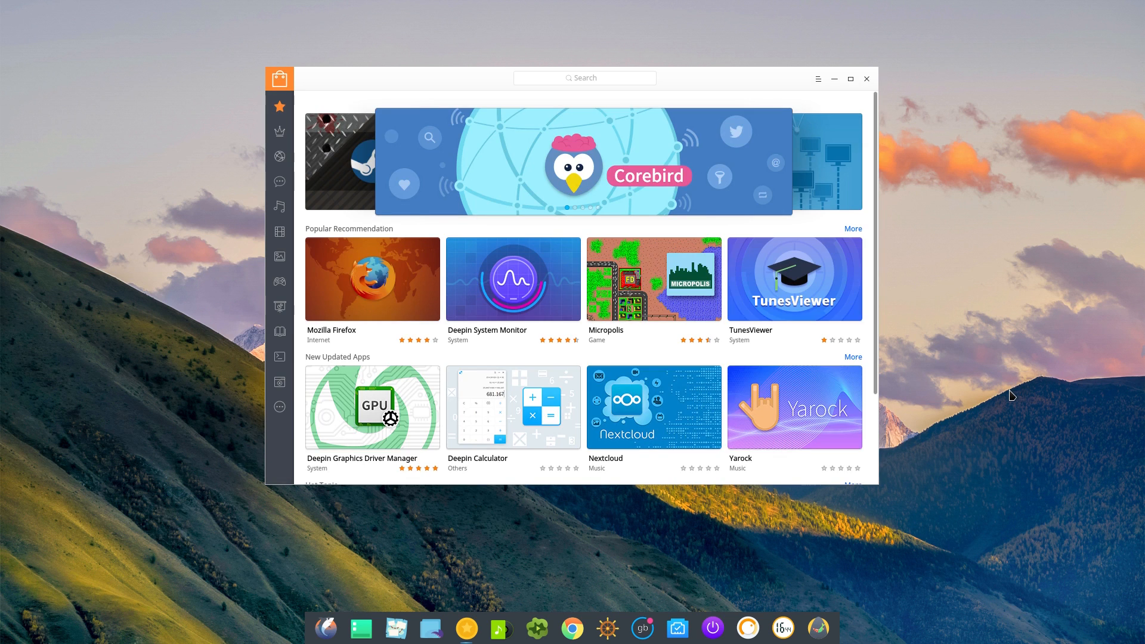
{"action": "mouse_move", "coordinate": [279, 157]}
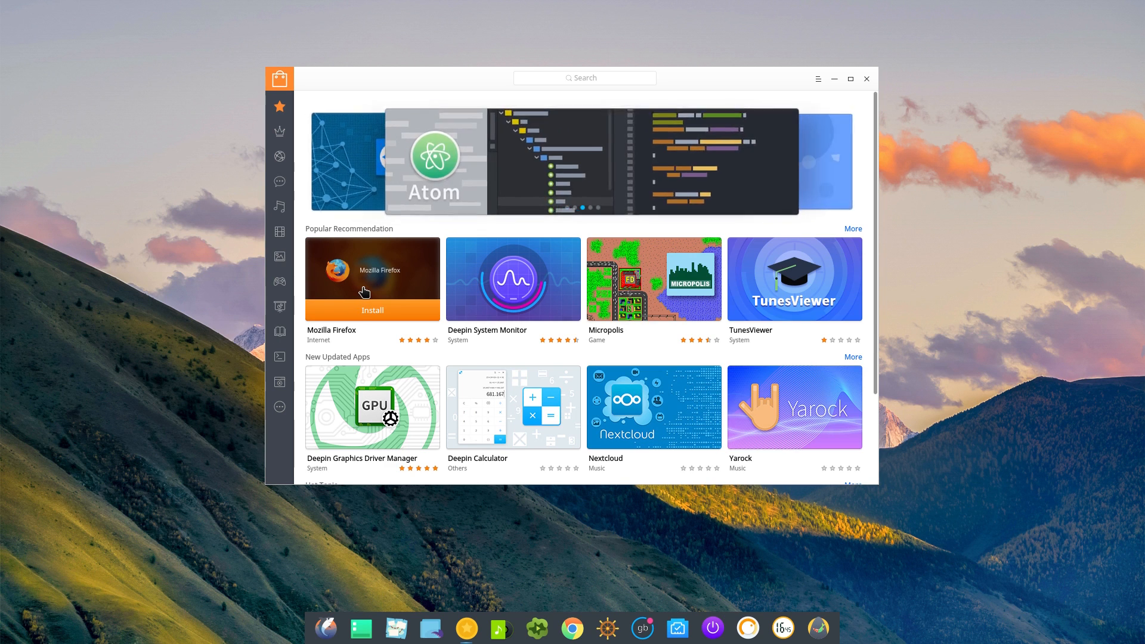
Step: Install Mozilla Firefox from its Deepin Store detail page
{"action": "left_click", "coordinate": [372, 279]}
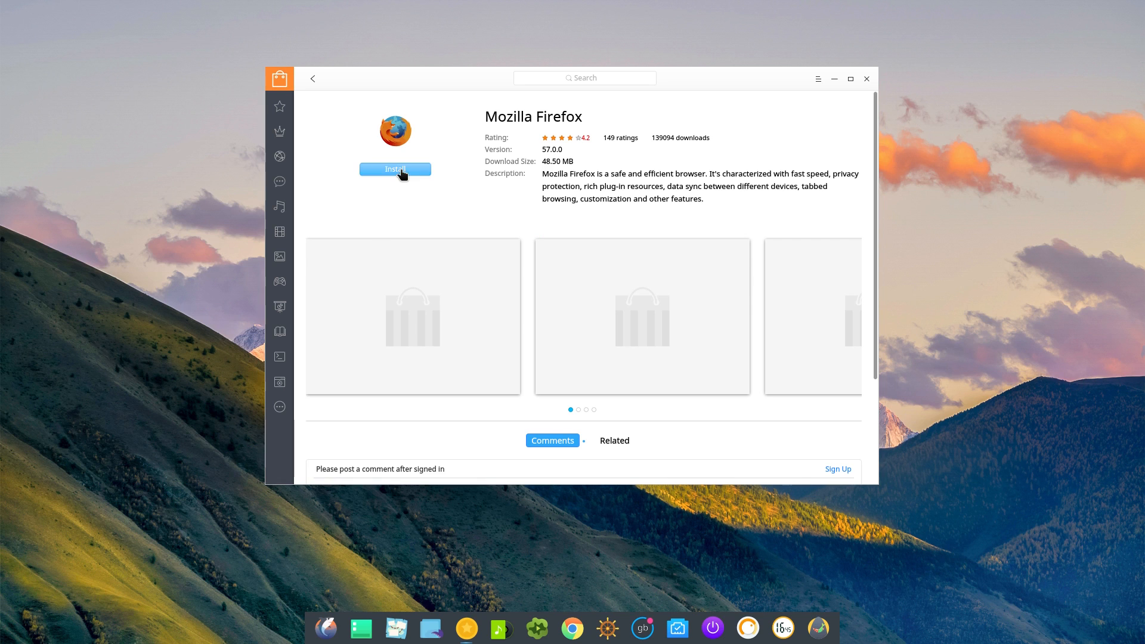
{"action": "left_click", "coordinate": [395, 169]}
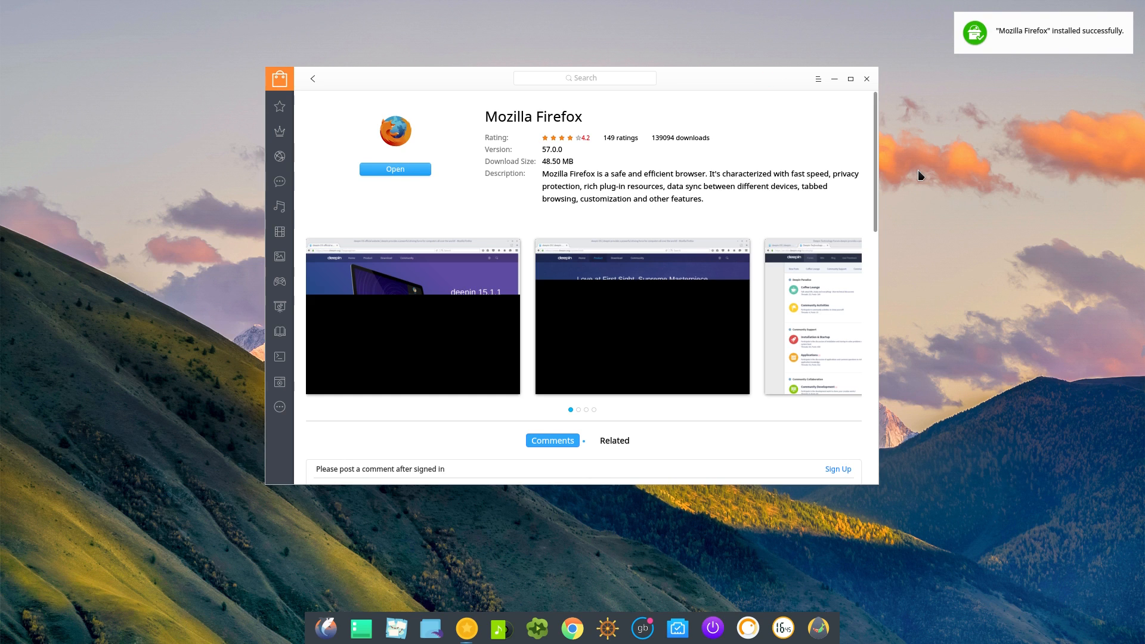
{"action": "mouse_move", "coordinate": [405, 172]}
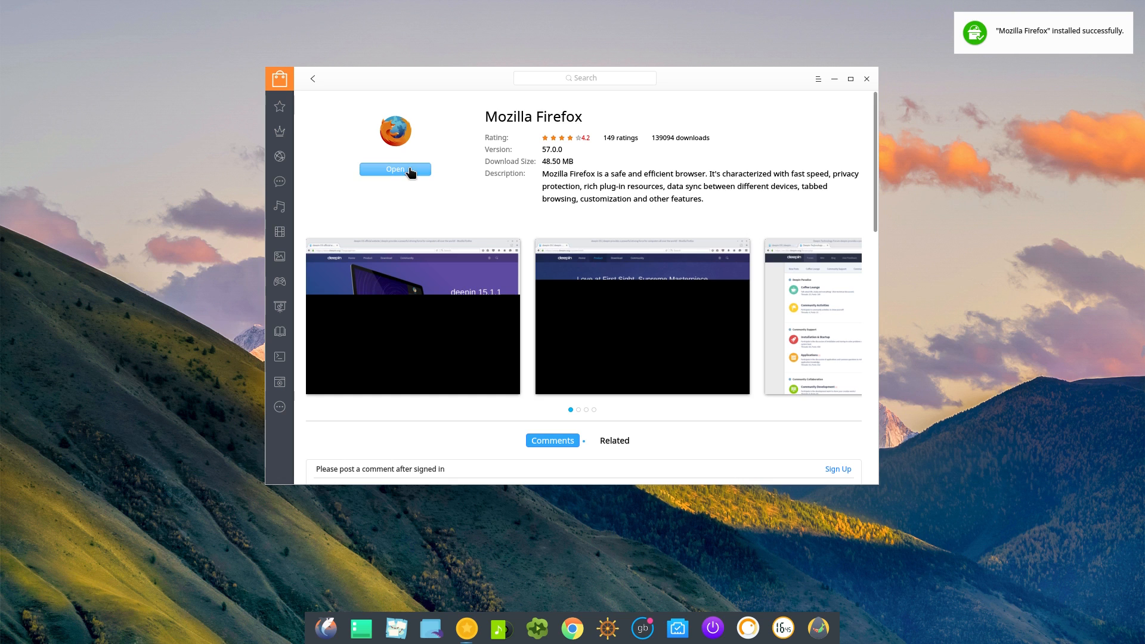
Step: Launch the newly installed Firefox from Deepin Store and close its Welcome tab
{"action": "left_click", "coordinate": [395, 169]}
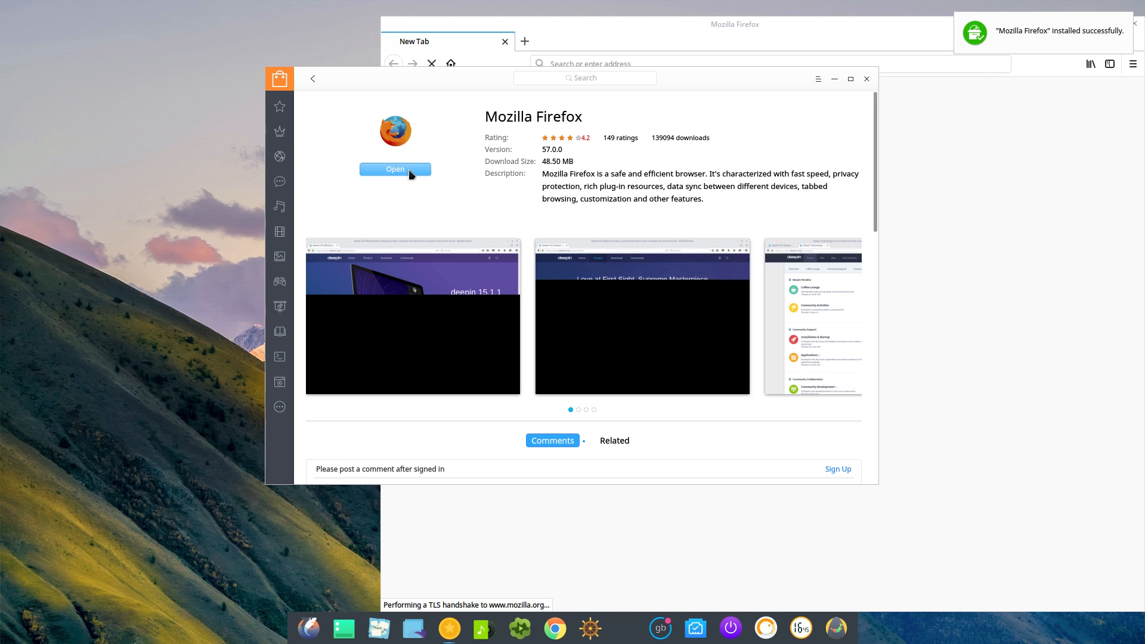
{"action": "left_click", "coordinate": [395, 169]}
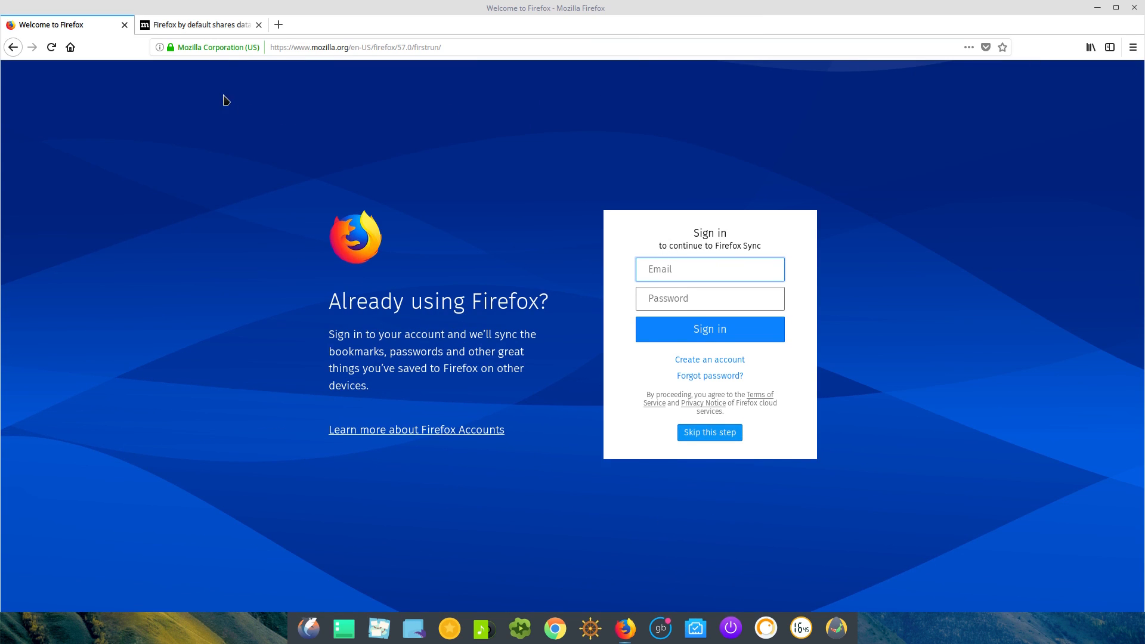
{"action": "left_click", "coordinate": [124, 24]}
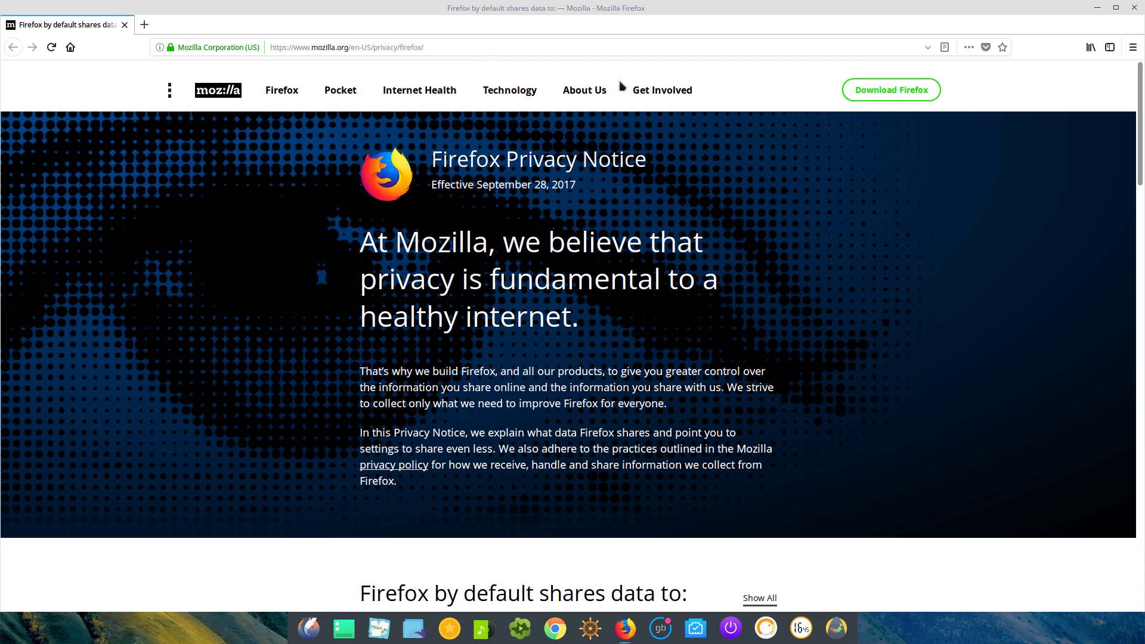
{"action": "mouse_move", "coordinate": [854, 190]}
{"action": "type", "text": "https://www.mozil"}
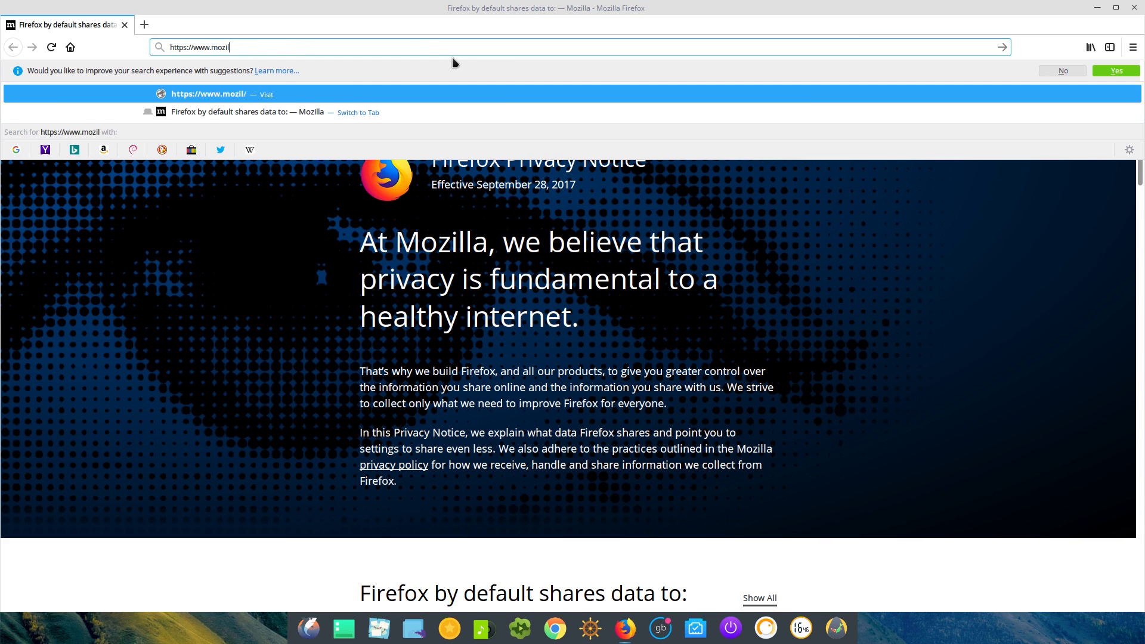
Step: Search 'deepin' from the address bar, open the Deepin Technology Community site, then close Firefox
{"action": "type", "text": "deepin"}
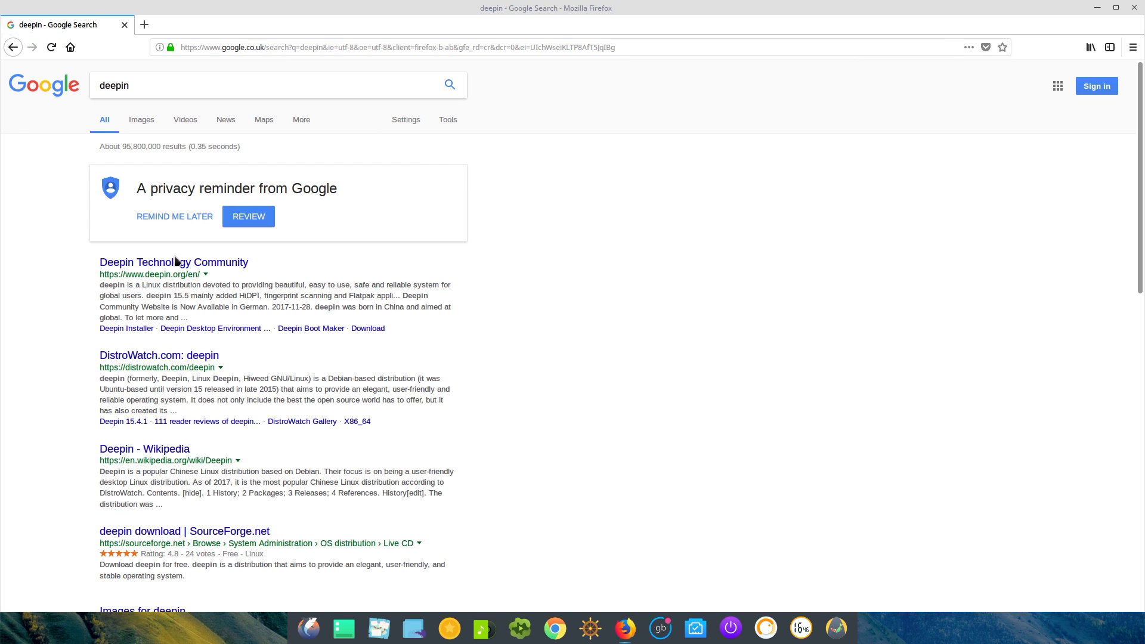
{"action": "mouse_move", "coordinate": [179, 265]}
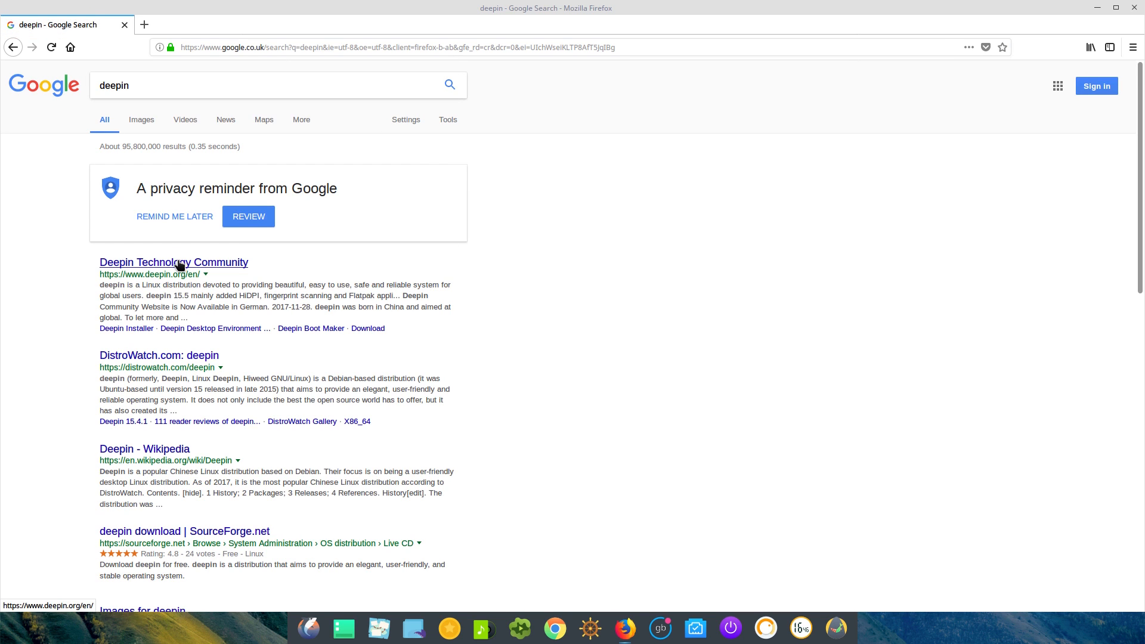
{"action": "left_click", "coordinate": [175, 262]}
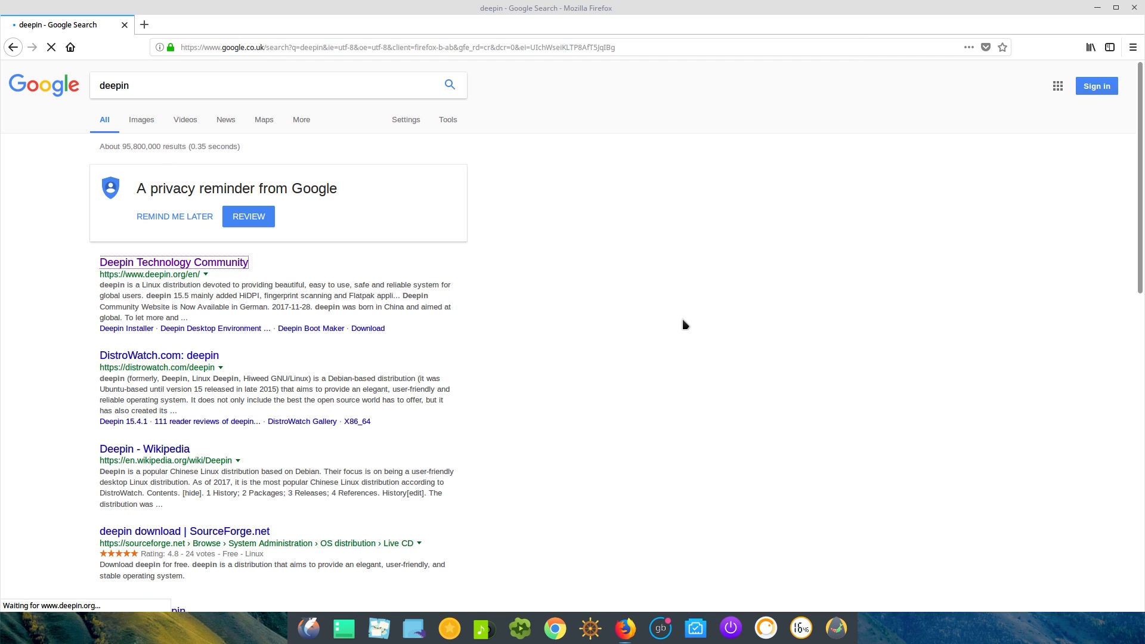
{"action": "left_click", "coordinate": [174, 263]}
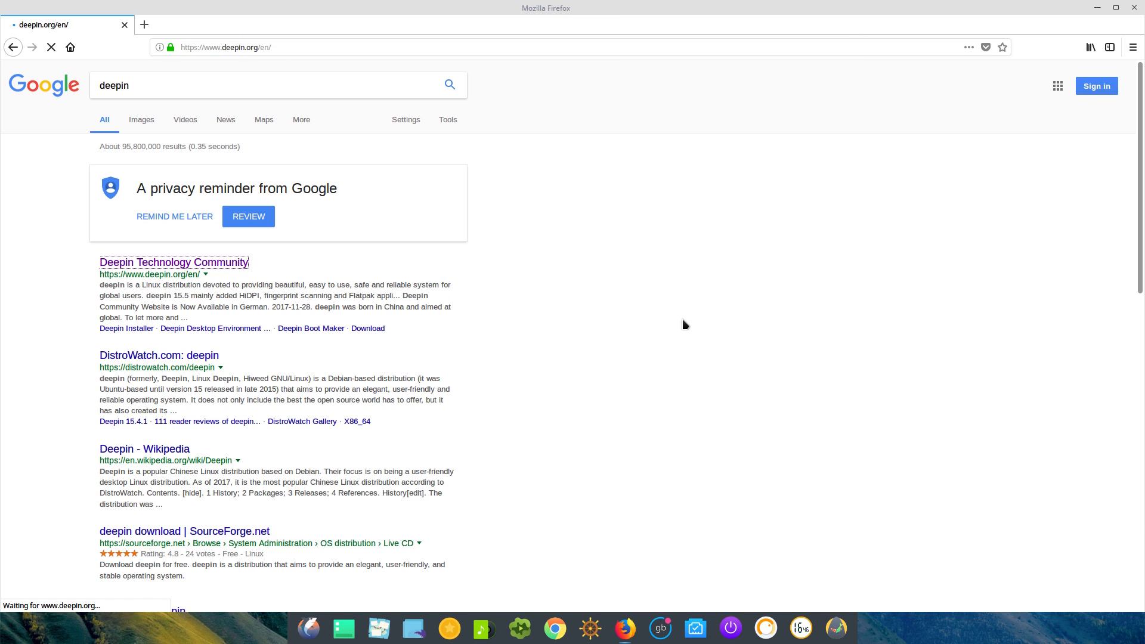
{"action": "left_click", "coordinate": [174, 261]}
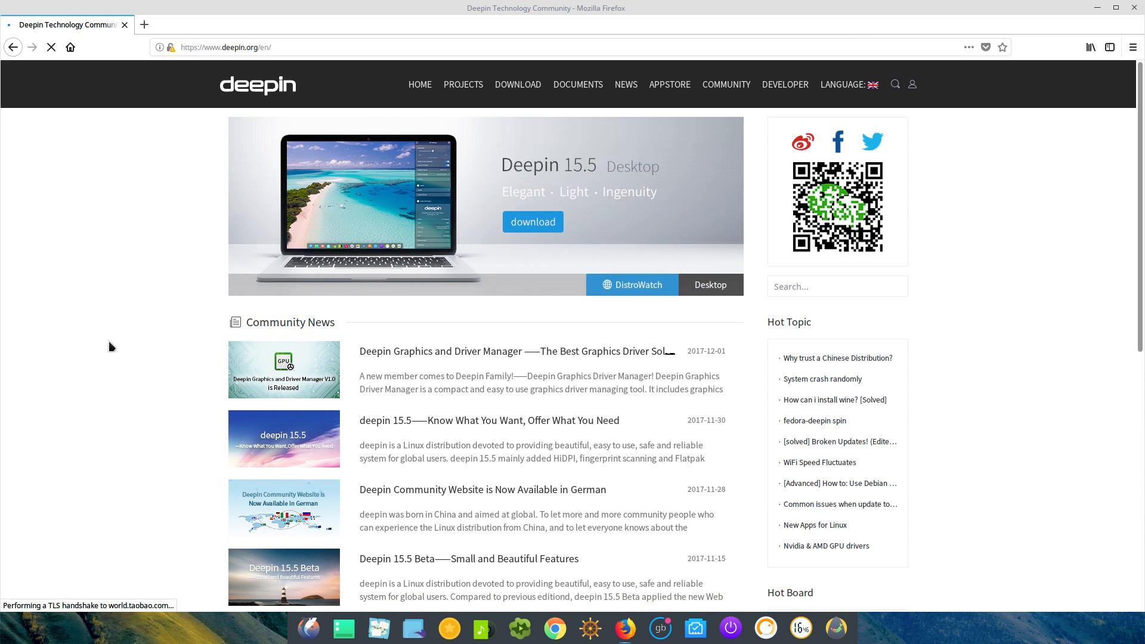
{"action": "mouse_move", "coordinate": [234, 360]}
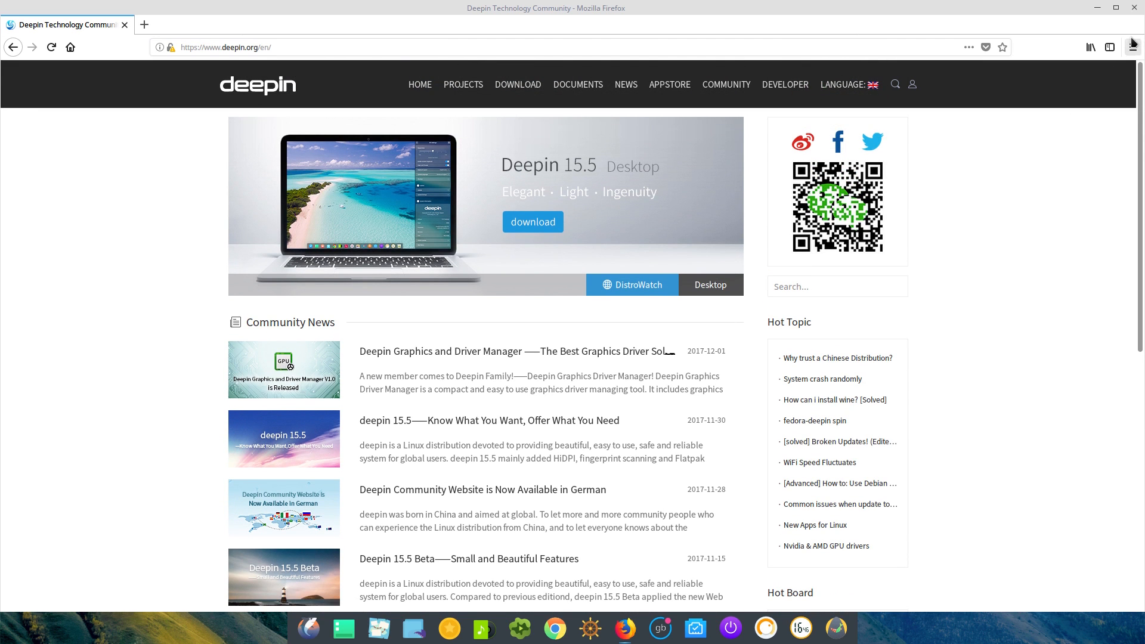
{"action": "left_click", "coordinate": [1131, 7]}
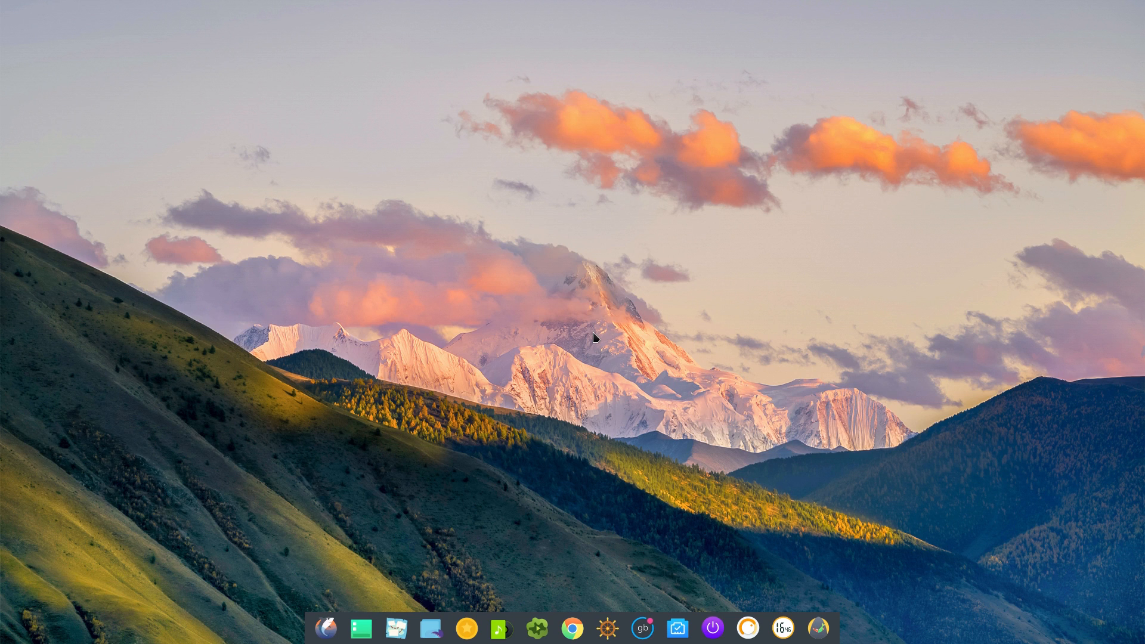
{"action": "mouse_move", "coordinate": [367, 305]}
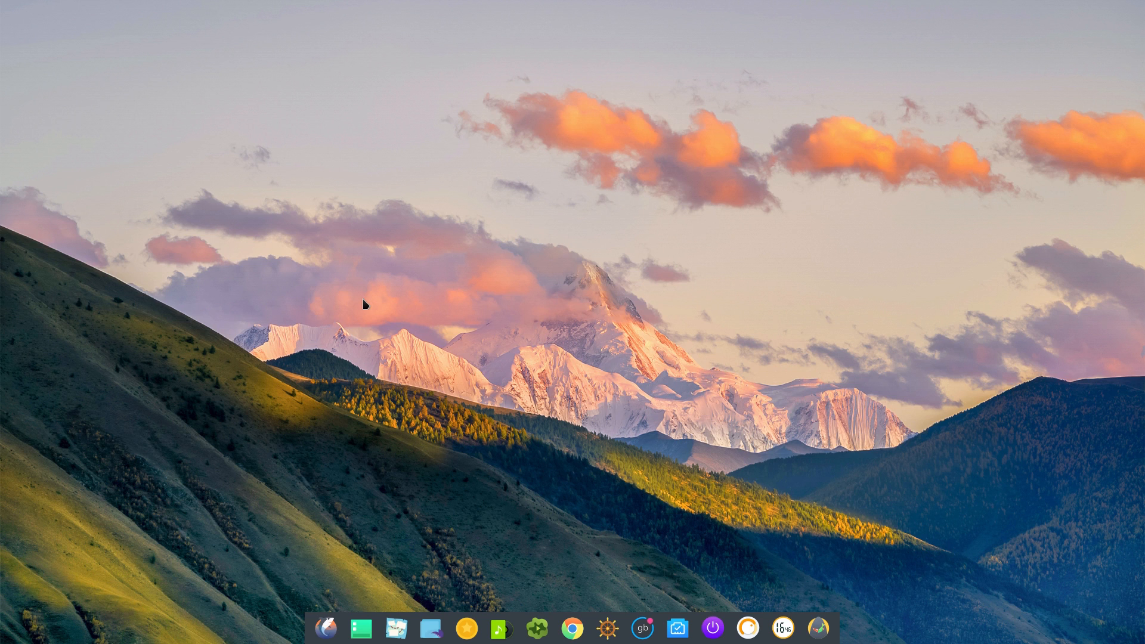
{"action": "mouse_move", "coordinate": [588, 272]}
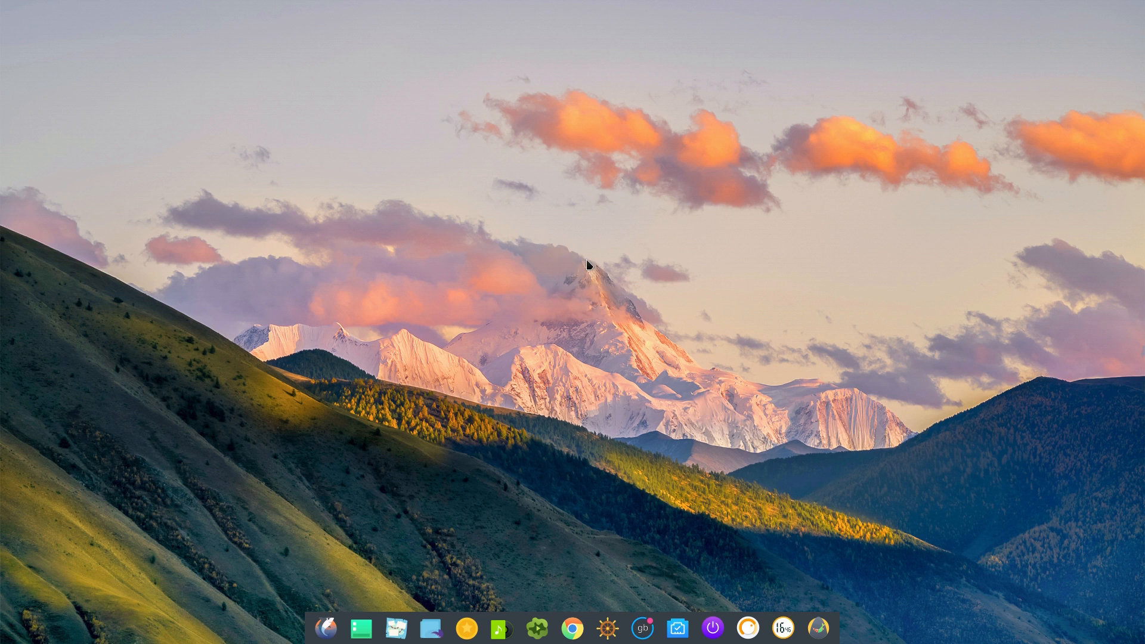